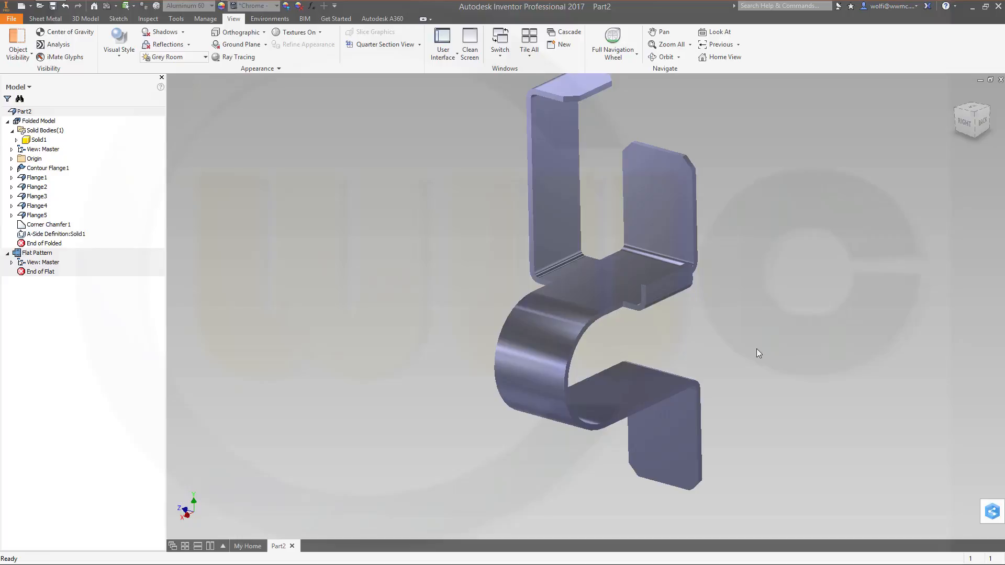
{"action": "mouse_move", "coordinate": [732, 353]}
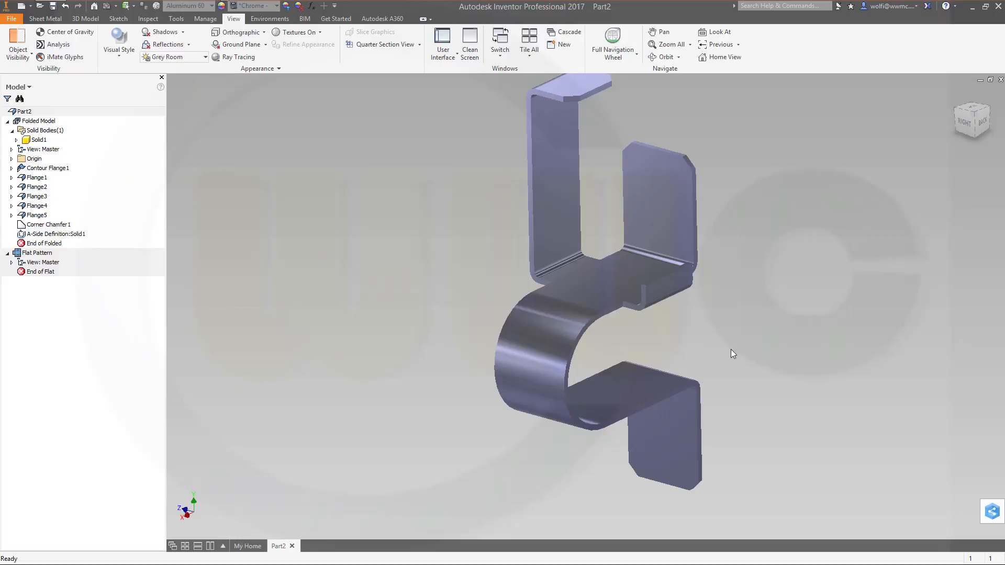
{"action": "mouse_move", "coordinate": [727, 350]}
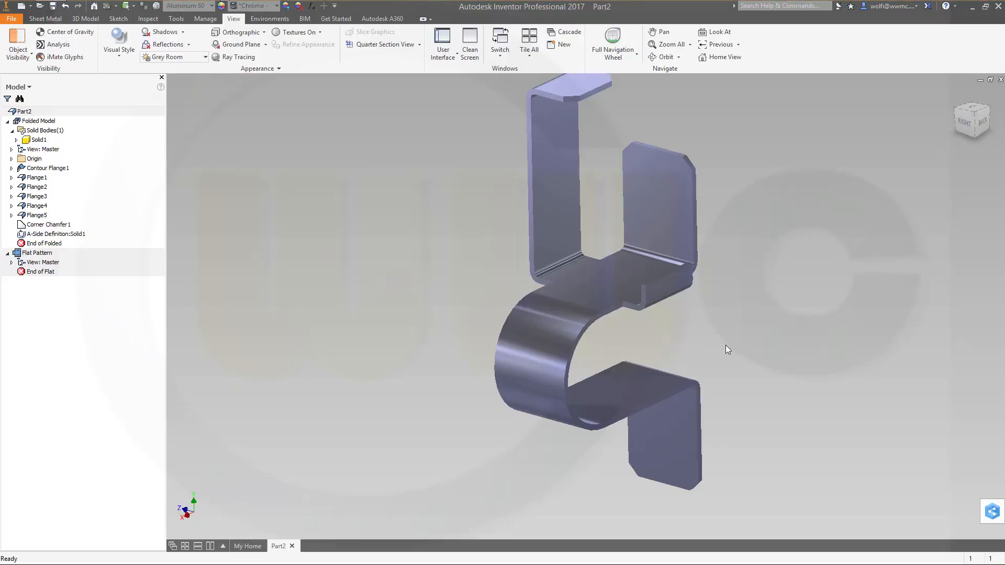
{"action": "mouse_move", "coordinate": [687, 339]}
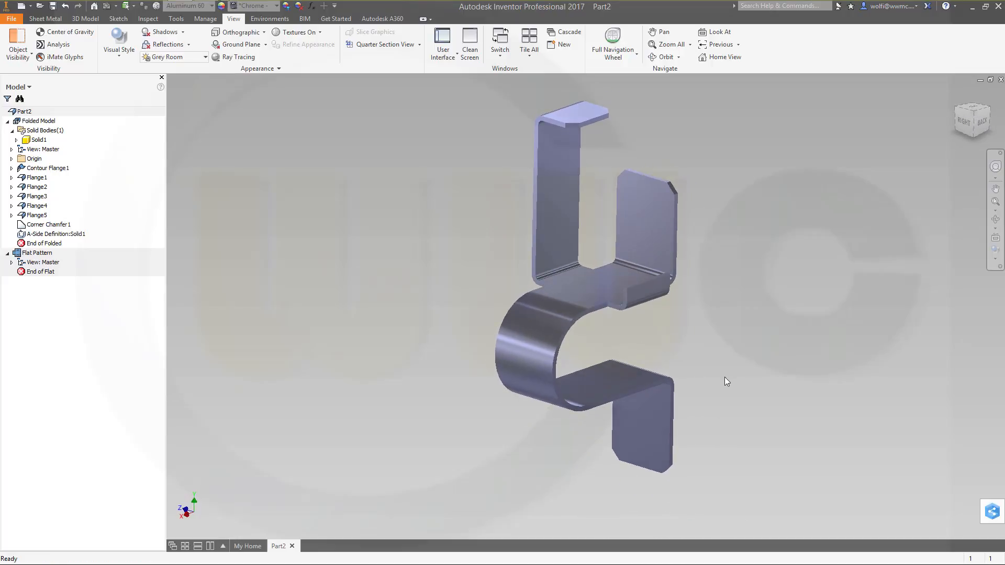
{"action": "mouse_move", "coordinate": [719, 378]}
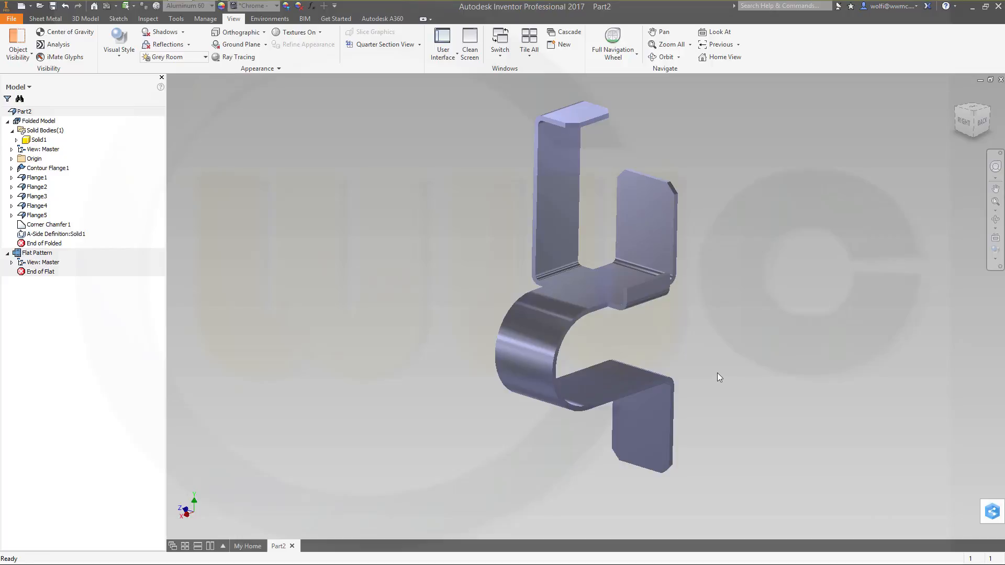
Show the home page, browse the new-file templates and cancel without creating a file.
{"action": "left_click", "coordinate": [247, 546]}
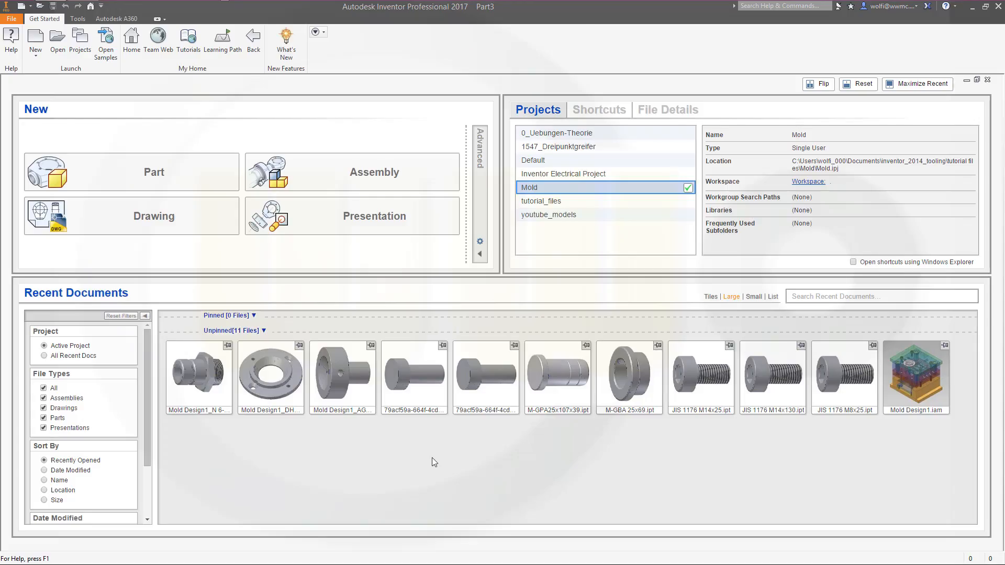
{"action": "mouse_move", "coordinate": [379, 449]}
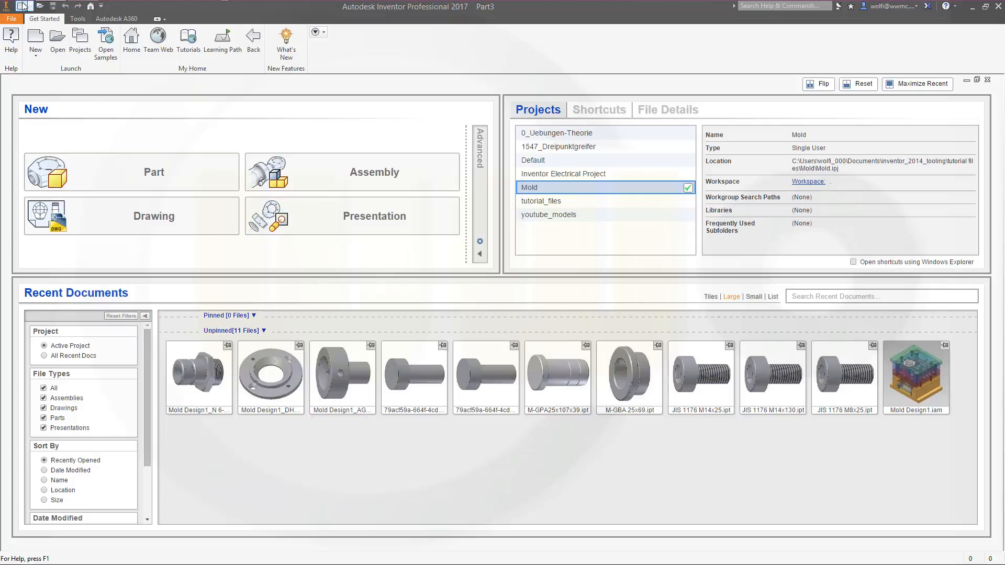
{"action": "left_click", "coordinate": [34, 39]}
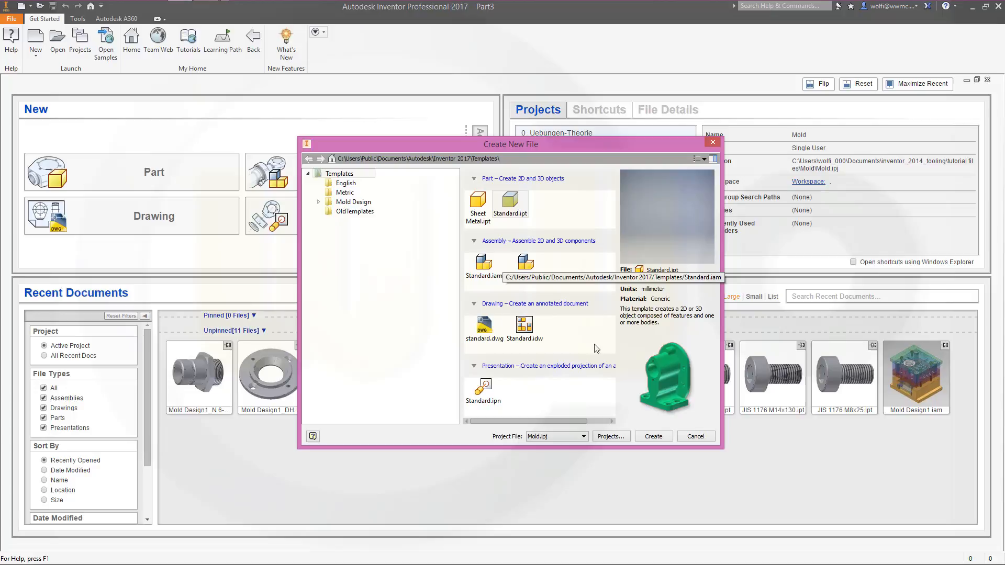
{"action": "left_click", "coordinate": [694, 436]}
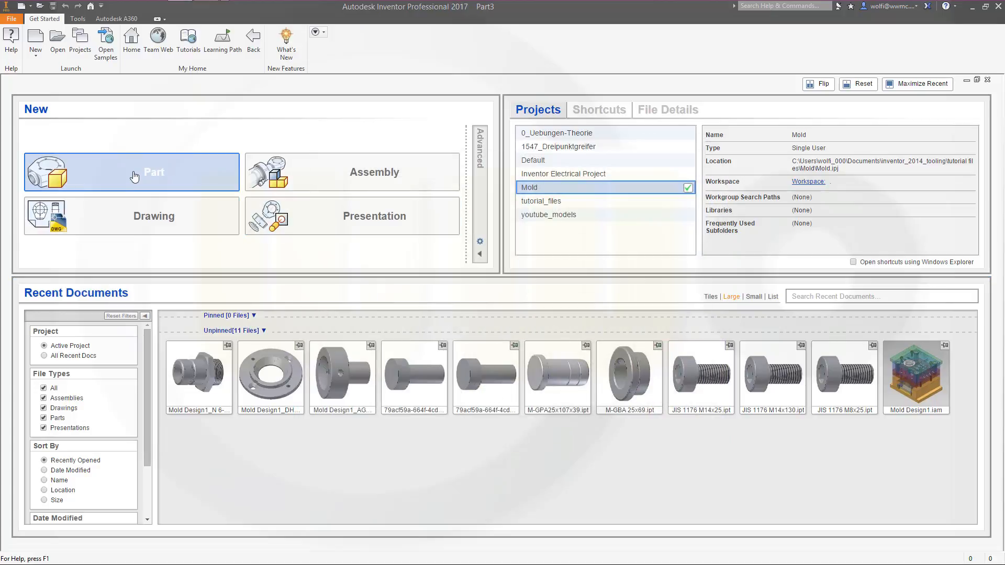
Start a new standard part and convert it to sheet metal.
{"action": "left_click", "coordinate": [132, 171]}
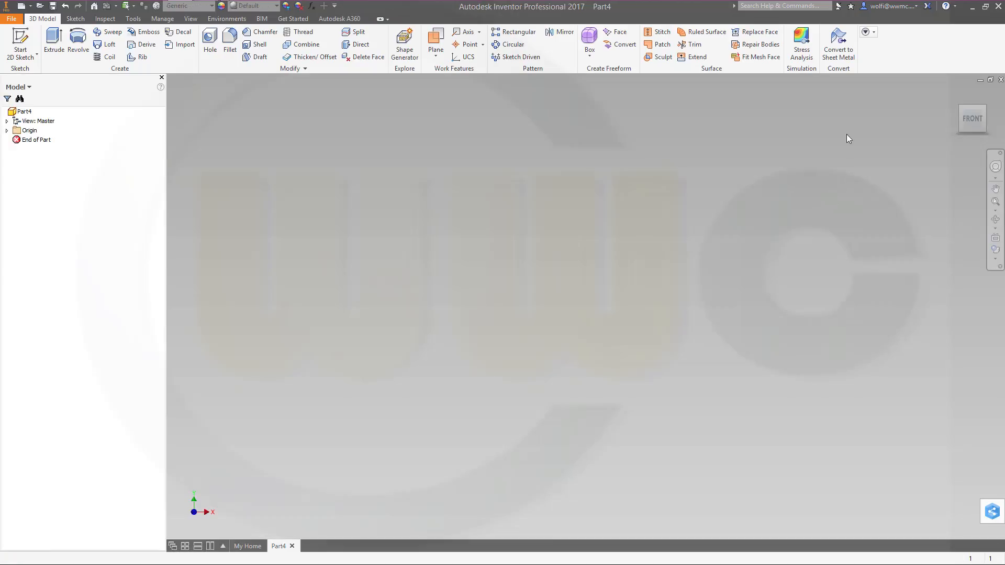
{"action": "mouse_move", "coordinate": [837, 42]}
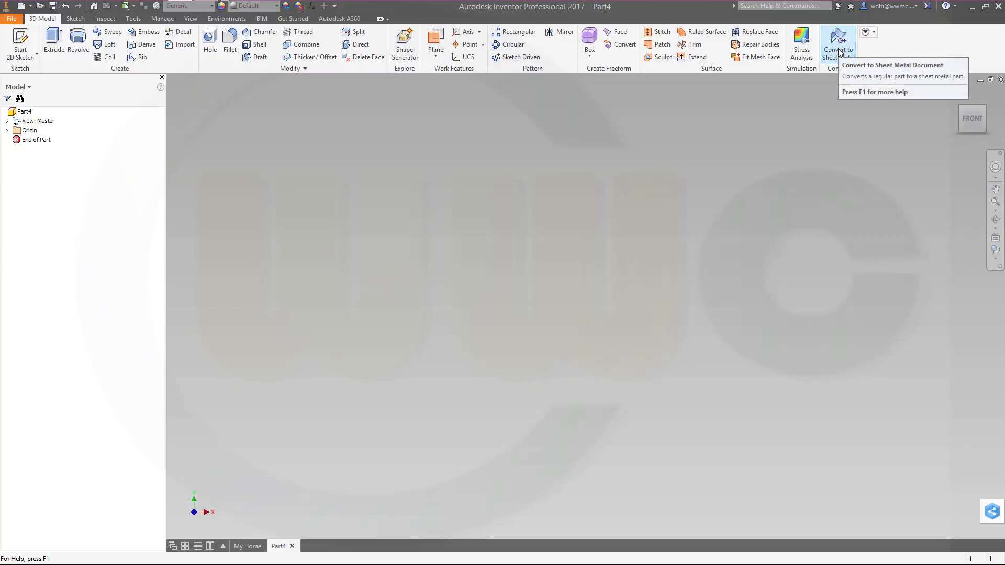
{"action": "left_click", "coordinate": [837, 41]}
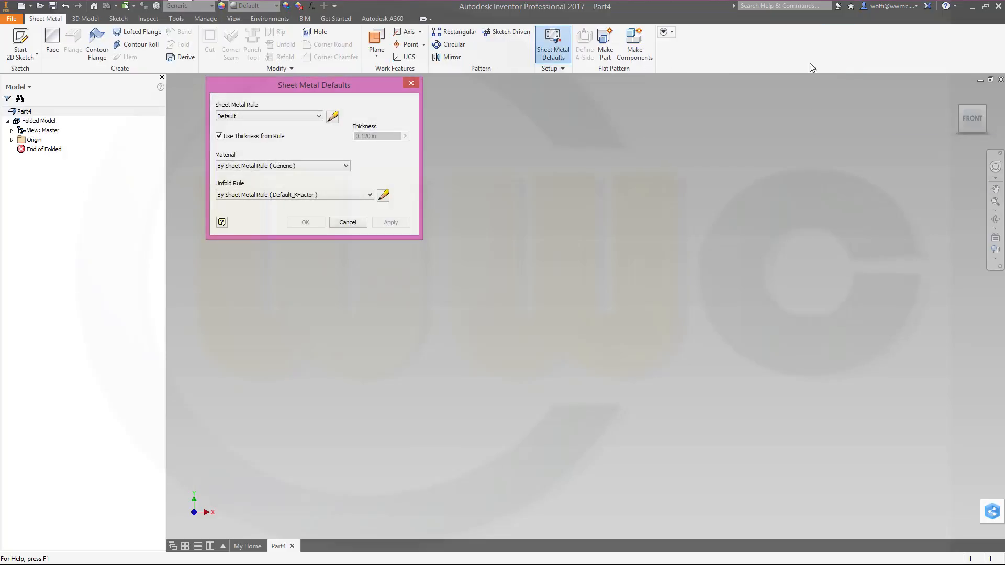
{"action": "mouse_move", "coordinate": [241, 206]}
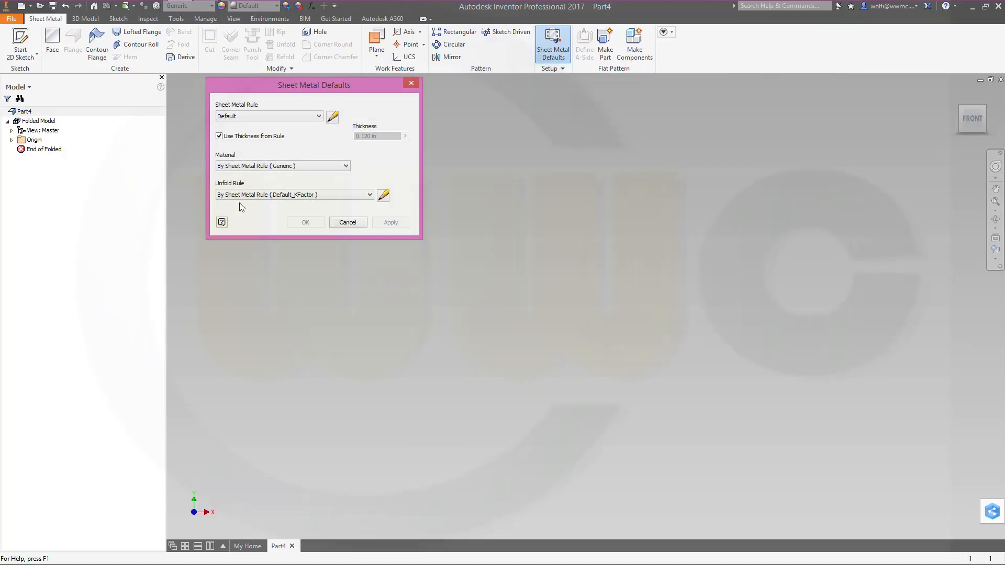
{"action": "mouse_move", "coordinate": [552, 44]}
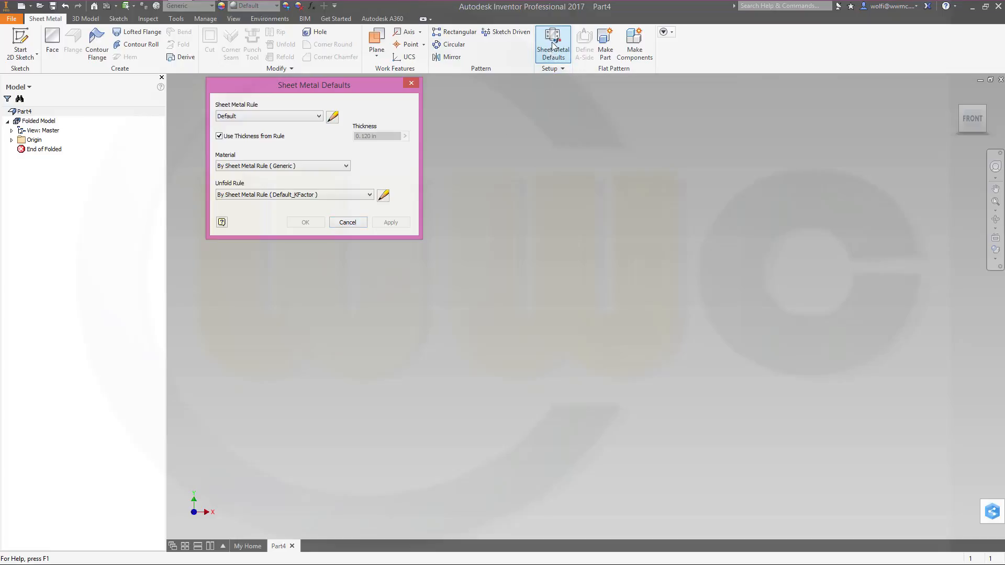
{"action": "mouse_move", "coordinate": [253, 113]}
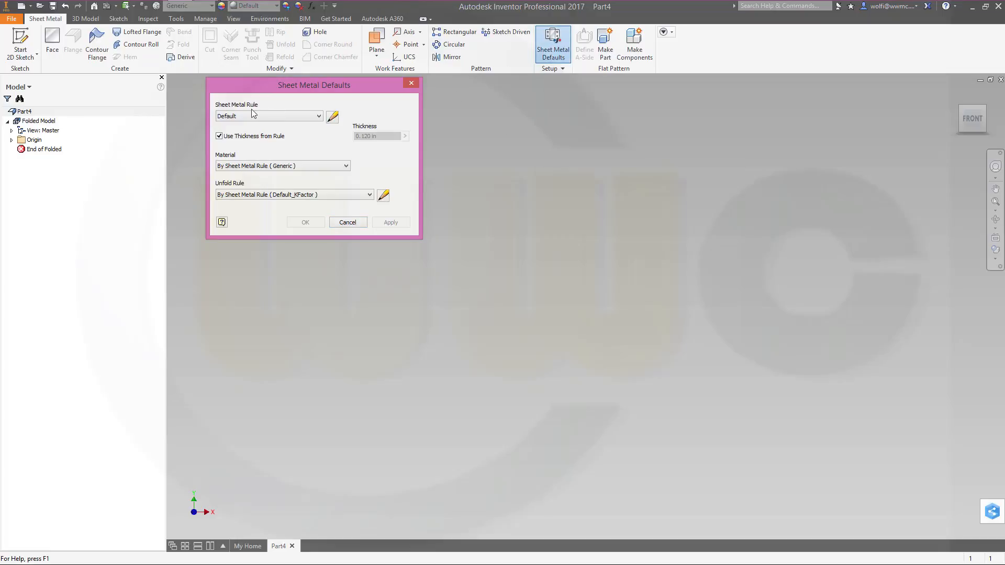
{"action": "mouse_move", "coordinate": [322, 127]}
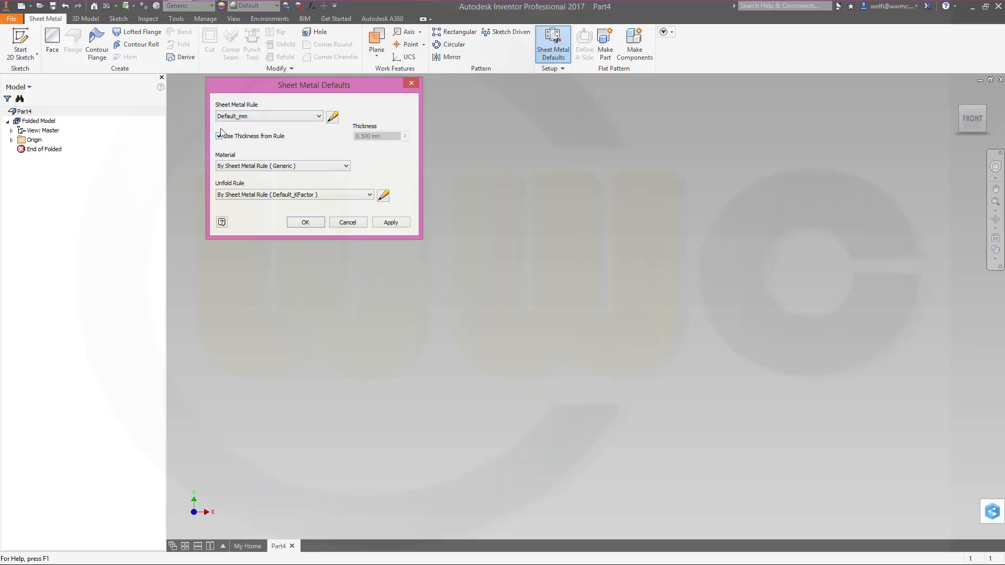
Preview the Default_mm sheet metal rule in the Style Editor and cancel without changes.
{"action": "left_click", "coordinate": [219, 136]}
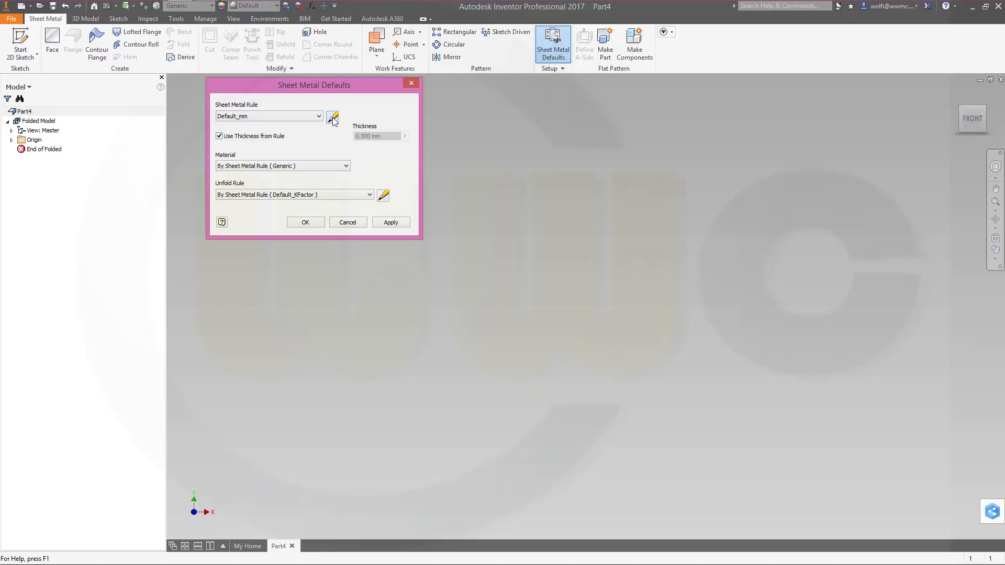
{"action": "left_click", "coordinate": [331, 118]}
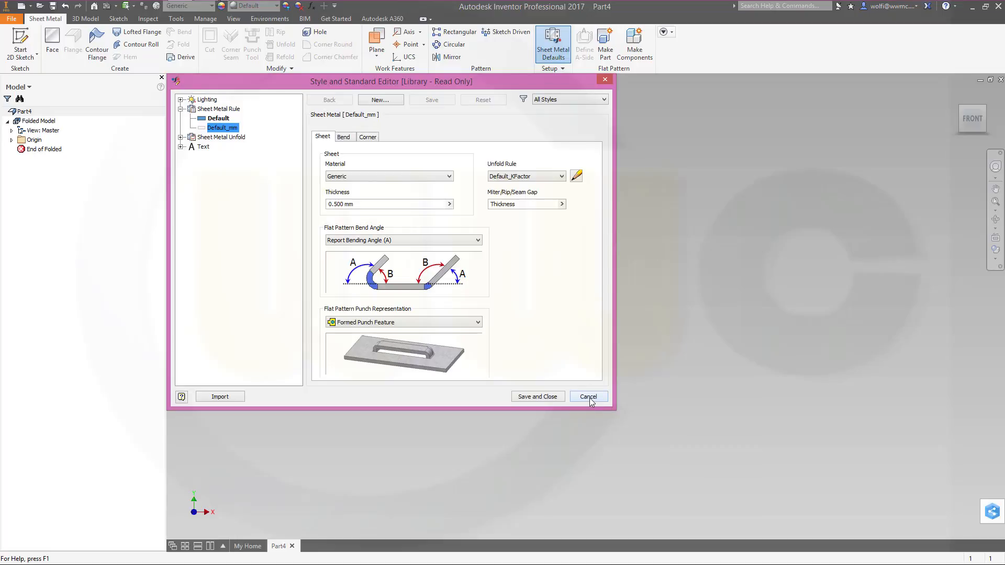
{"action": "left_click", "coordinate": [587, 396]}
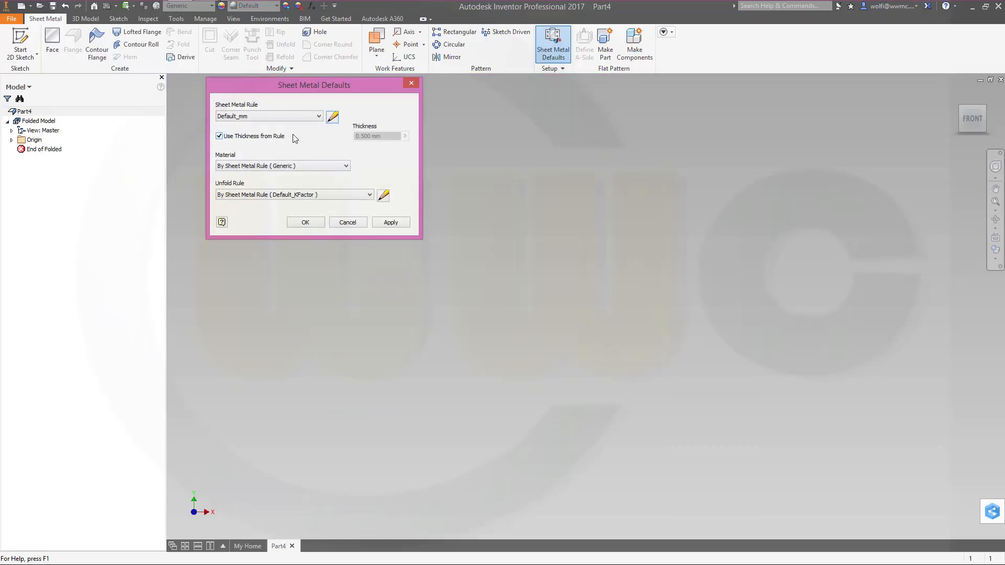
{"action": "mouse_move", "coordinate": [377, 136]}
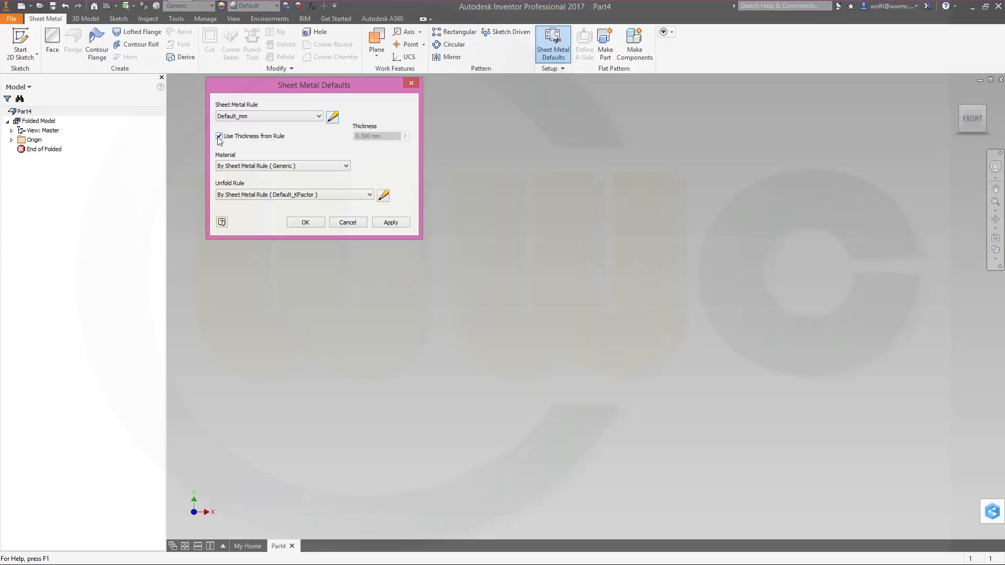
Override the rule thickness with 2 mm and choose Aluminum 6061 as the sheet material.
{"action": "left_click", "coordinate": [219, 136]}
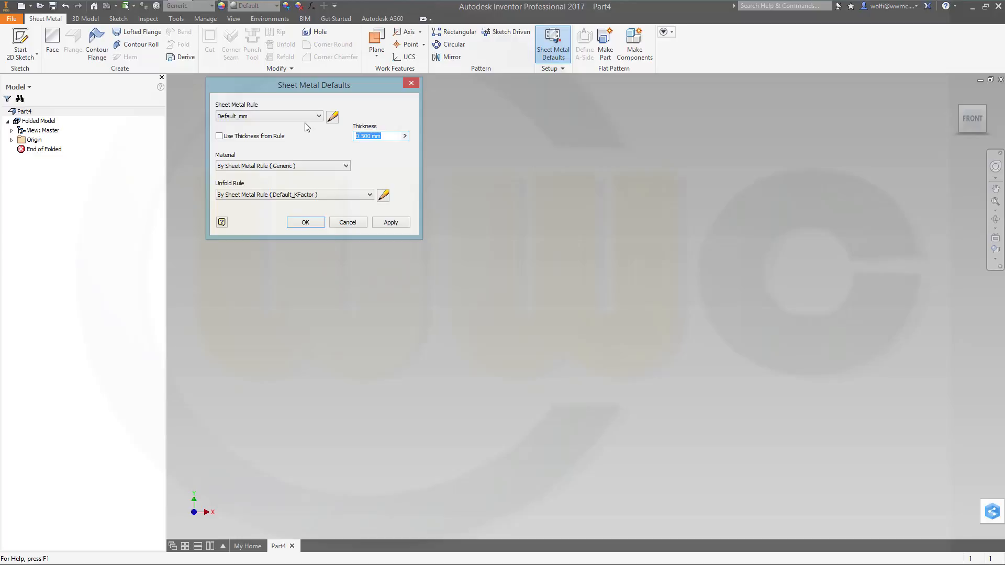
{"action": "type", "text": "2mm"}
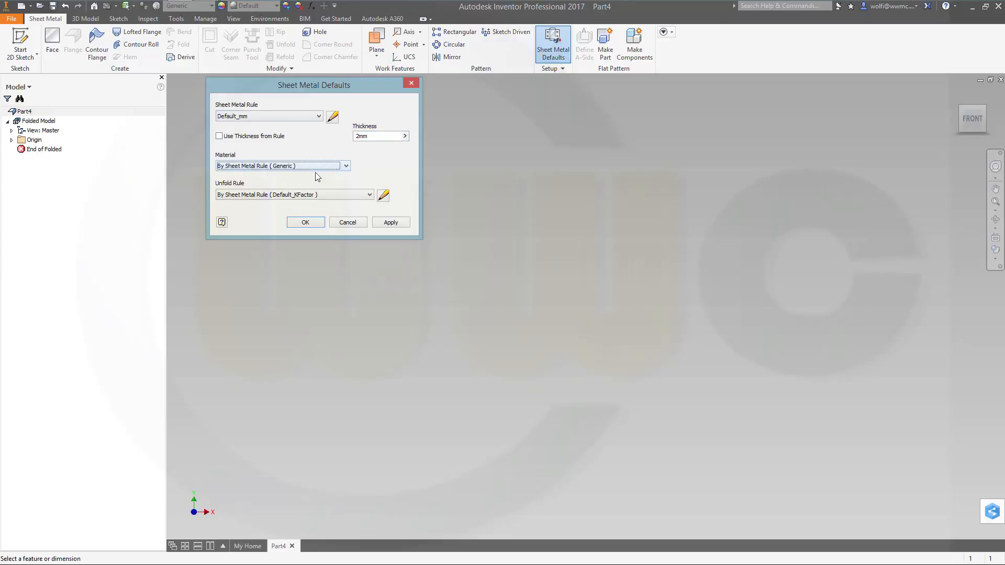
{"action": "left_click", "coordinate": [346, 166]}
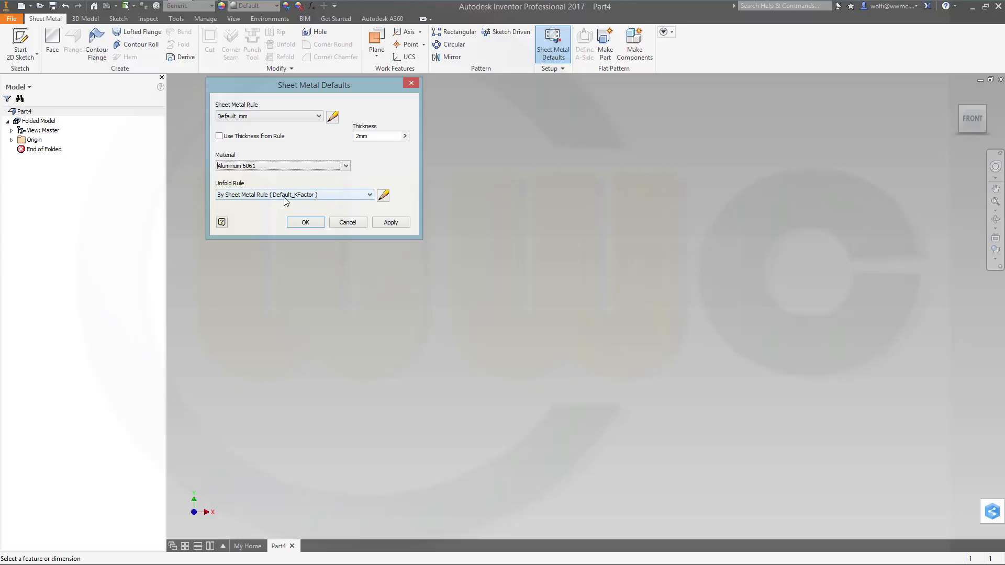
{"action": "mouse_move", "coordinate": [322, 204]}
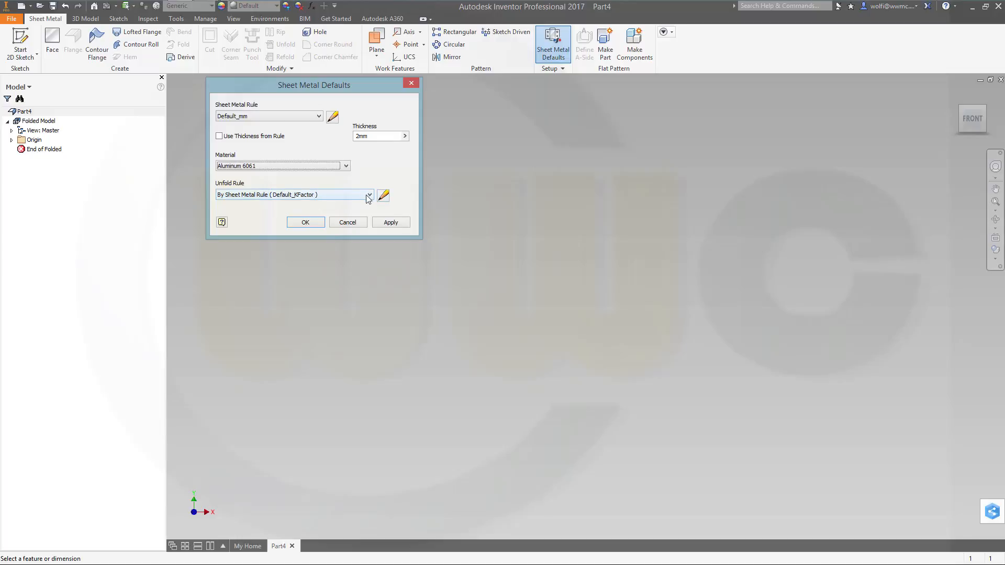
Keep the Default_KFactor unfold rule from the sheet metal rule and apply the defaults.
{"action": "left_click", "coordinate": [368, 194]}
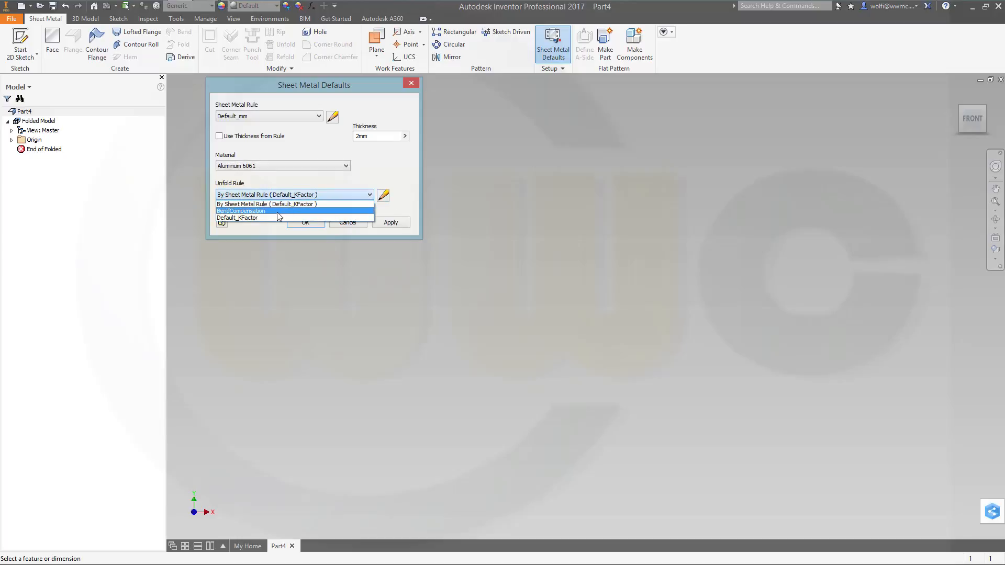
{"action": "left_click", "coordinate": [293, 204]}
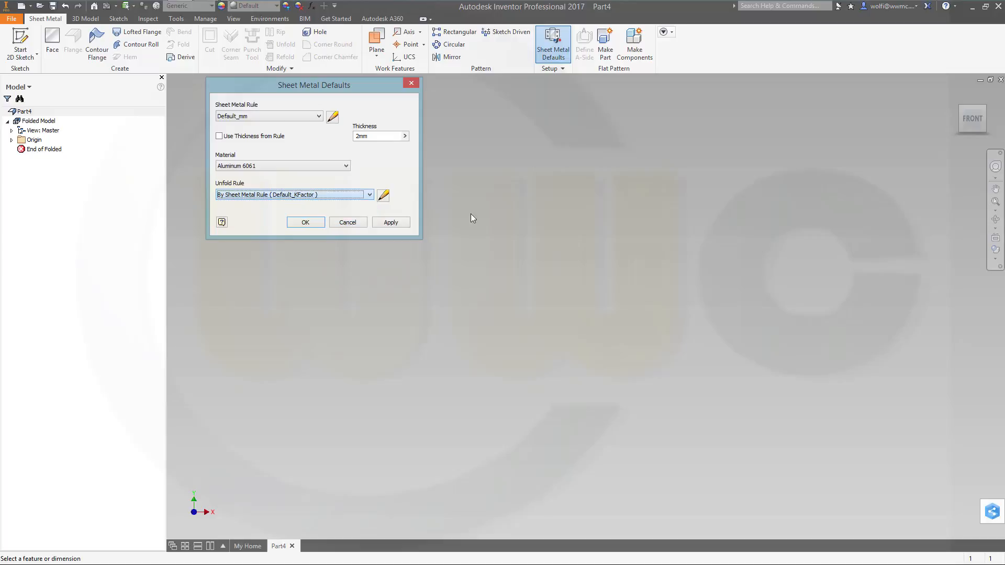
{"action": "left_click", "coordinate": [383, 194]}
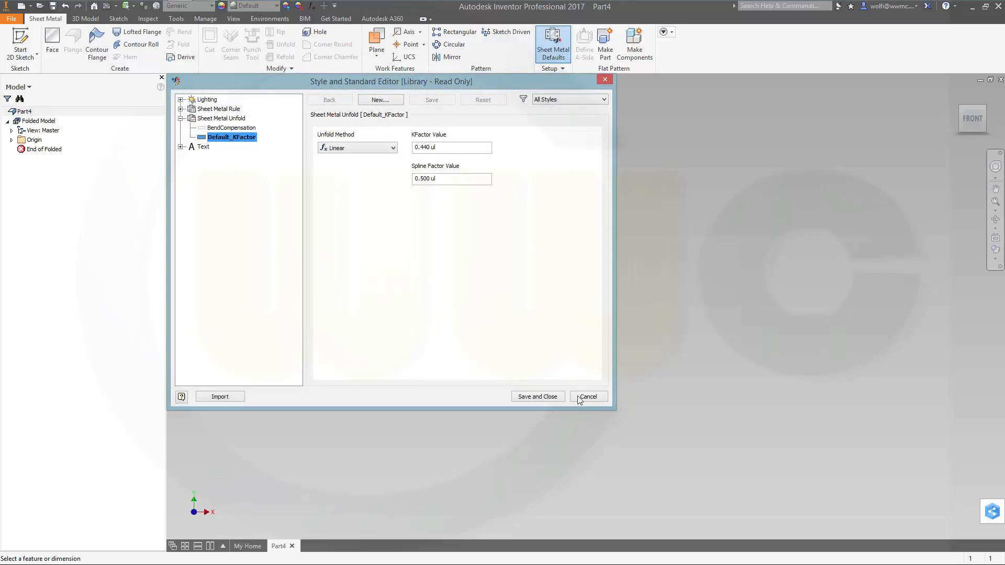
{"action": "left_click", "coordinate": [587, 395]}
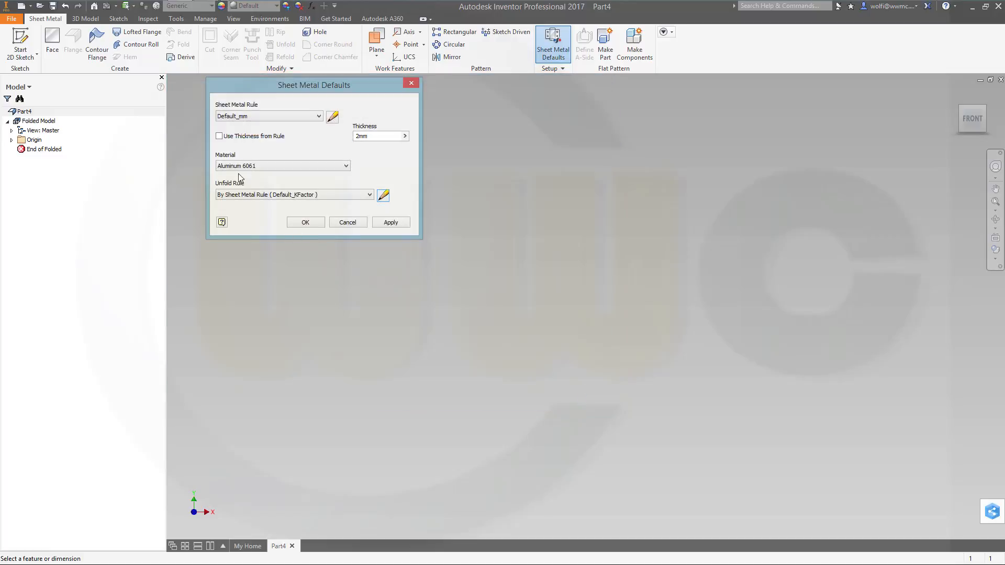
{"action": "left_click", "coordinate": [305, 222]}
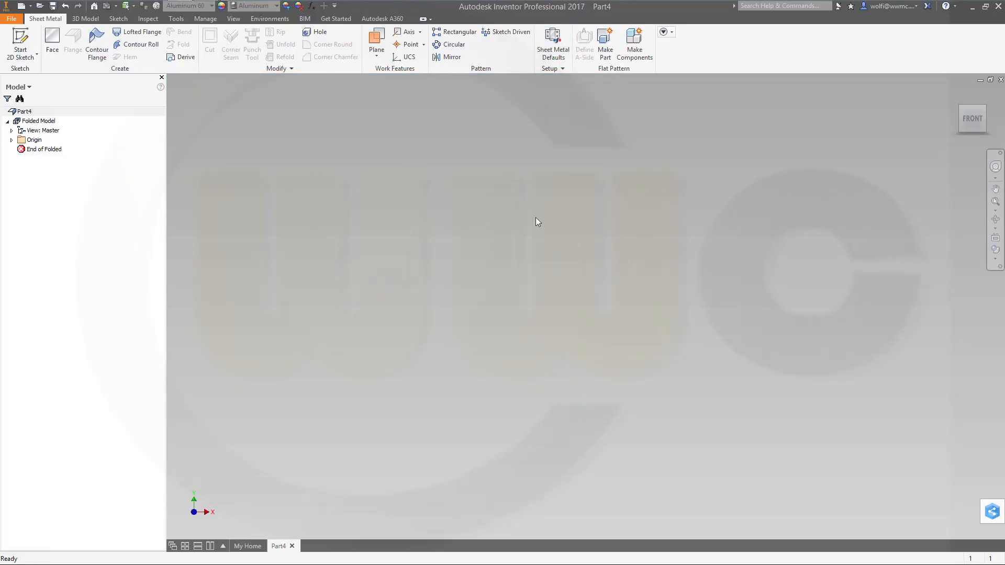
{"action": "mouse_move", "coordinate": [237, 186]}
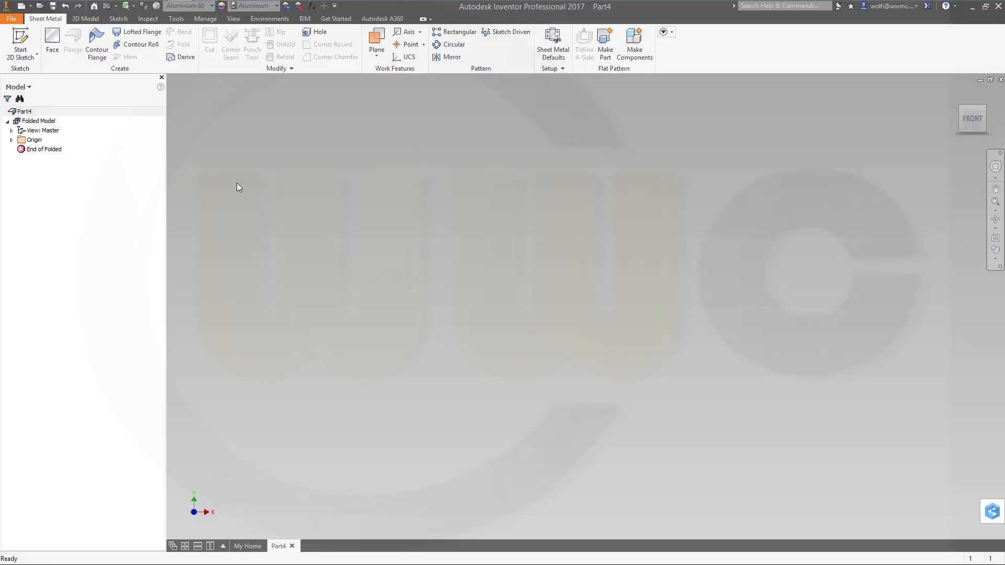
{"action": "mouse_move", "coordinate": [199, 153]}
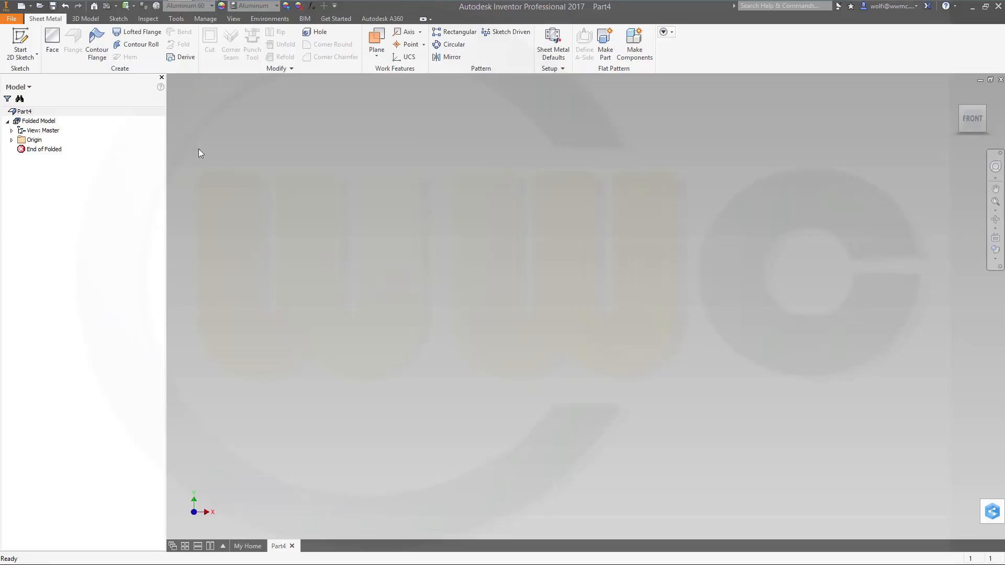
{"action": "mouse_move", "coordinate": [73, 41]}
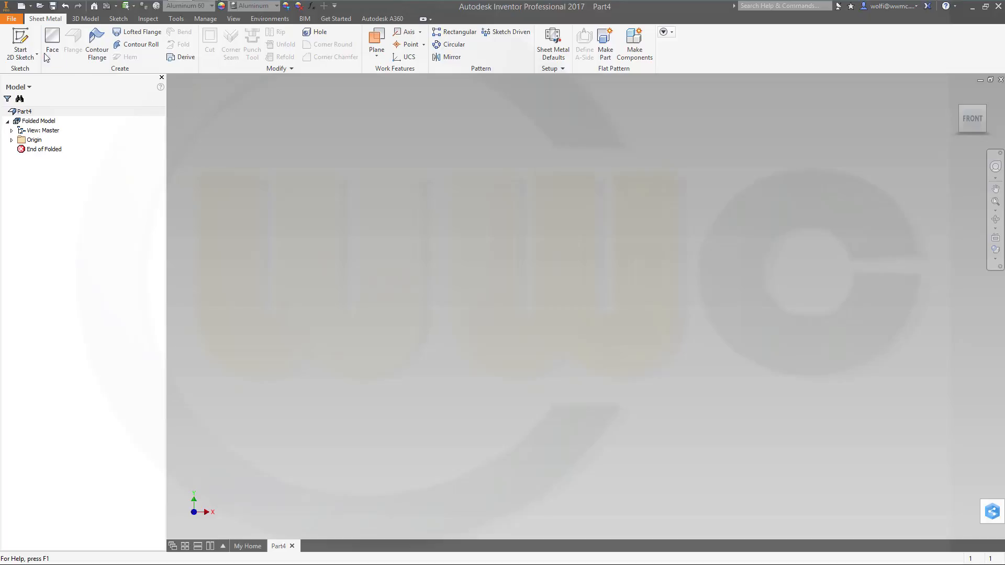
Start a new 2D sketch so the origin planes appear for selection.
{"action": "left_click", "coordinate": [20, 45]}
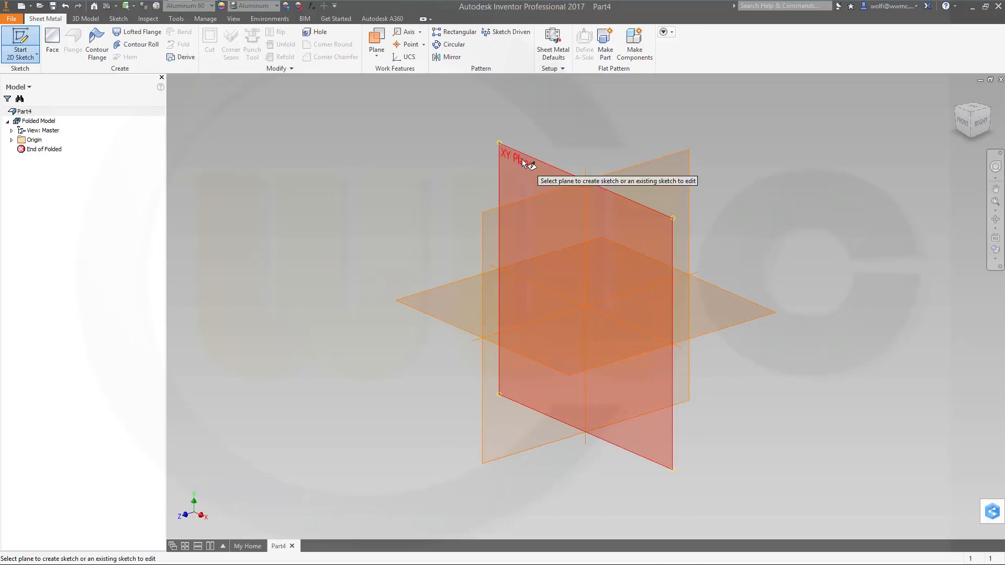
On the XY plane draw the open profile of two vertical legs joined by a rounded loop with the Line tool.
{"action": "left_click", "coordinate": [519, 160]}
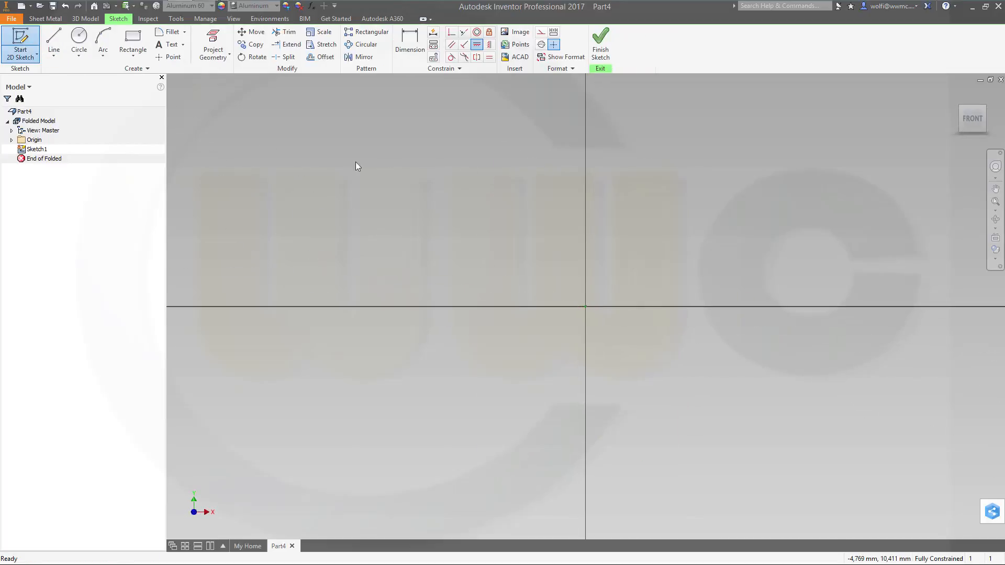
{"action": "left_click", "coordinate": [53, 41]}
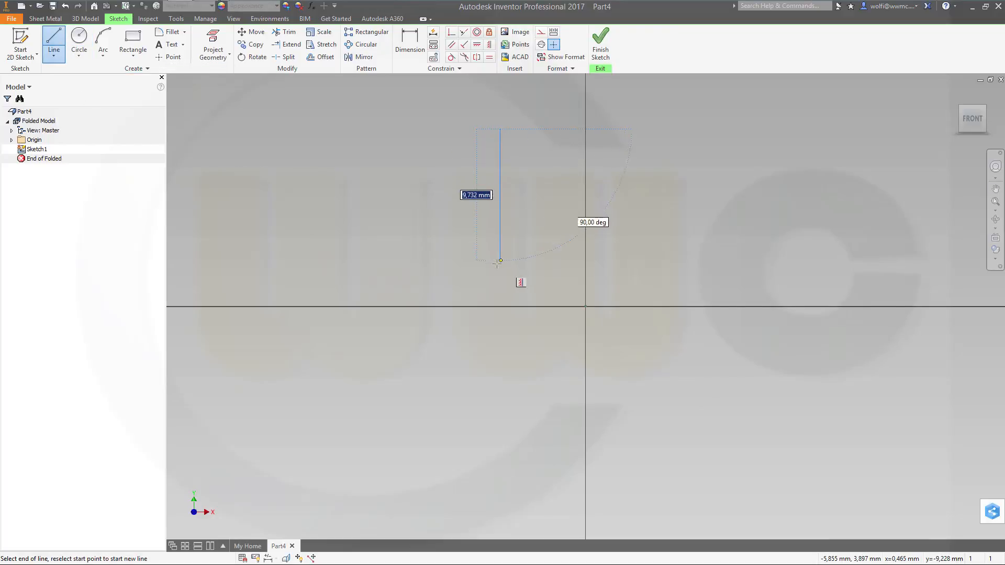
{"action": "left_click", "coordinate": [500, 261]}
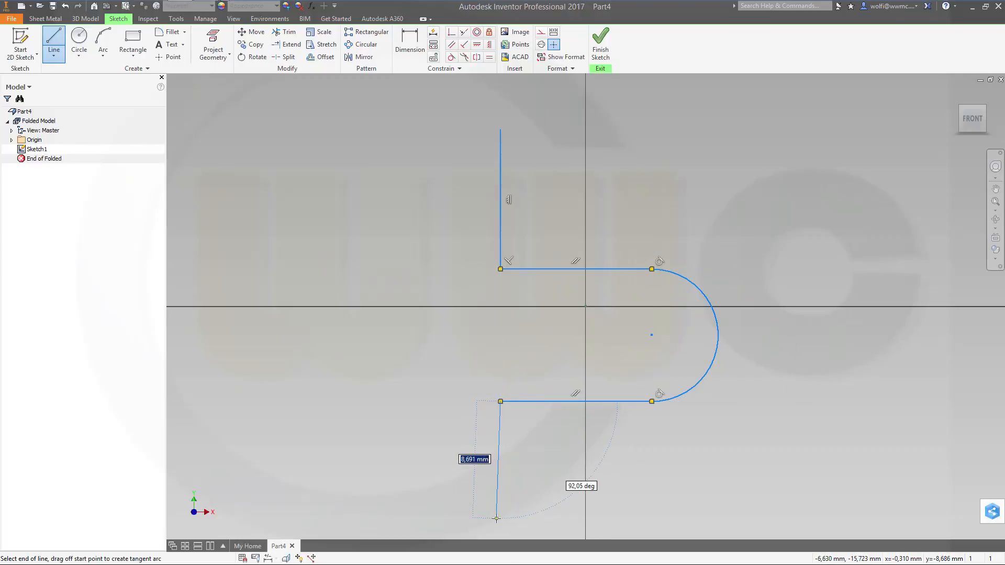
{"action": "mouse_move", "coordinate": [501, 521]}
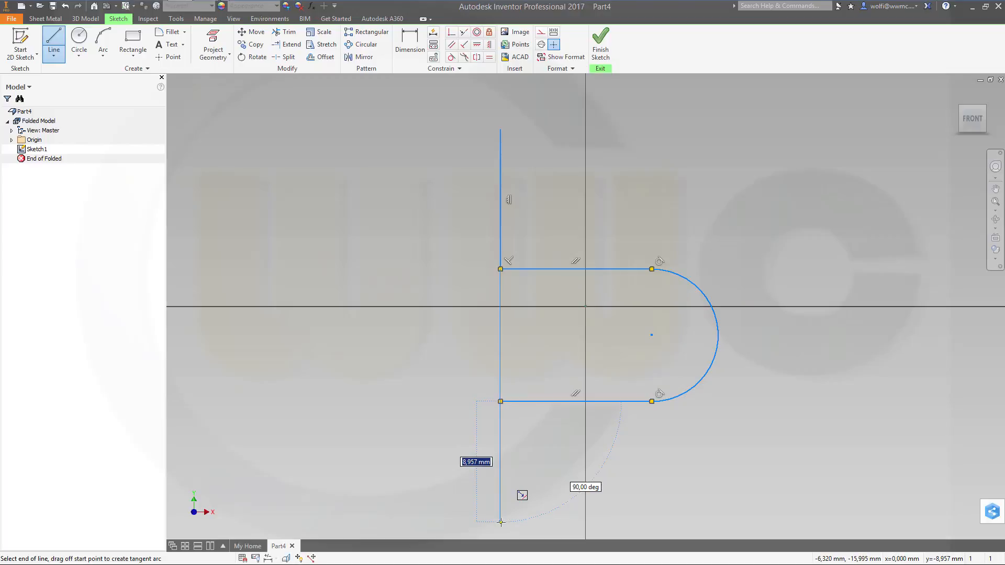
{"action": "right_click", "coordinate": [501, 522]}
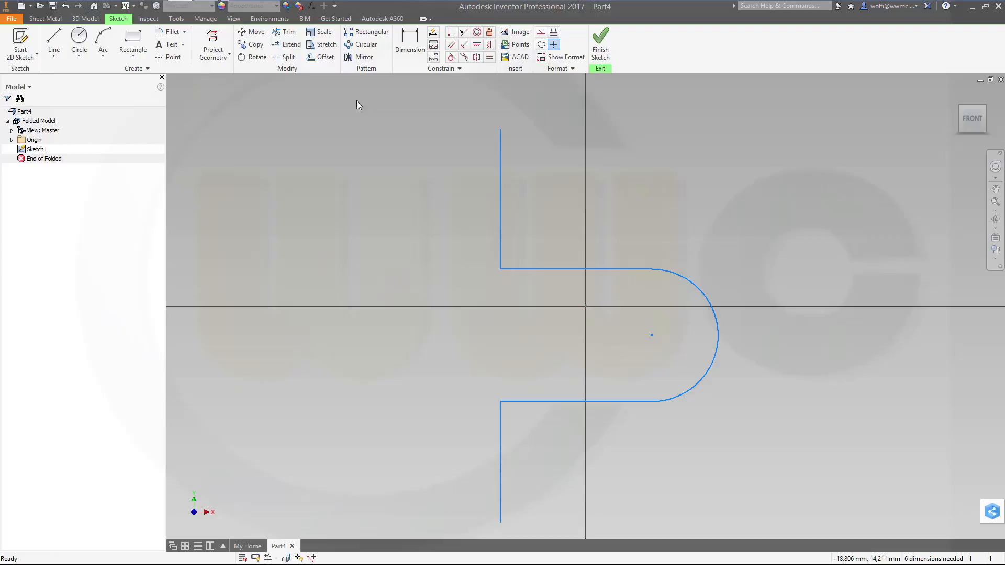
{"action": "mouse_move", "coordinate": [620, 338]}
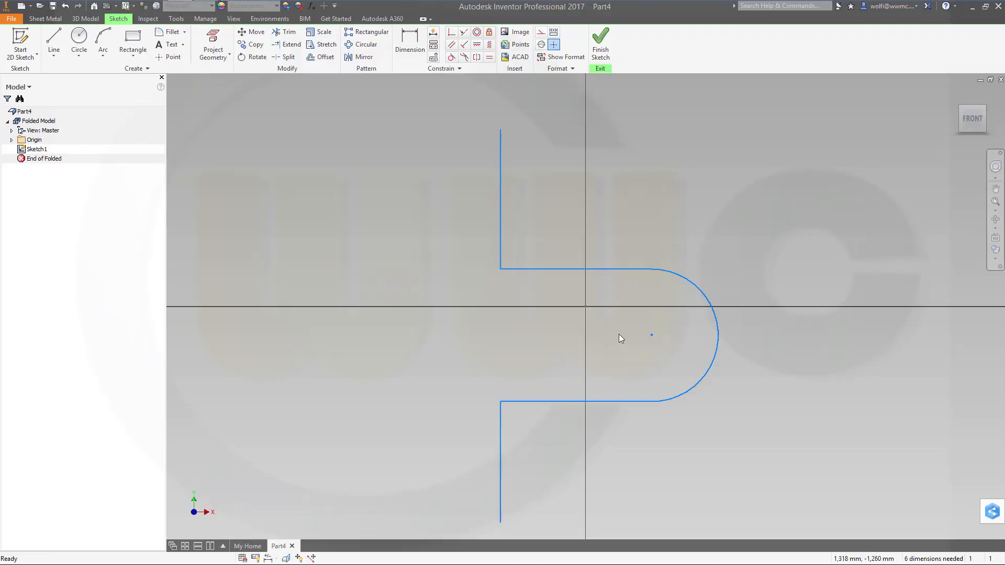
{"action": "left_click", "coordinate": [409, 44]}
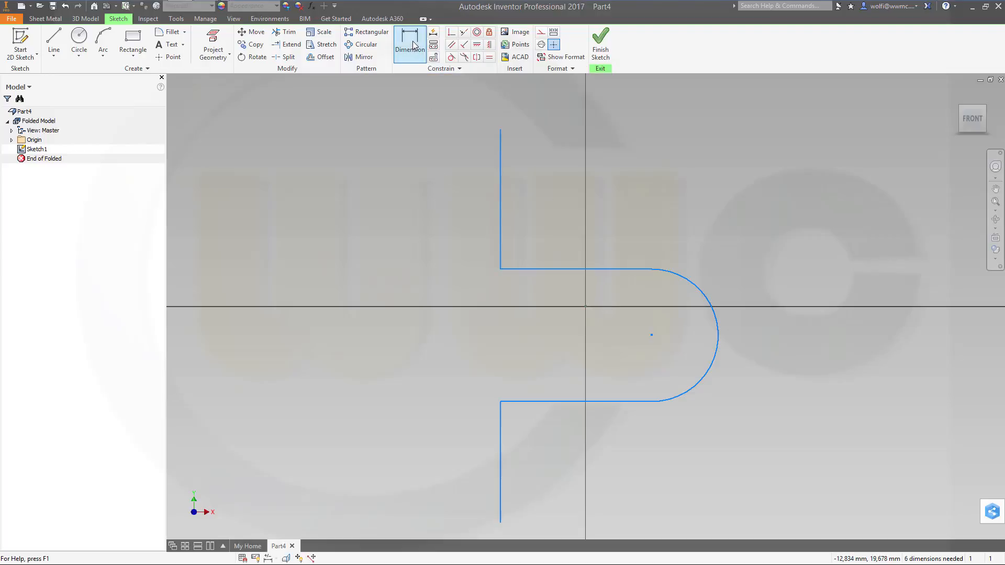
Dimension the profile: 120 mm overall height, 20 mm arc radius, 60 mm top-to-arc-centre.
{"action": "left_click", "coordinate": [409, 44]}
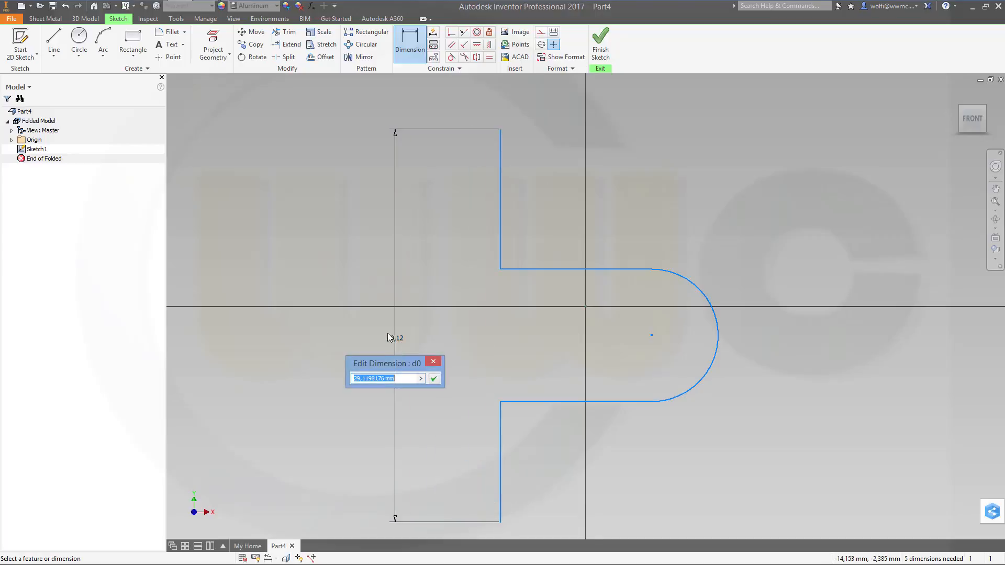
{"action": "type", "text": "120"}
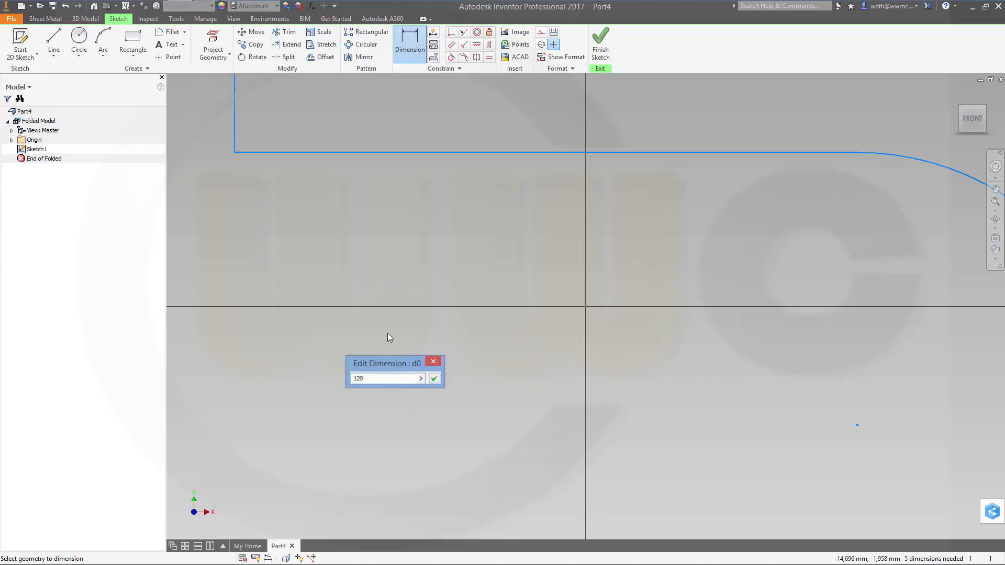
{"action": "left_click", "coordinate": [434, 378]}
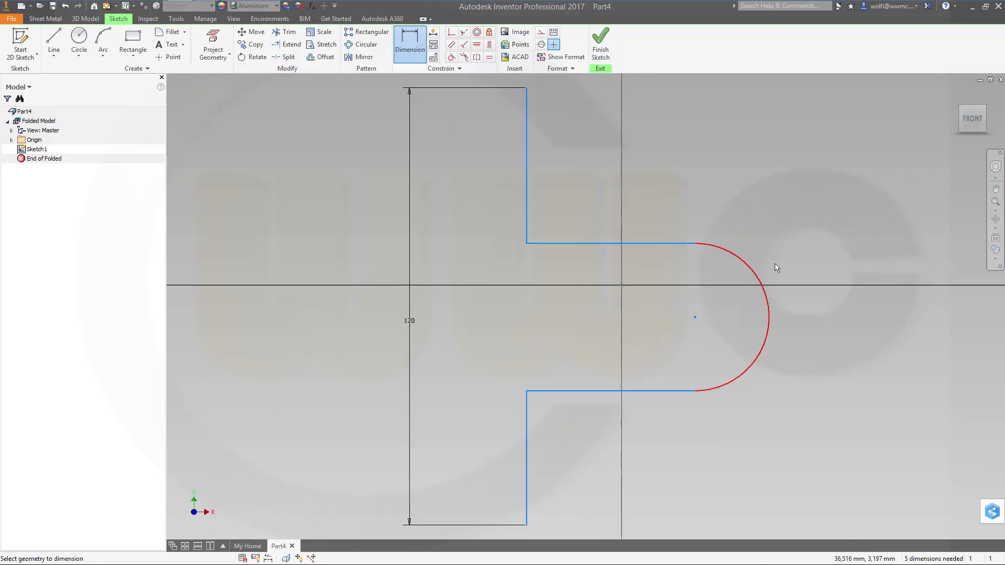
{"action": "left_click", "coordinate": [763, 289]}
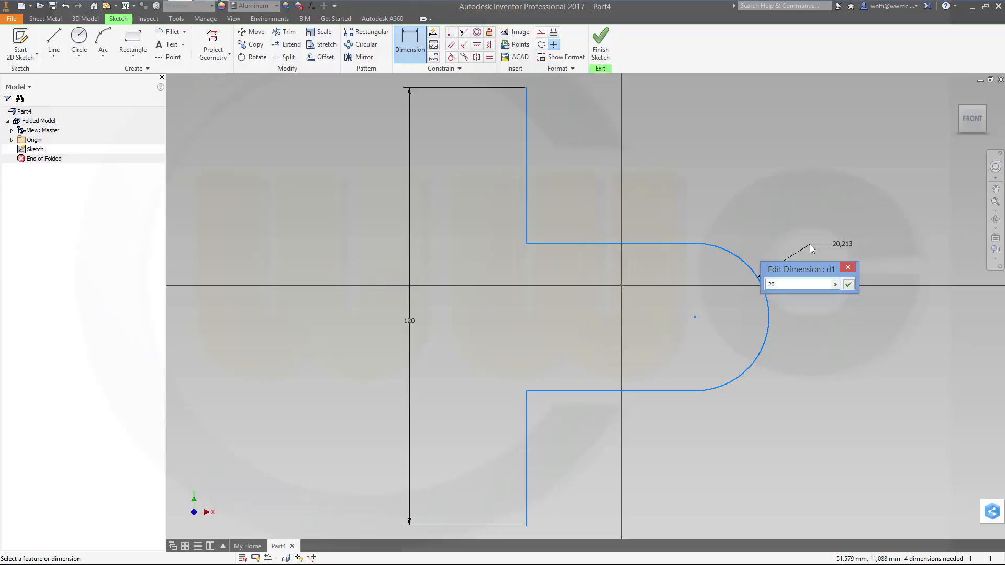
{"action": "left_click", "coordinate": [847, 284]}
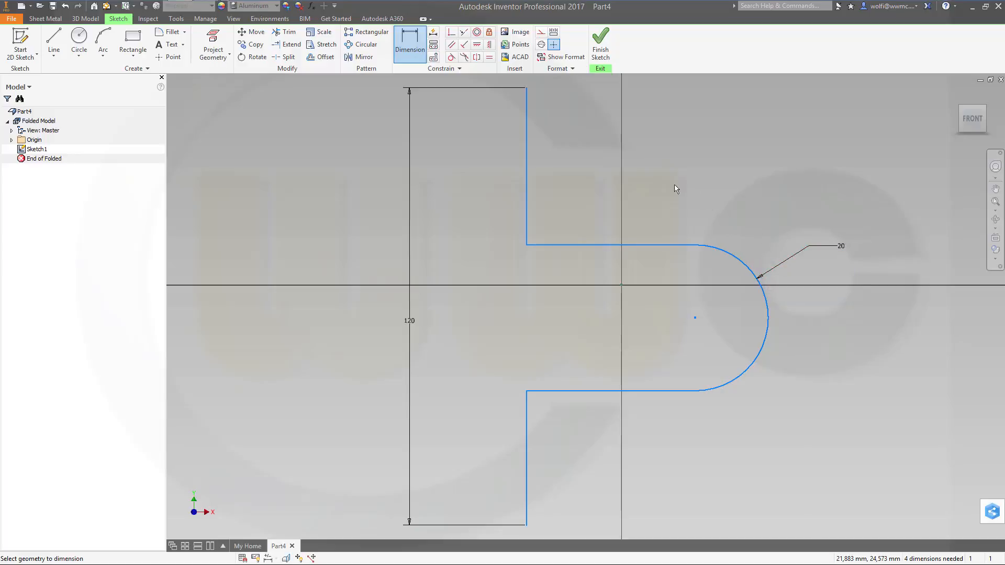
{"action": "mouse_move", "coordinate": [695, 322]}
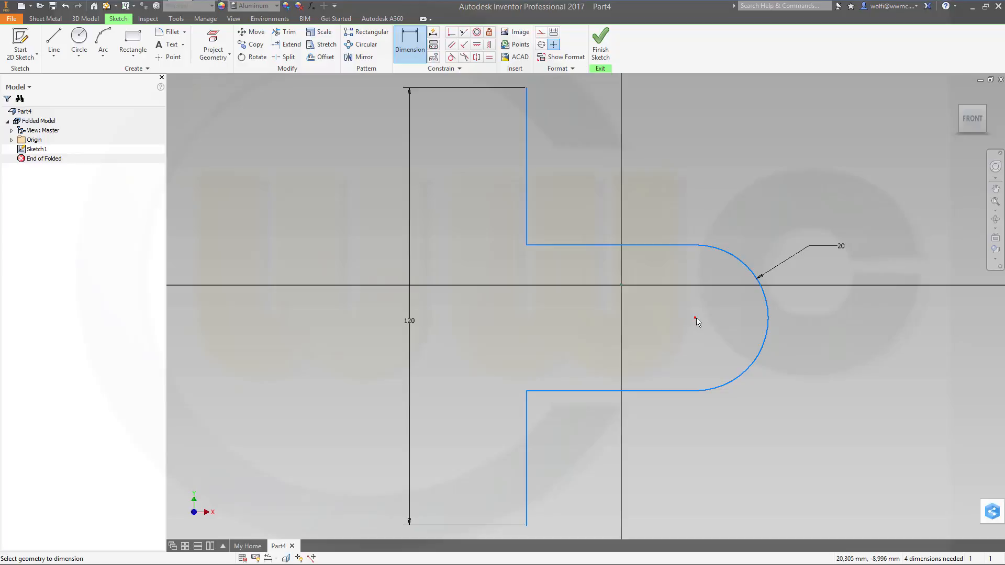
{"action": "mouse_move", "coordinate": [528, 90]}
{"action": "type", "text": "6"}
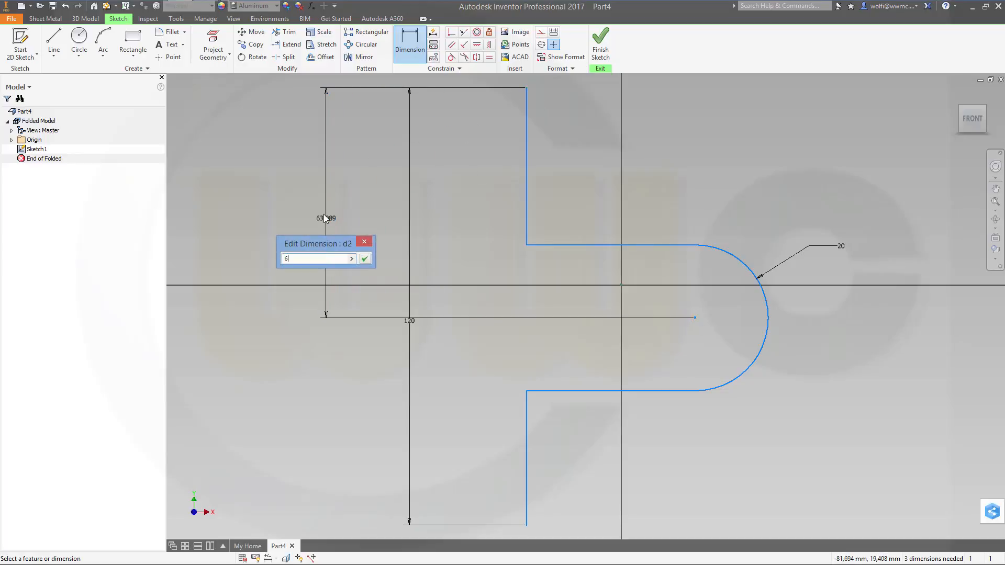
{"action": "left_click", "coordinate": [364, 258]}
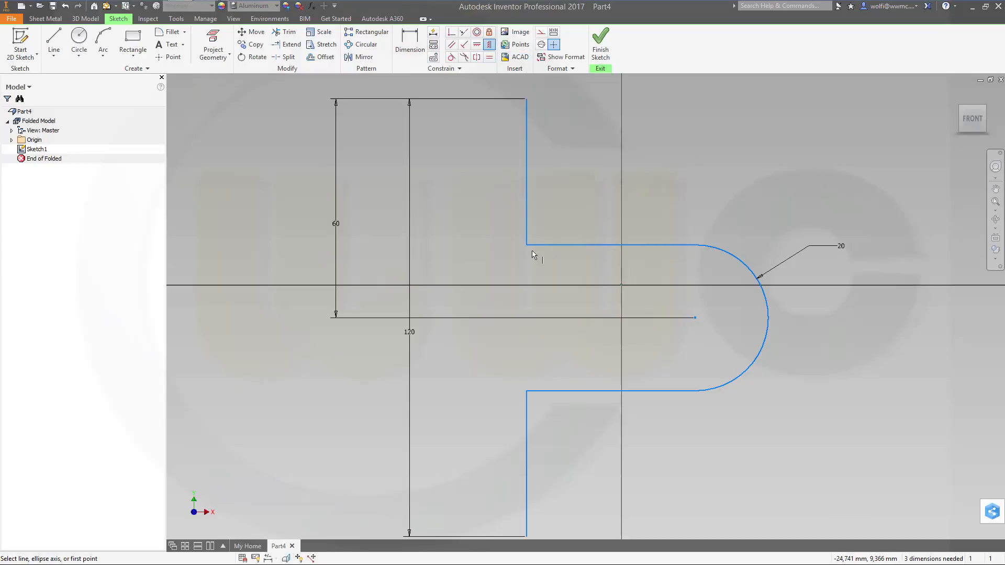
Try a horizontal constraint on the arc centre and cancel the over-constrain warning.
{"action": "left_click", "coordinate": [526, 245]}
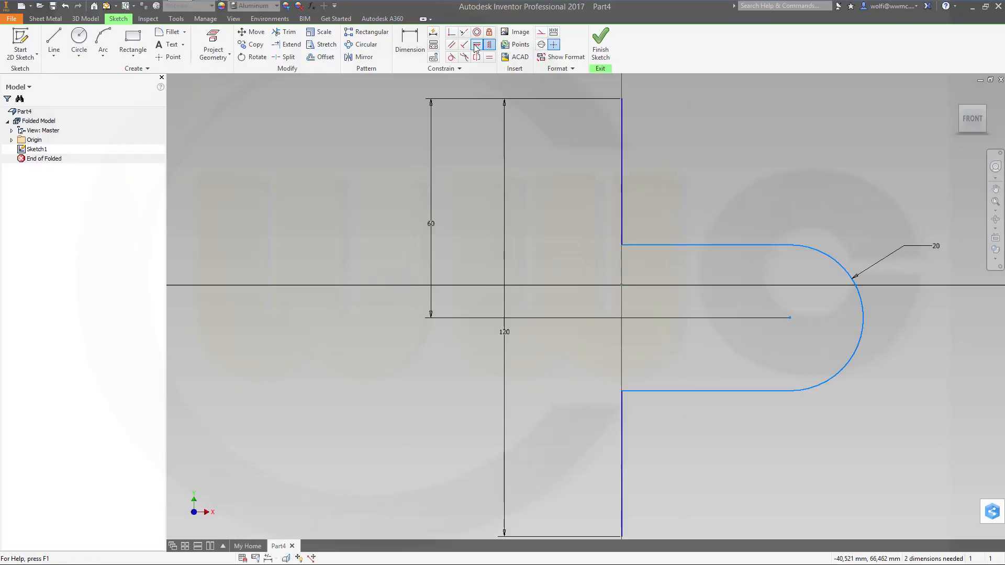
{"action": "left_click", "coordinate": [476, 44]}
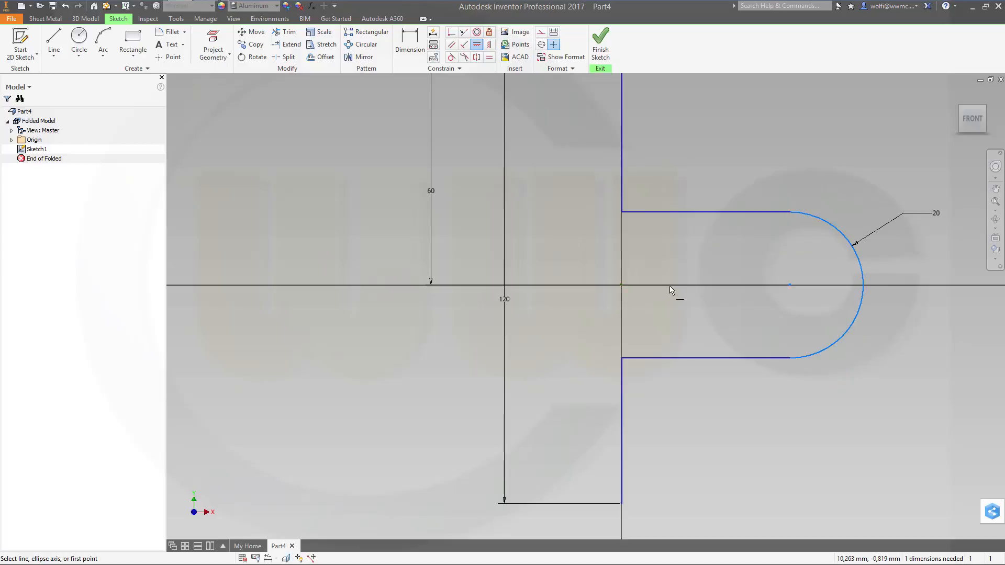
{"action": "mouse_move", "coordinate": [665, 284]}
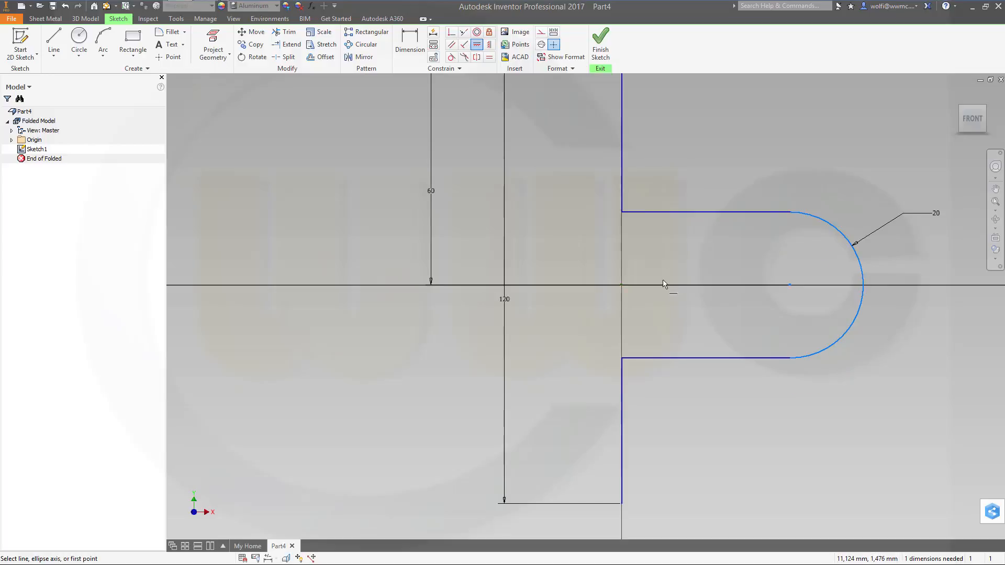
{"action": "mouse_move", "coordinate": [658, 264]}
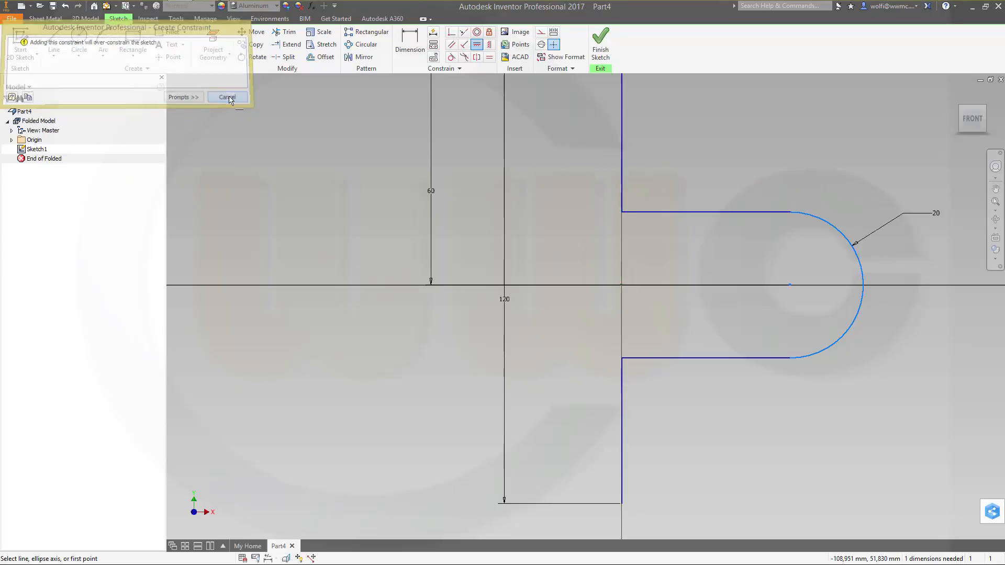
{"action": "left_click", "coordinate": [226, 96]}
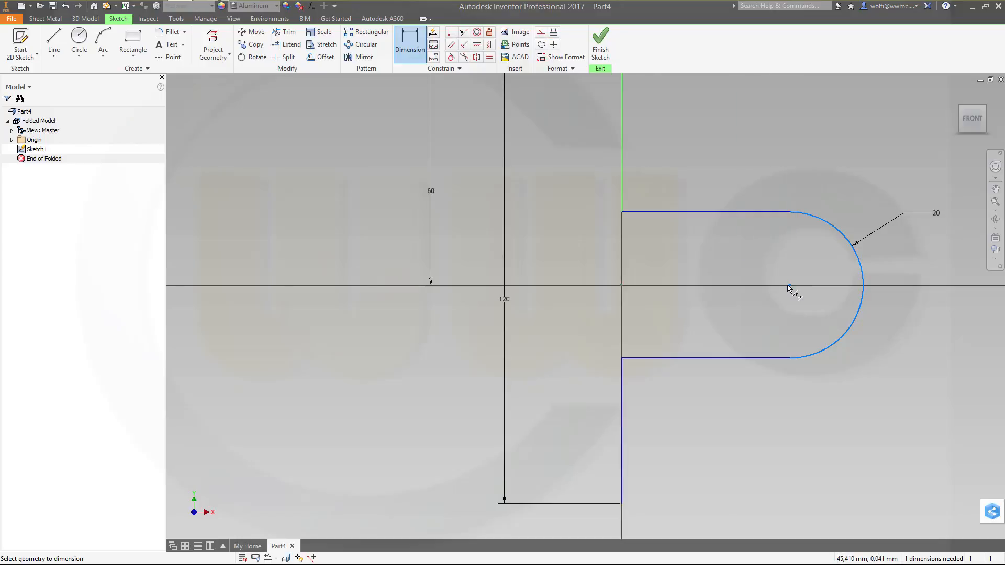
Add the 50 mm edge-to-arc-centre dimension to fully constrain the sketch and finish it.
{"action": "left_click", "coordinate": [697, 249]}
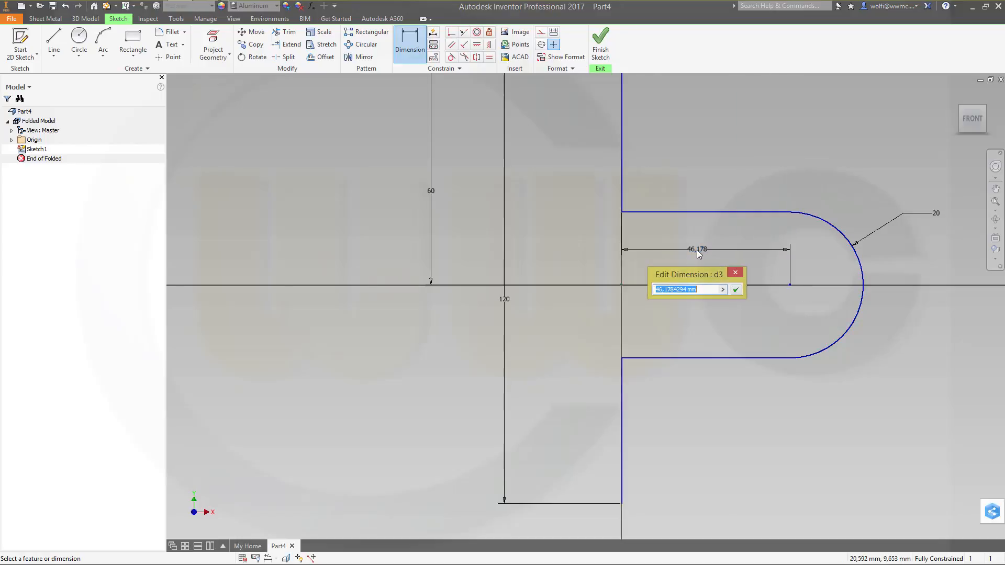
{"action": "left_click", "coordinate": [736, 290]}
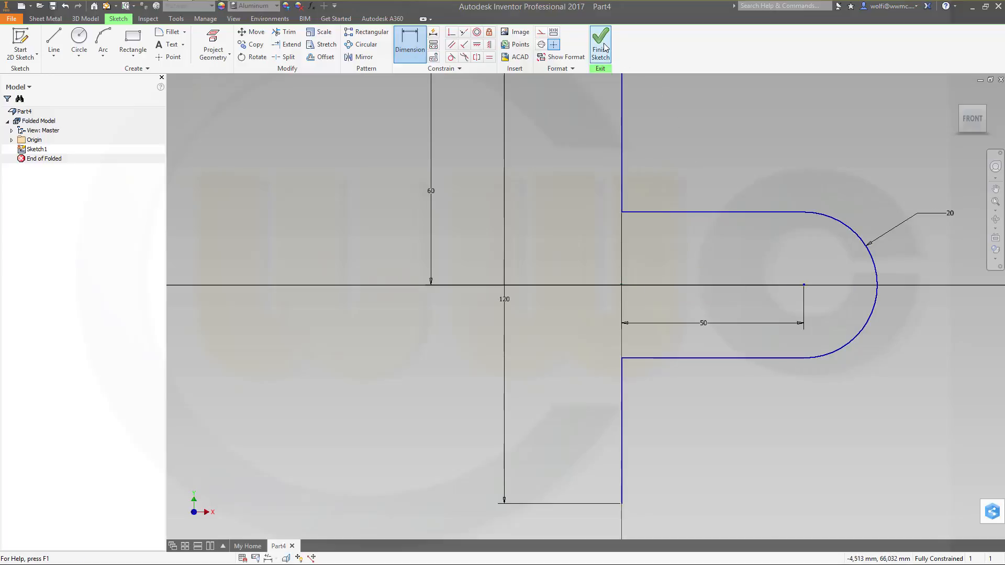
{"action": "left_click", "coordinate": [600, 42]}
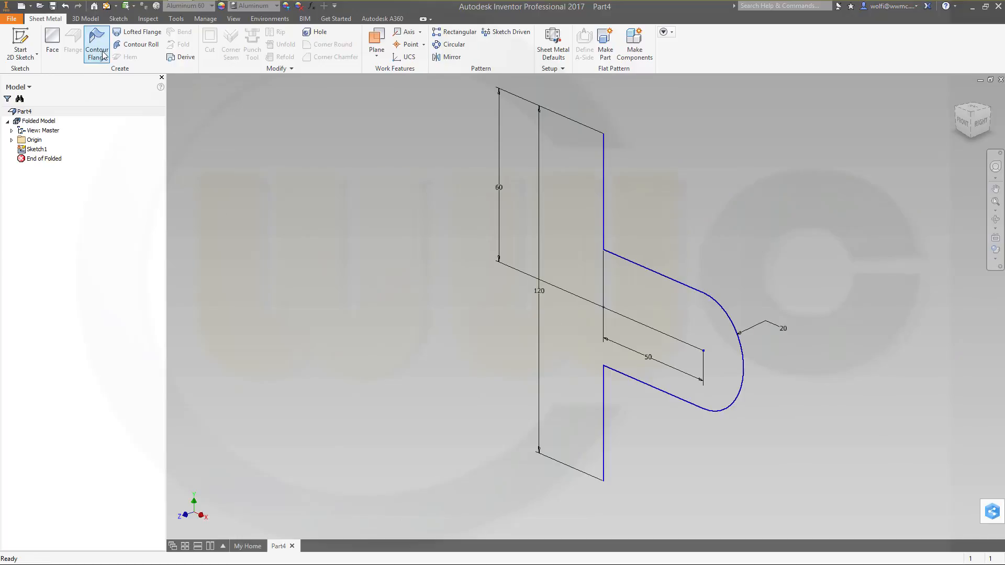
{"action": "mouse_move", "coordinate": [631, 280]}
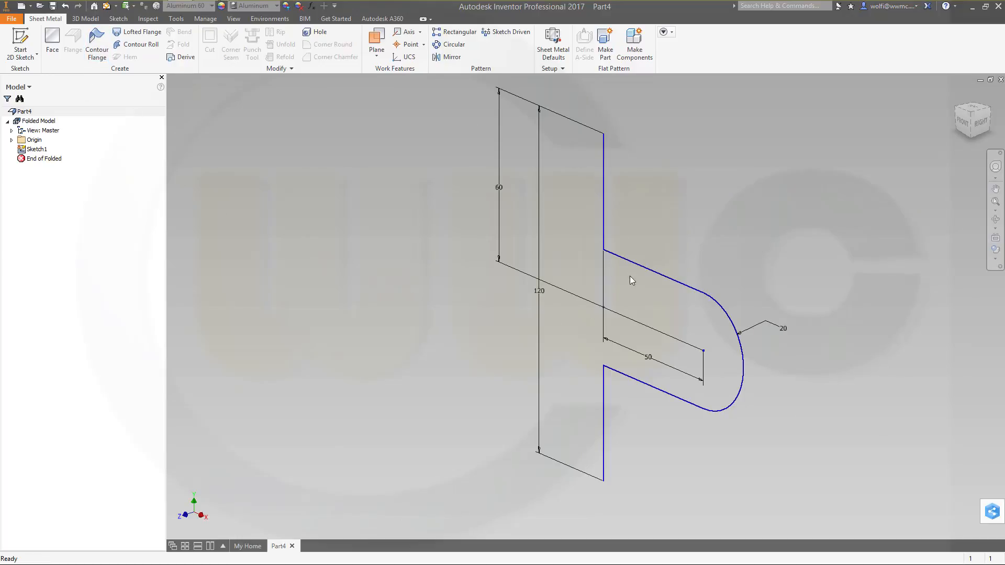
{"action": "mouse_move", "coordinate": [745, 380]}
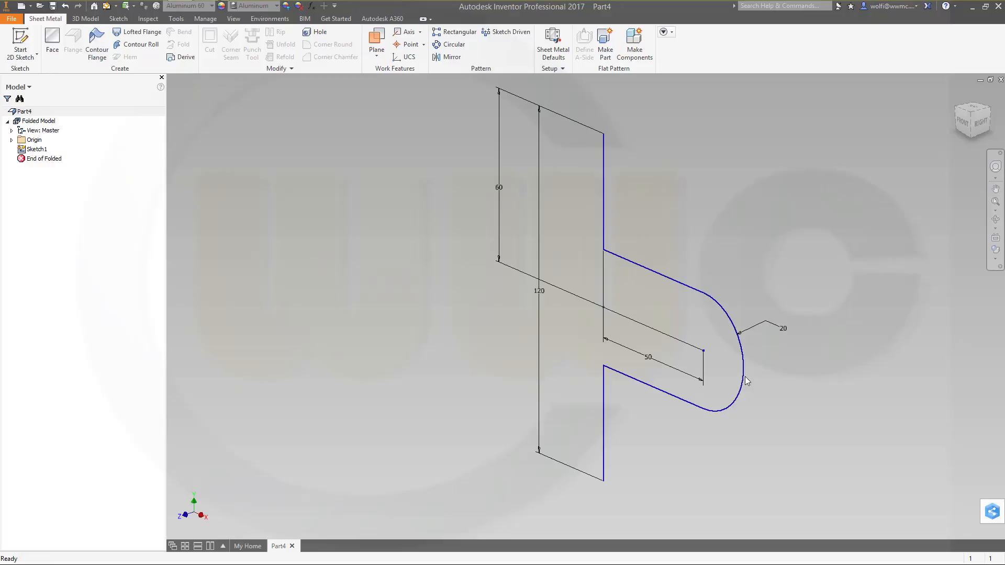
{"action": "mouse_move", "coordinate": [730, 270]}
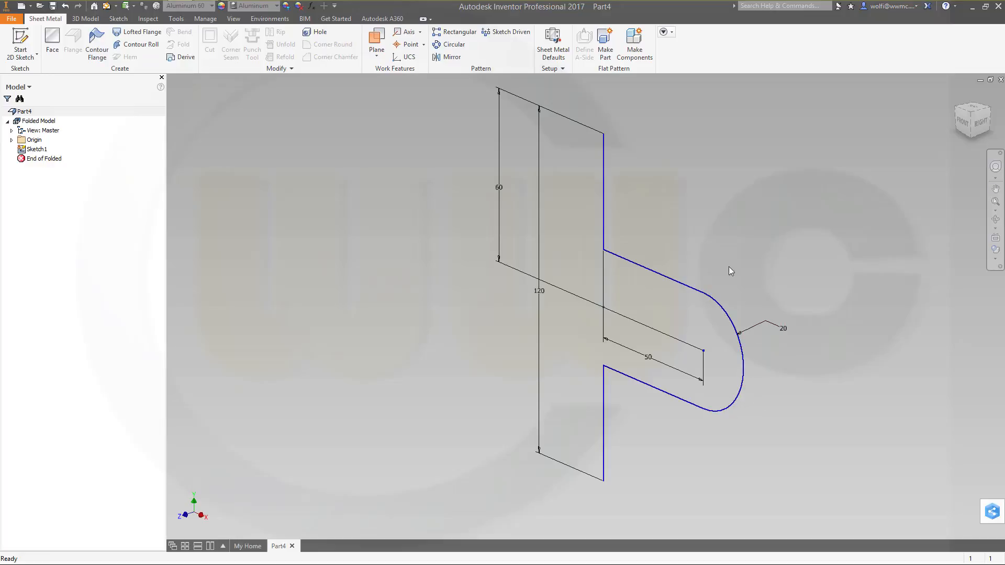
{"action": "mouse_move", "coordinate": [740, 329]}
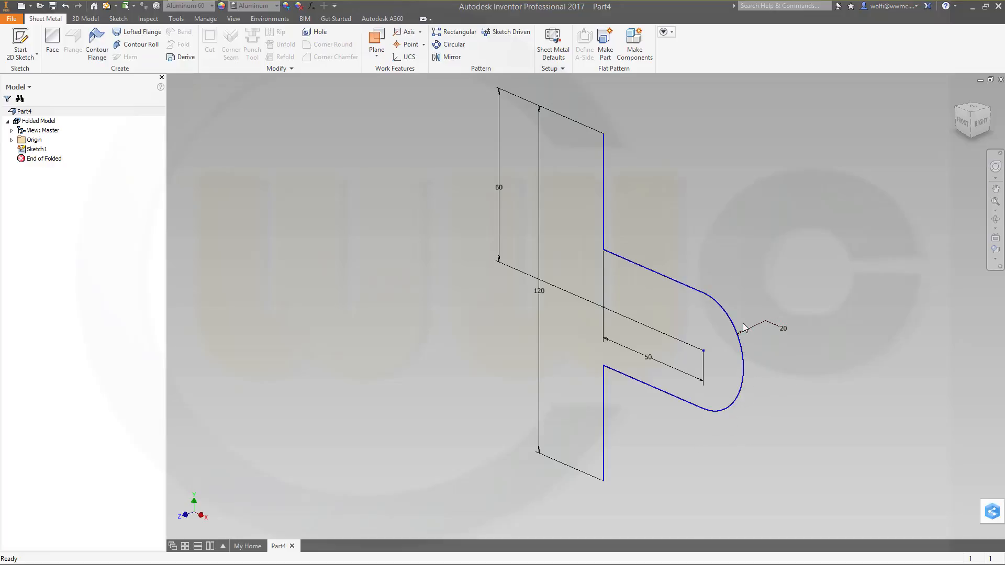
{"action": "mouse_move", "coordinate": [646, 260]}
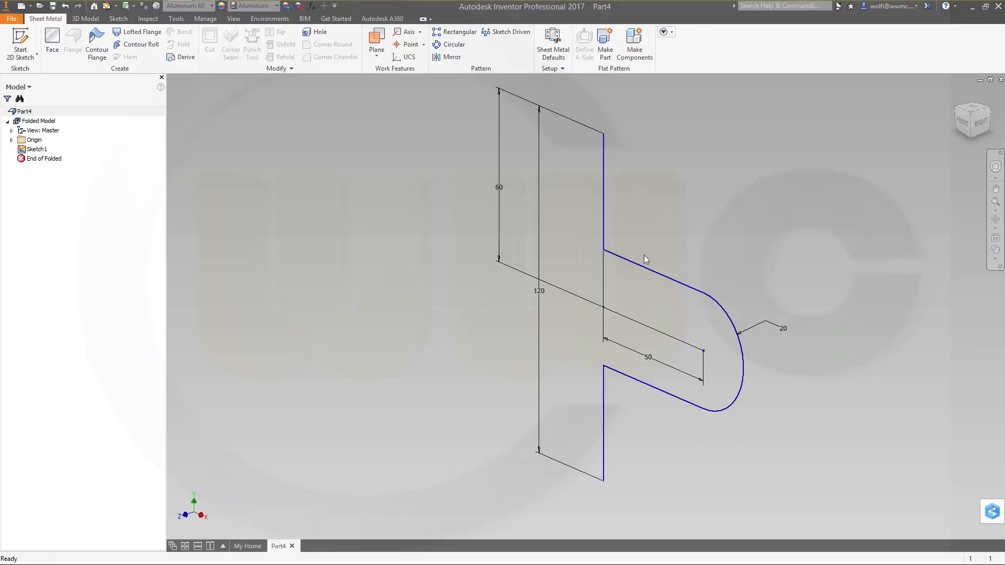
{"action": "mouse_move", "coordinate": [609, 239]}
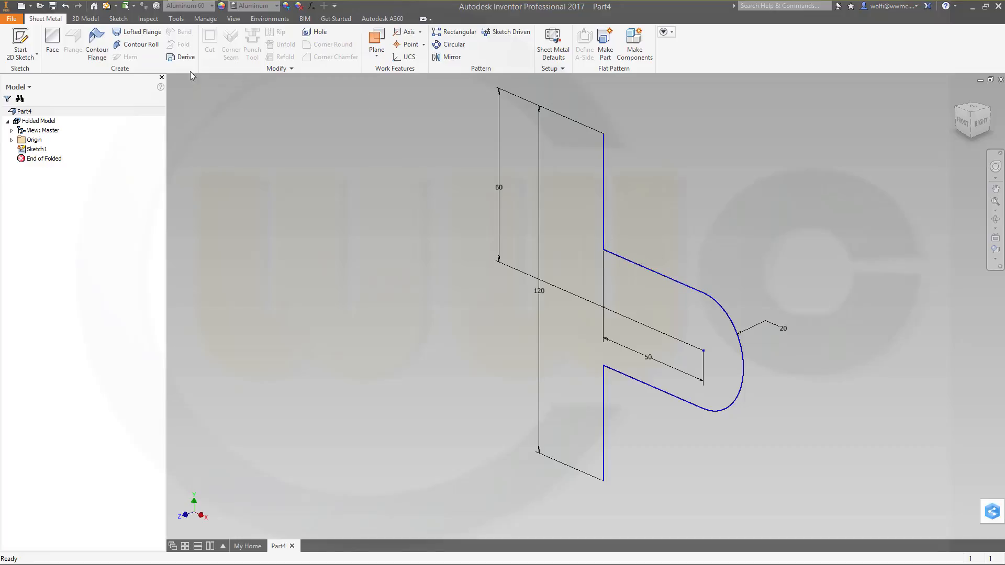
{"action": "mouse_move", "coordinate": [96, 45]}
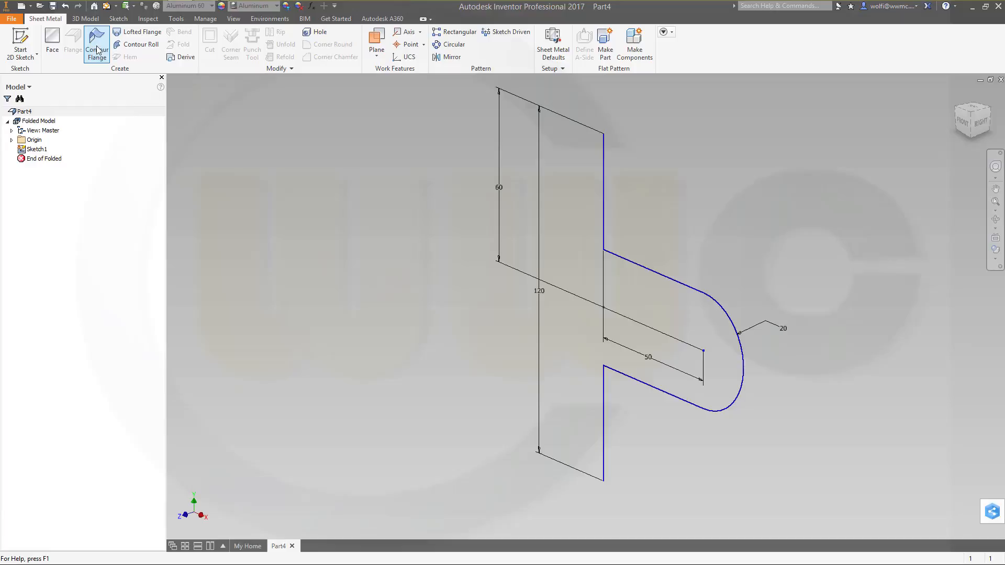
Start a Contour Flange along the S-shaped sketch profile.
{"action": "left_click", "coordinate": [95, 44]}
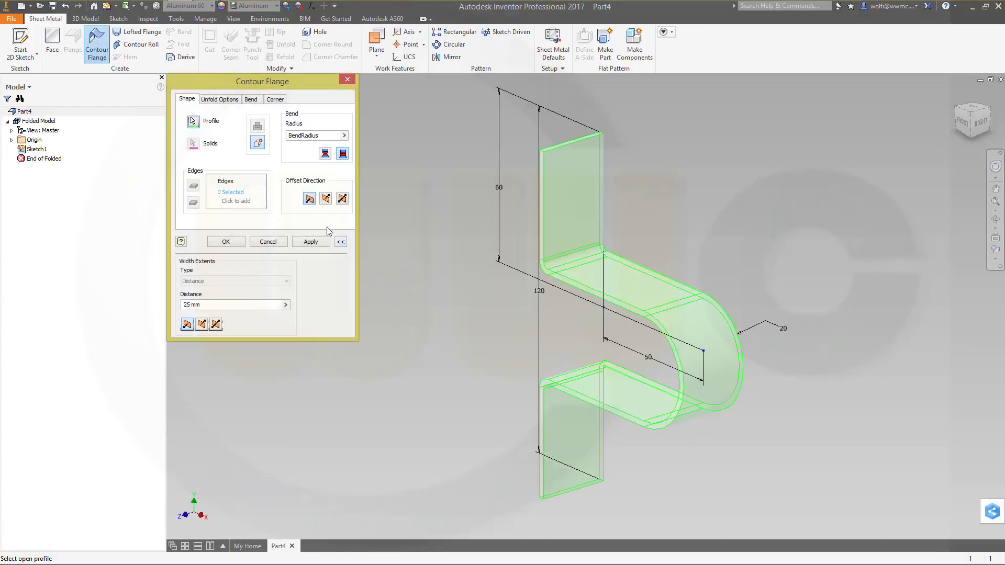
{"action": "mouse_move", "coordinate": [365, 284]}
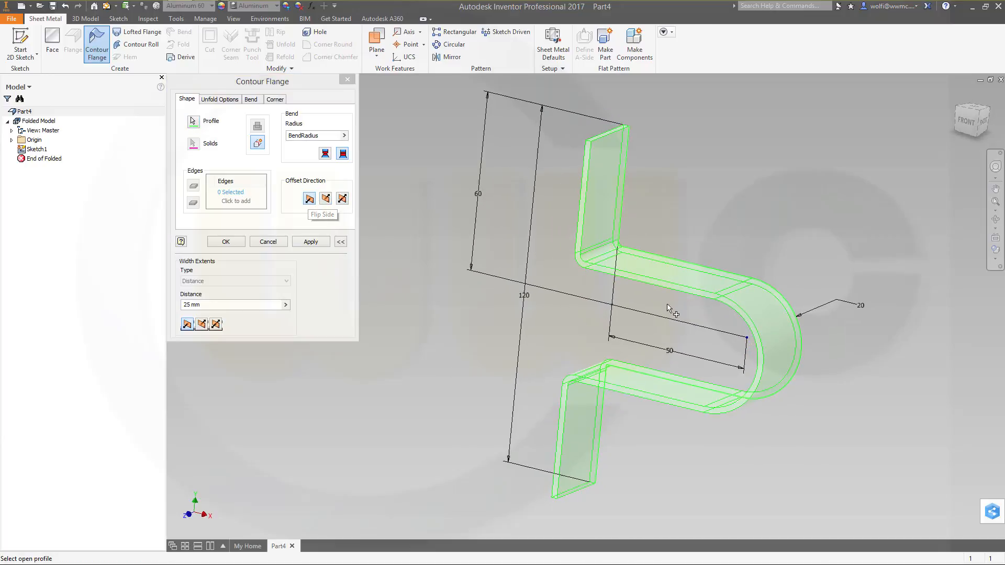
{"action": "mouse_move", "coordinate": [756, 356]}
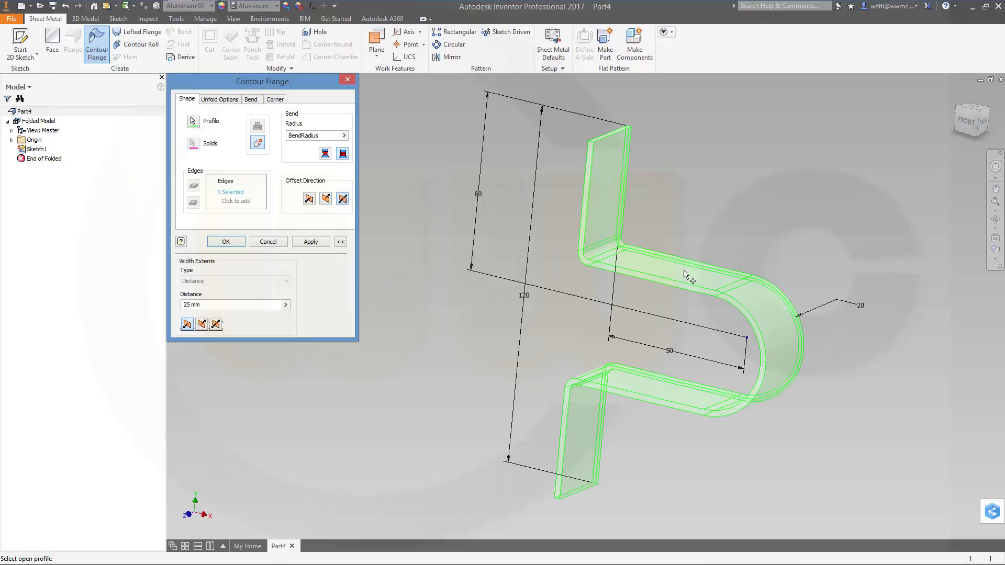
{"action": "mouse_move", "coordinate": [583, 281]}
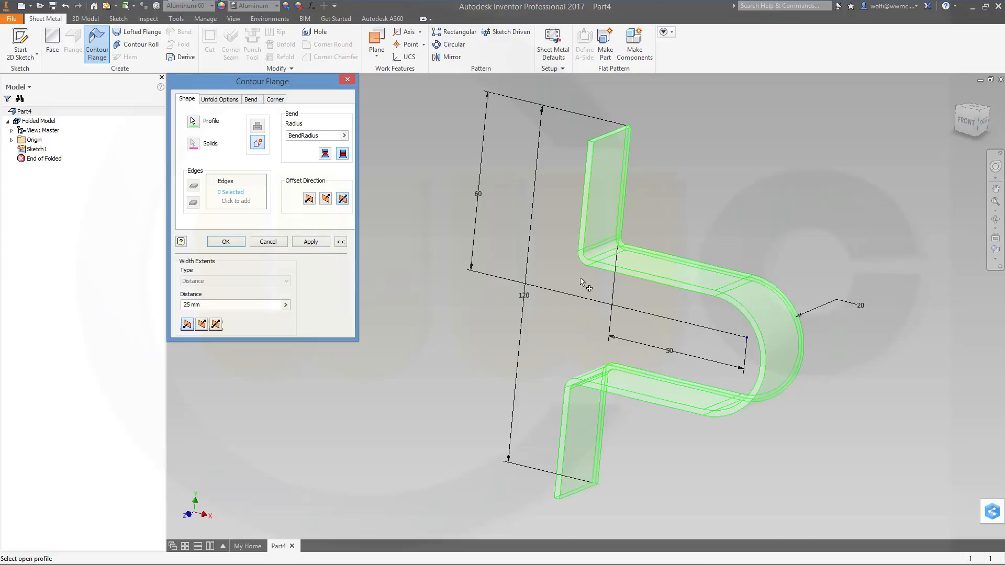
{"action": "mouse_move", "coordinate": [351, 265]}
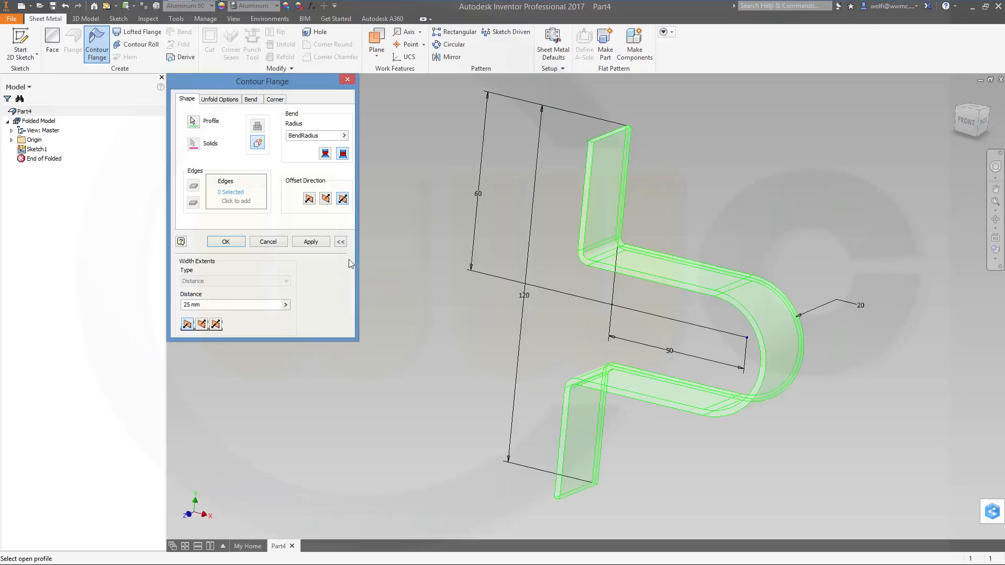
Create the contour flange 30 mm wide and begin an edge flange.
{"action": "left_click", "coordinate": [230, 305]}
{"action": "type", "text": "30"}
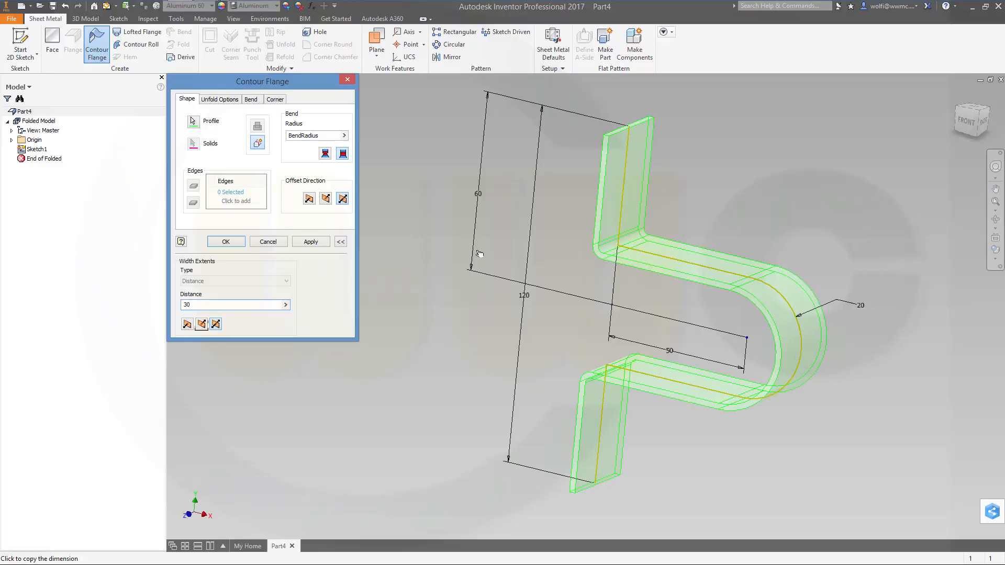
{"action": "left_click", "coordinate": [268, 242]}
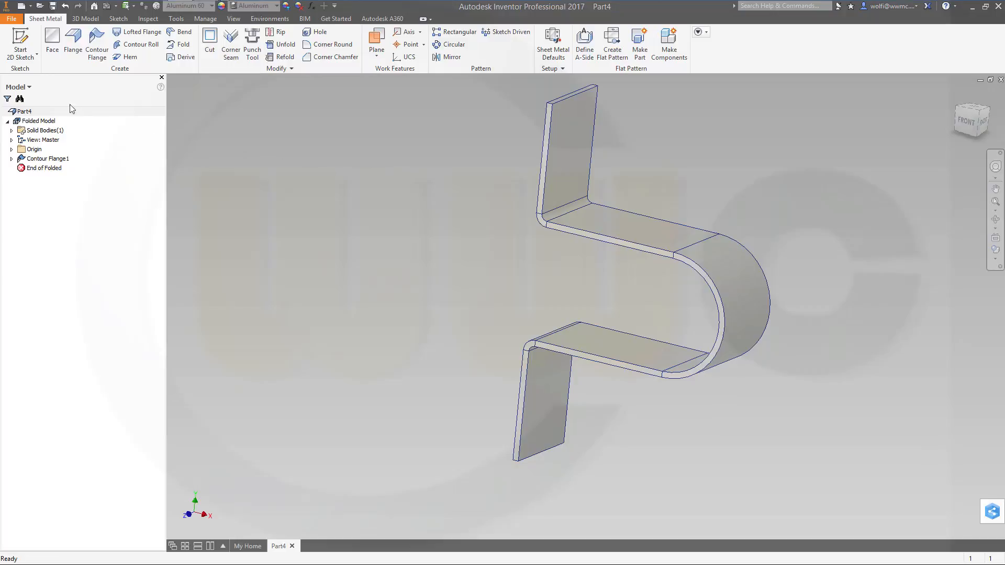
{"action": "mouse_move", "coordinate": [459, 279]}
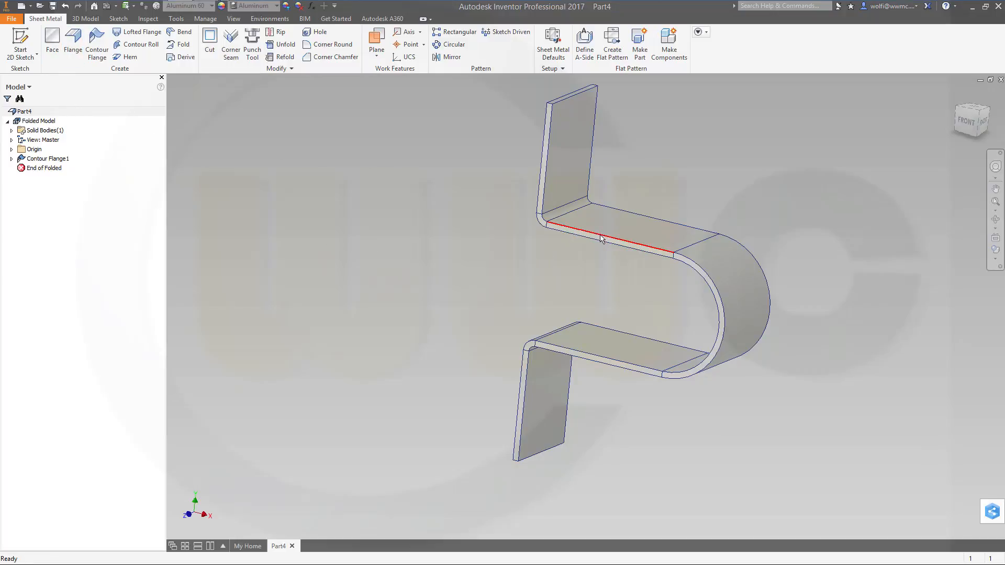
{"action": "left_click", "coordinate": [73, 44]}
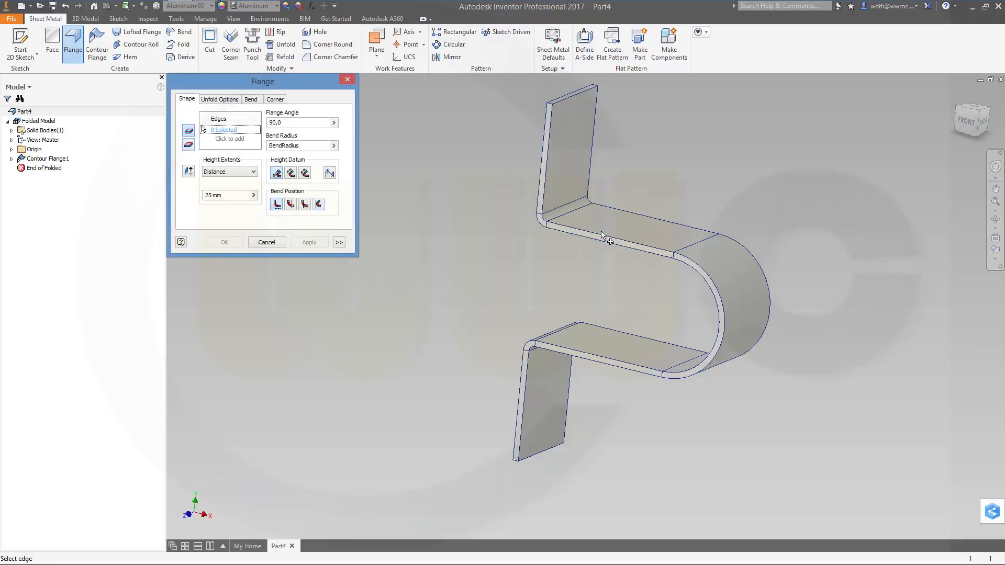
Select the upper straight section's edge and set a 0° flange of 10 mm height.
{"action": "left_click", "coordinate": [606, 238]}
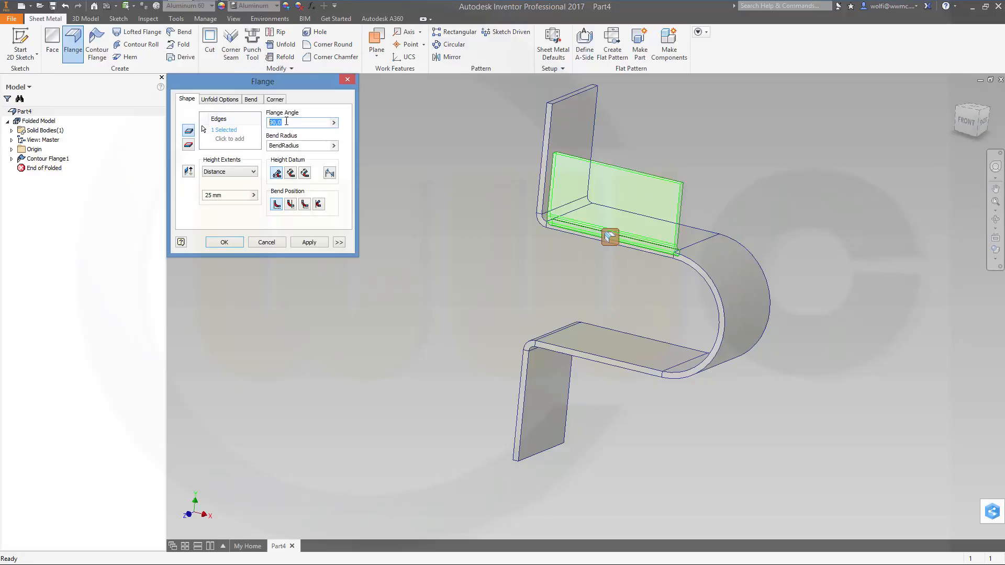
{"action": "mouse_move", "coordinate": [319, 123]}
{"action": "type", "text": "0"}
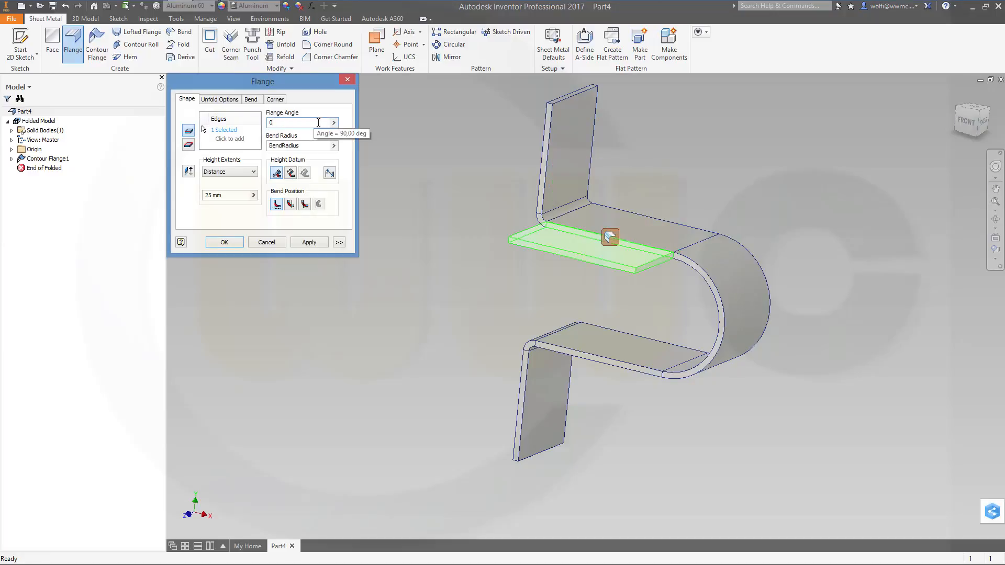
{"action": "mouse_move", "coordinate": [390, 158]}
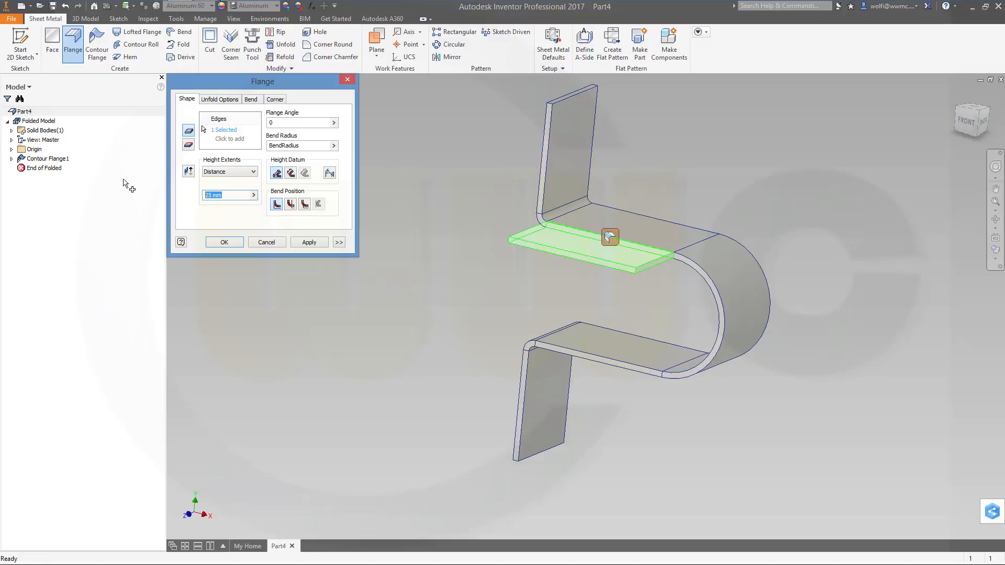
{"action": "type", "text": "10"}
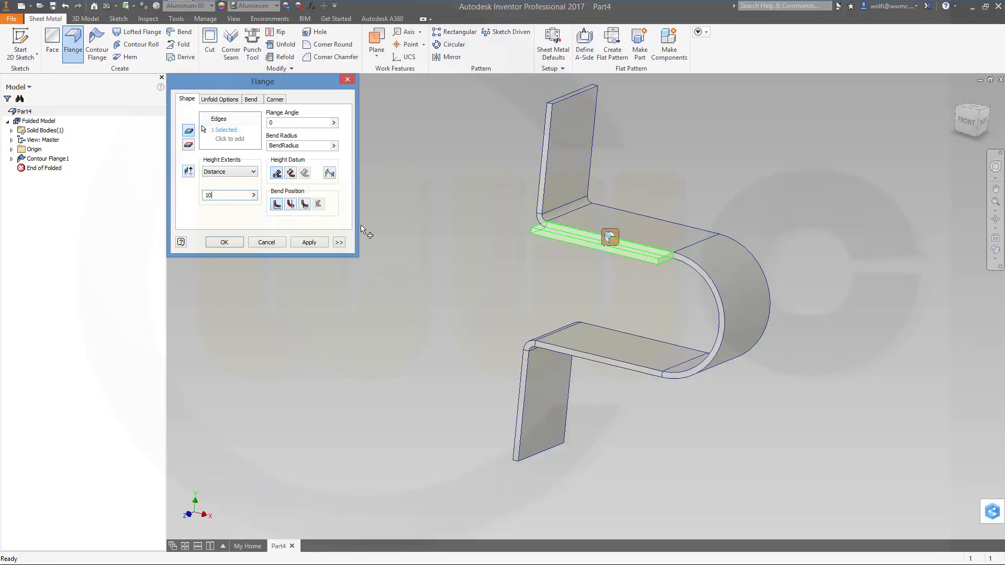
{"action": "mouse_move", "coordinate": [516, 318]}
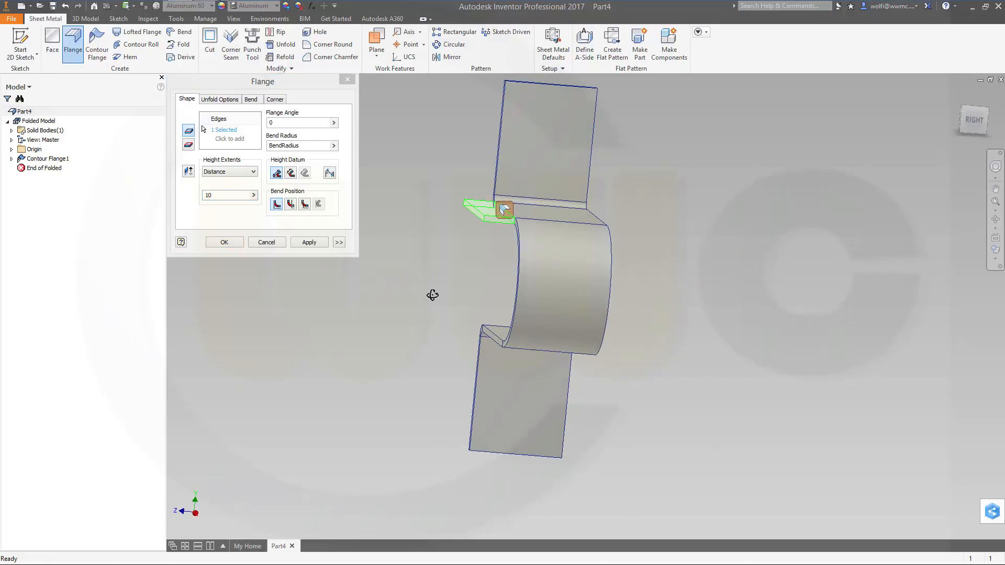
{"action": "mouse_move", "coordinate": [439, 288]}
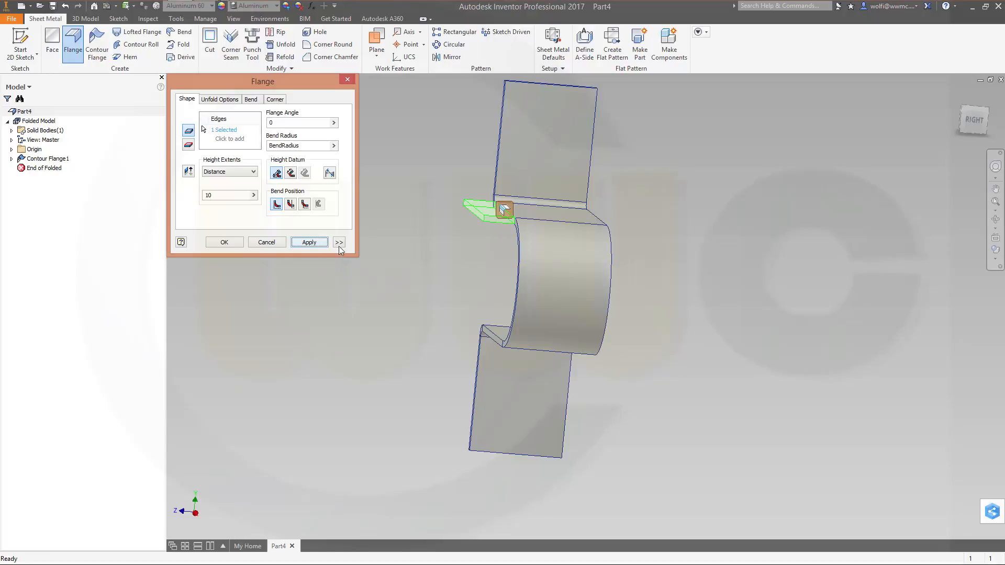
Limit the tab's width extents to a 25 mm Width and apply it.
{"action": "left_click", "coordinate": [339, 241]}
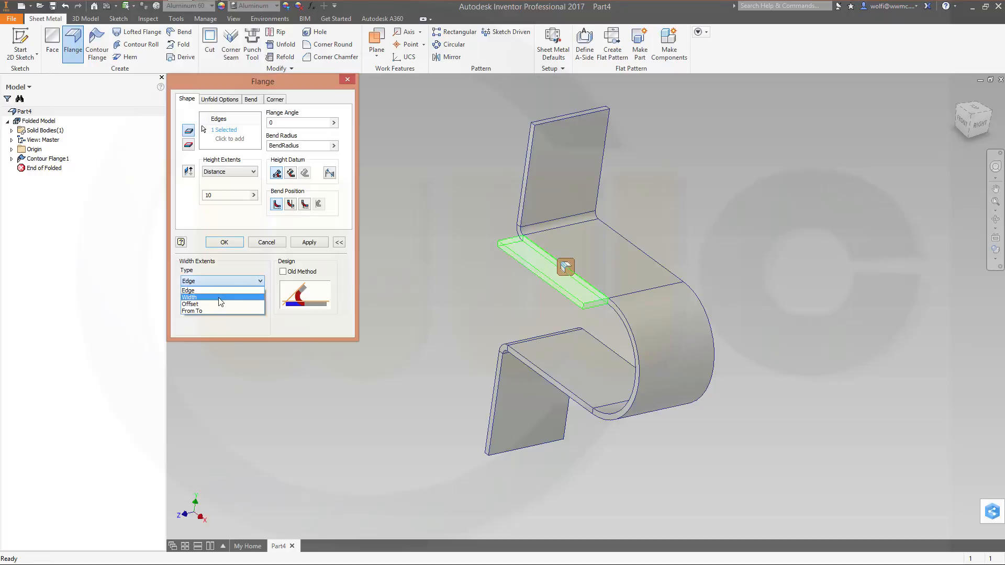
{"action": "left_click", "coordinate": [190, 296]}
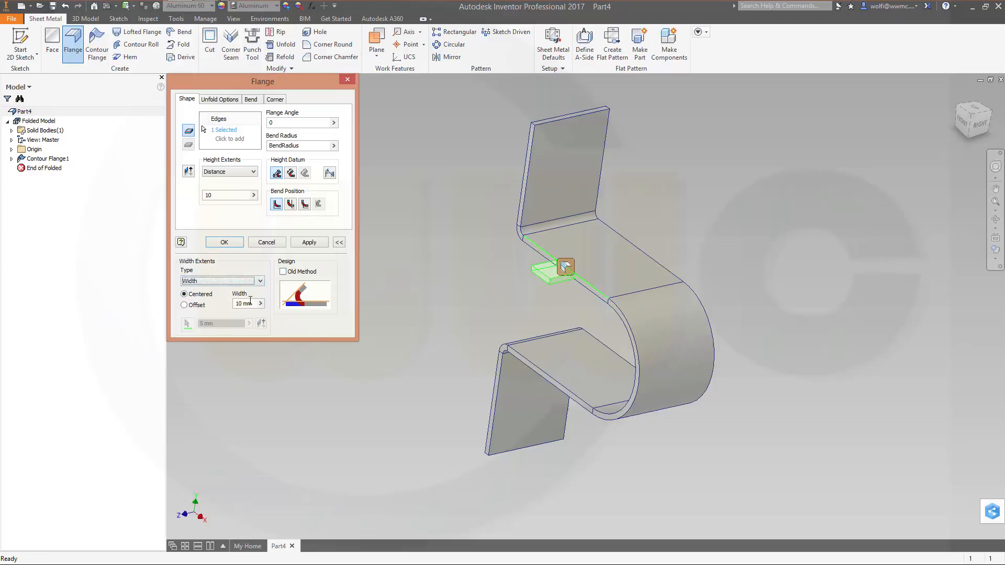
{"action": "triple_click", "coordinate": [244, 304]}
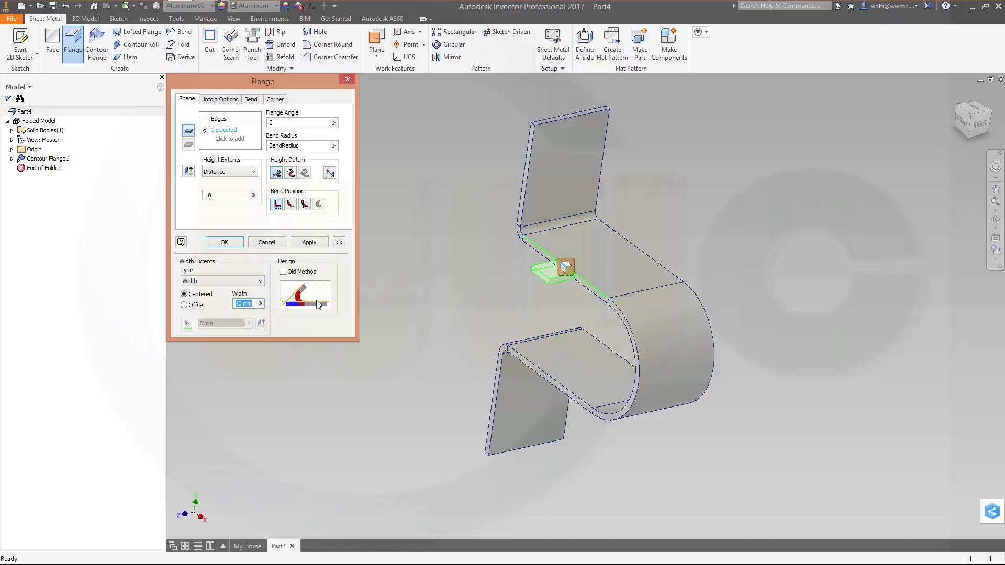
{"action": "type", "text": "25"}
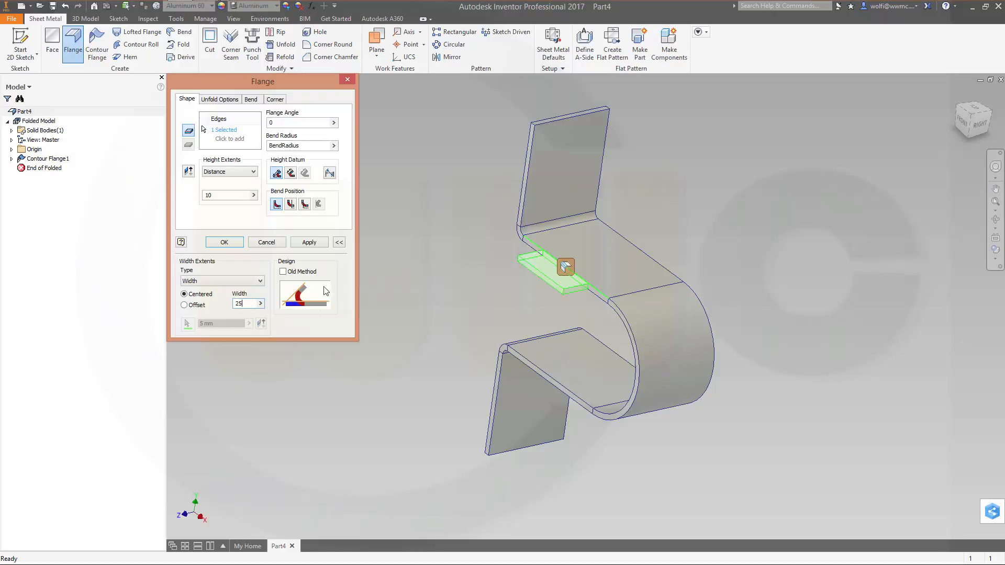
{"action": "left_click", "coordinate": [308, 241]}
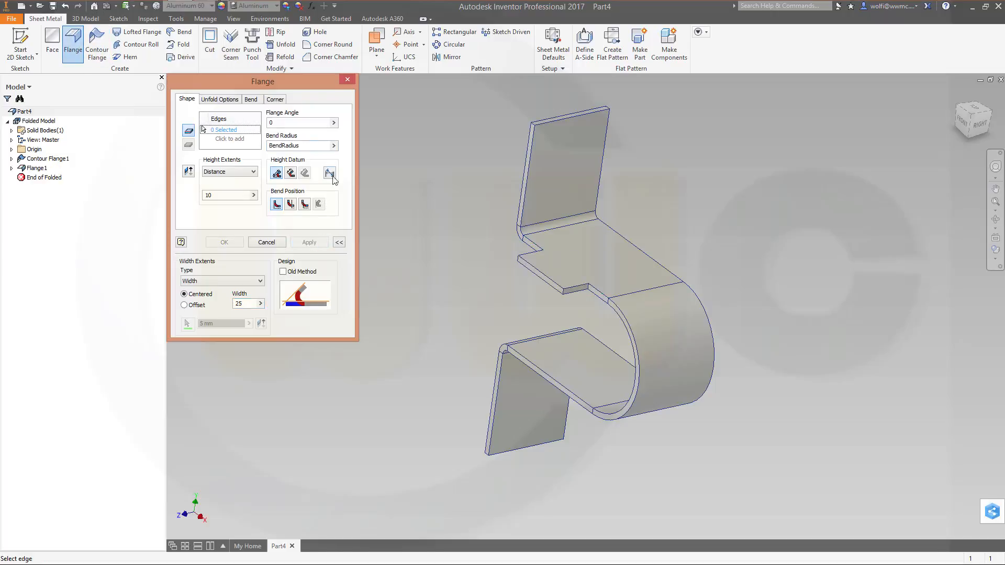
Add a 70 mm flange at 90° on another edge, trying alternative bend positions.
{"action": "left_click", "coordinate": [540, 272]}
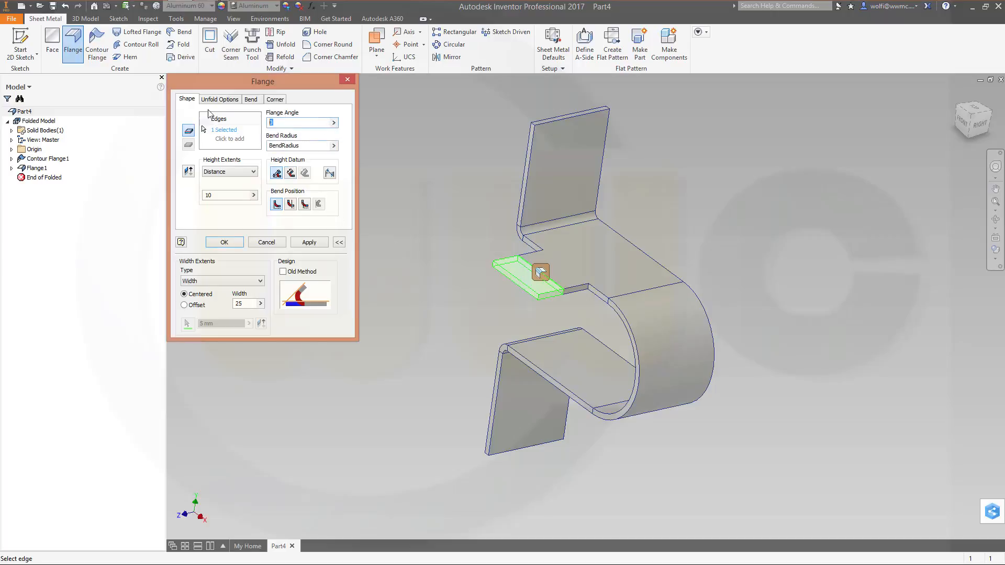
{"action": "type", "text": "90"}
{"action": "left_click", "coordinate": [229, 194]}
{"action": "type", "text": "70"}
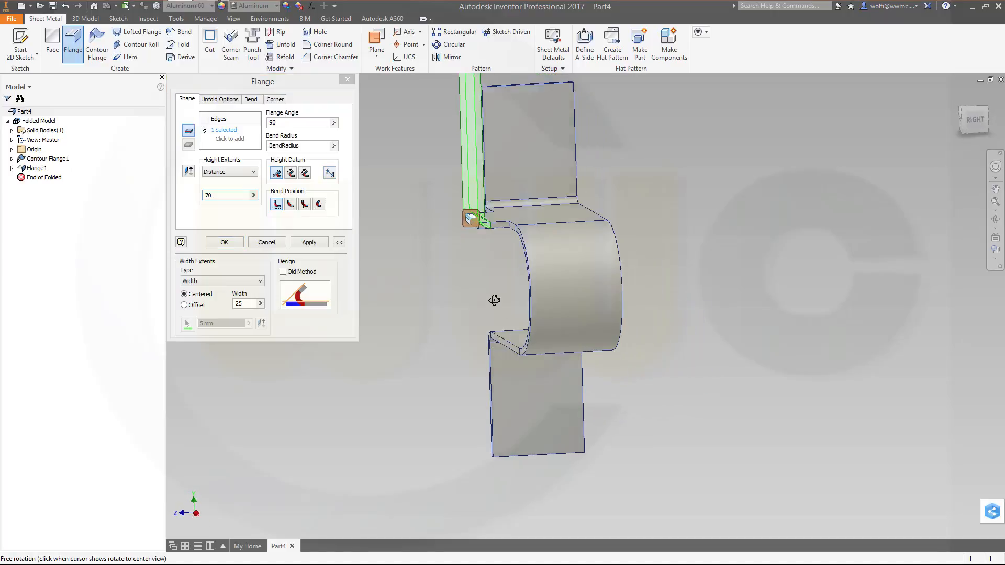
{"action": "scroll", "scroll_direction": "down", "scroll_amount": 3}
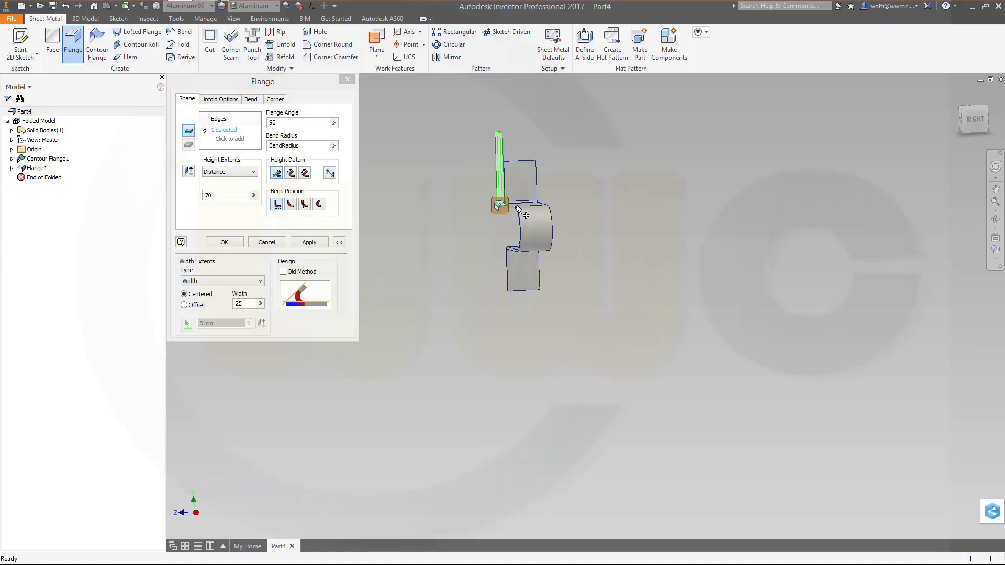
{"action": "mouse_move", "coordinate": [277, 172]}
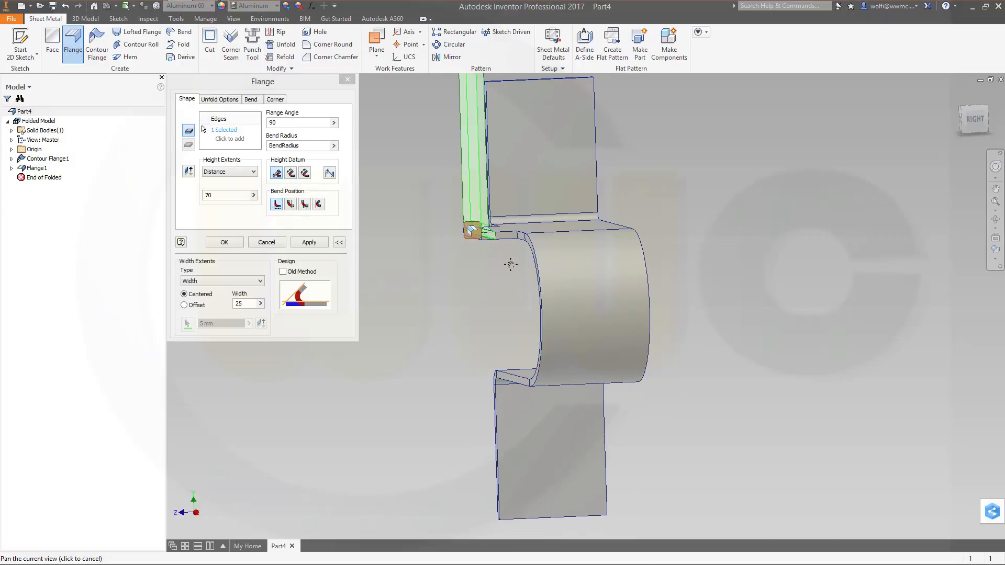
{"action": "mouse_move", "coordinate": [276, 173]}
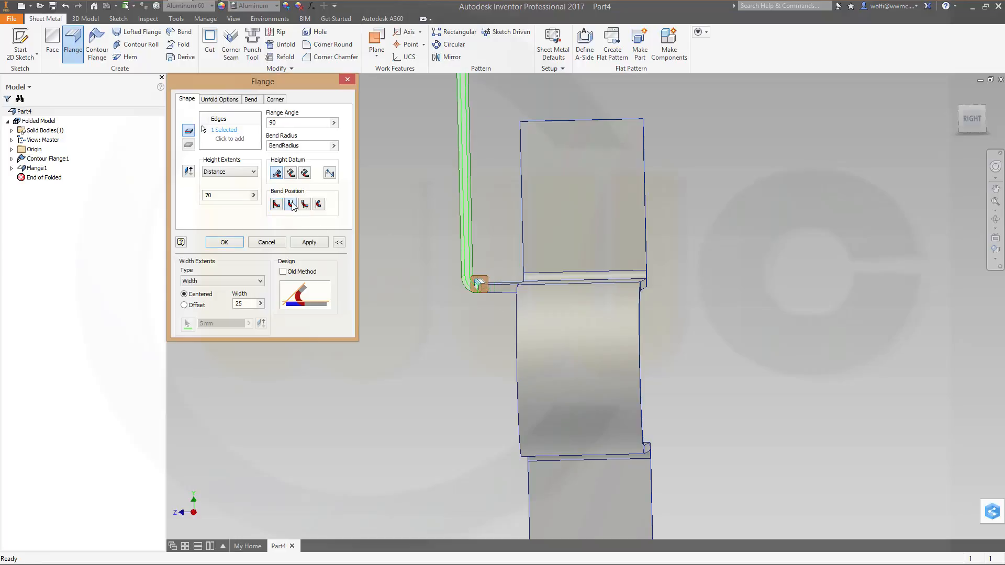
{"action": "left_click", "coordinate": [303, 204]}
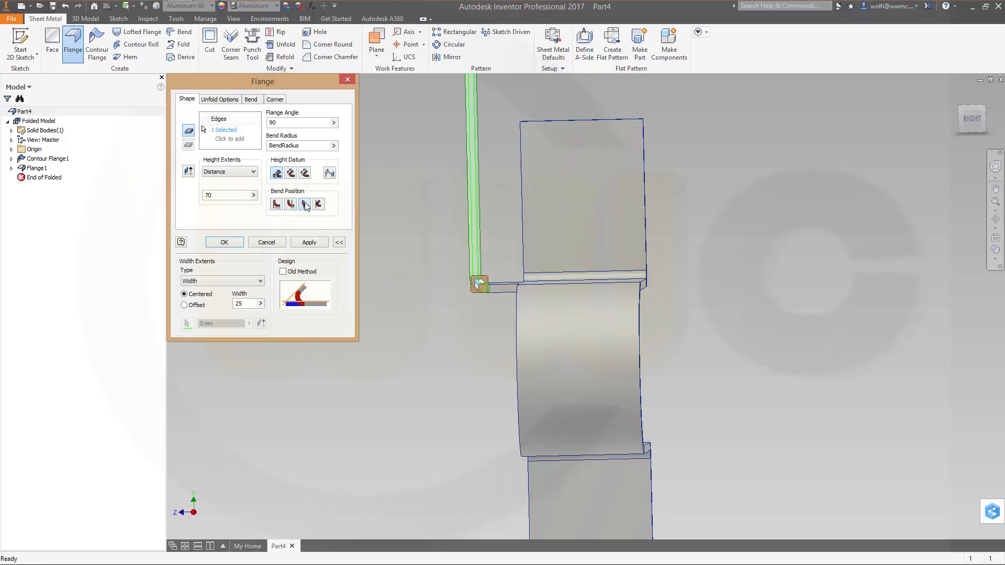
{"action": "left_click", "coordinate": [275, 204]}
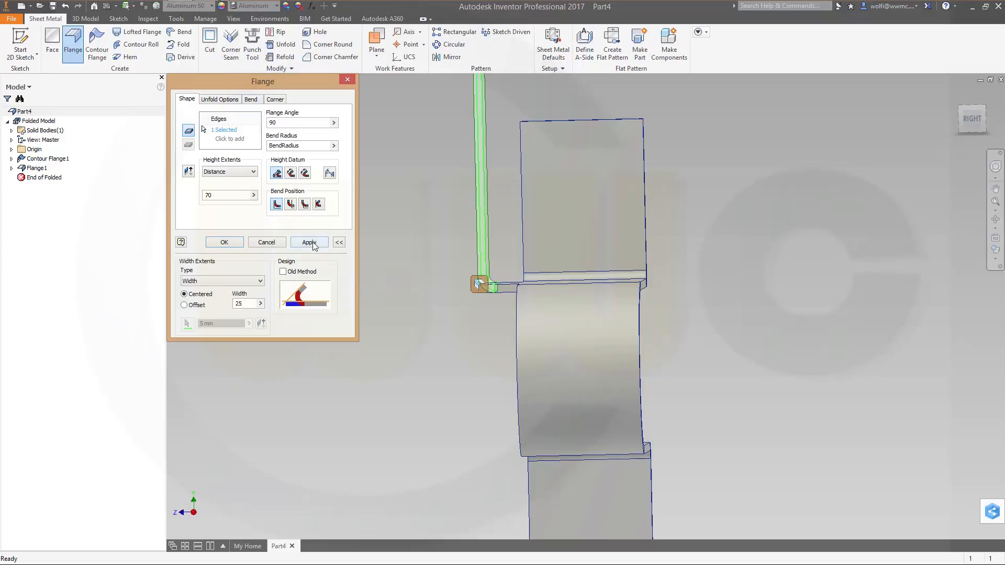
{"action": "left_click", "coordinate": [308, 242]}
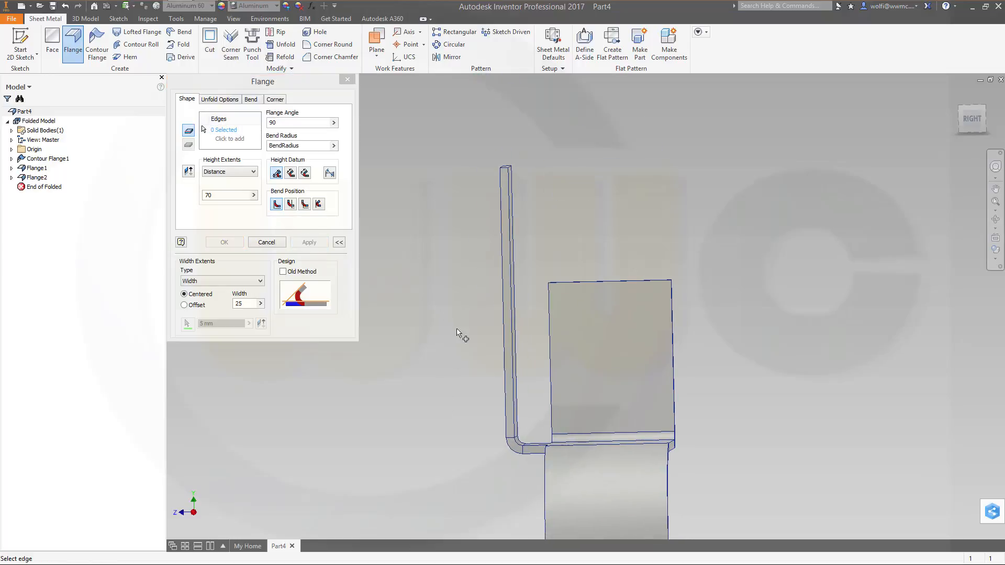
{"action": "mouse_move", "coordinate": [520, 153]}
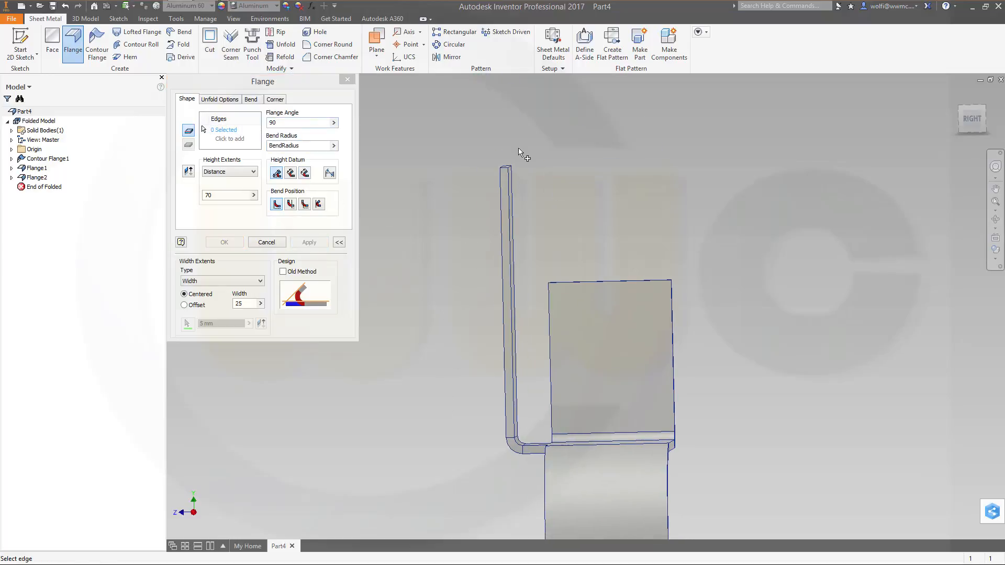
{"action": "mouse_move", "coordinate": [516, 172]}
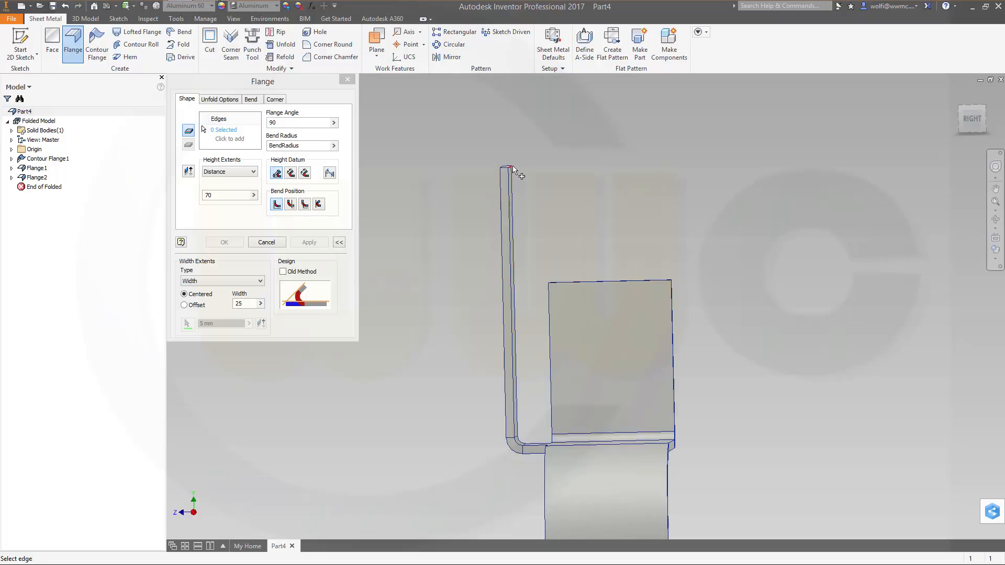
Select the upright flange's top edge to start another flange.
{"action": "left_click", "coordinate": [512, 167]}
{"action": "type", "text": "20"}
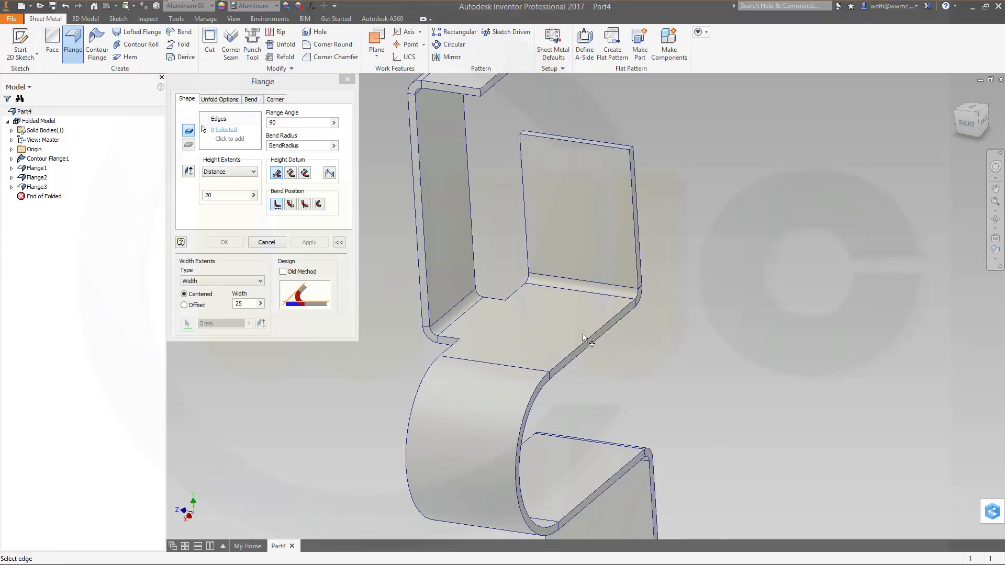
Create a 10 mm flat tab at 0° on the platform edge, then select its end edge for the lip.
{"action": "left_click", "coordinate": [588, 336]}
{"action": "type", "text": "0"}
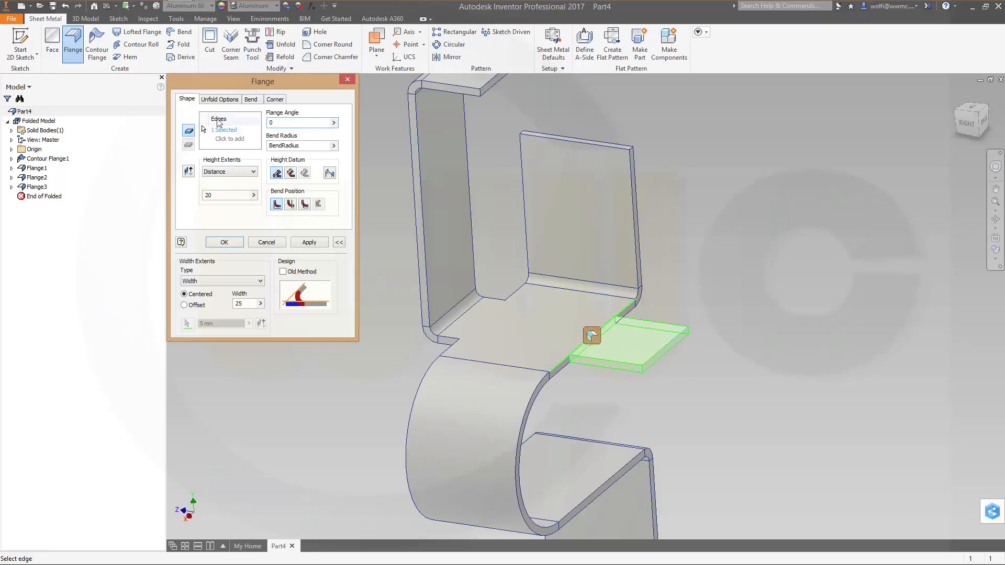
{"action": "triple_click", "coordinate": [226, 195]}
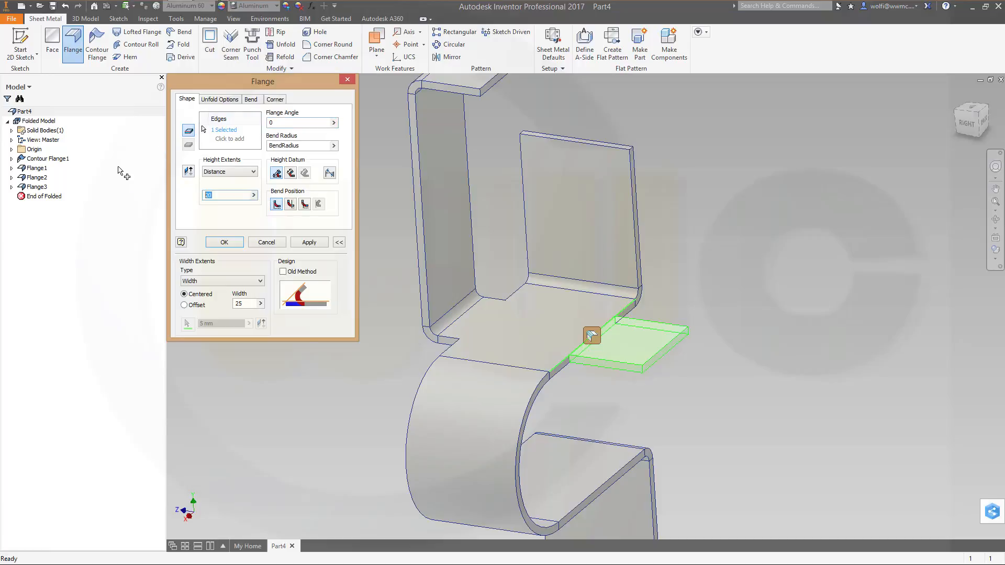
{"action": "left_click", "coordinate": [308, 242]}
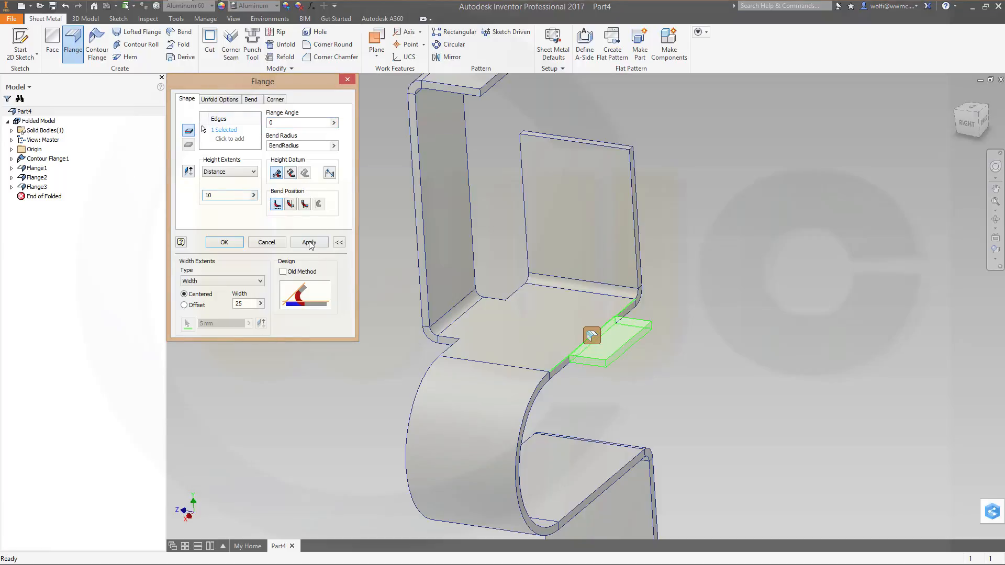
{"action": "left_click", "coordinate": [309, 242]}
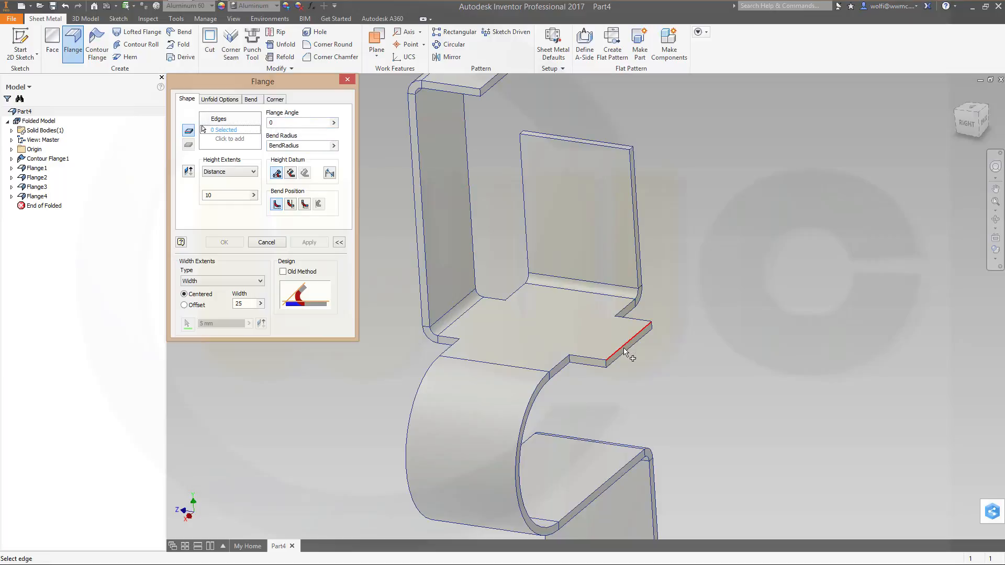
{"action": "mouse_move", "coordinate": [628, 358]}
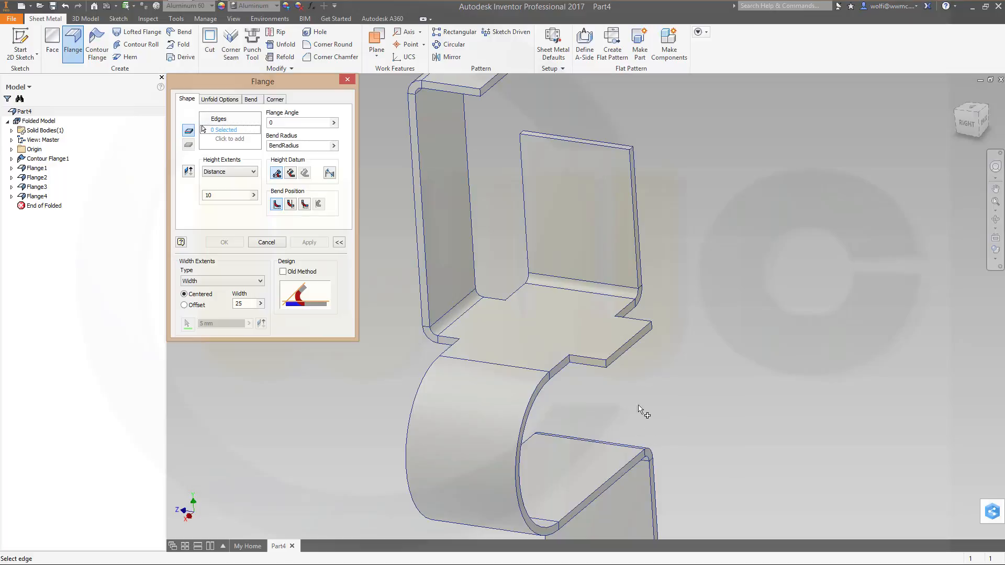
{"action": "left_click", "coordinate": [625, 341]}
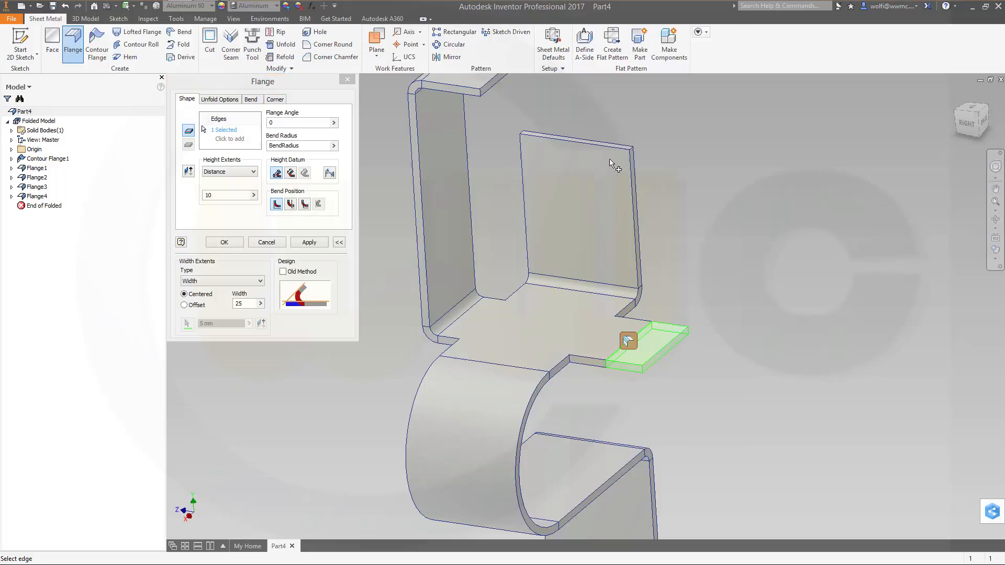
{"action": "mouse_move", "coordinate": [544, 278]}
{"action": "type", "text": "90"}
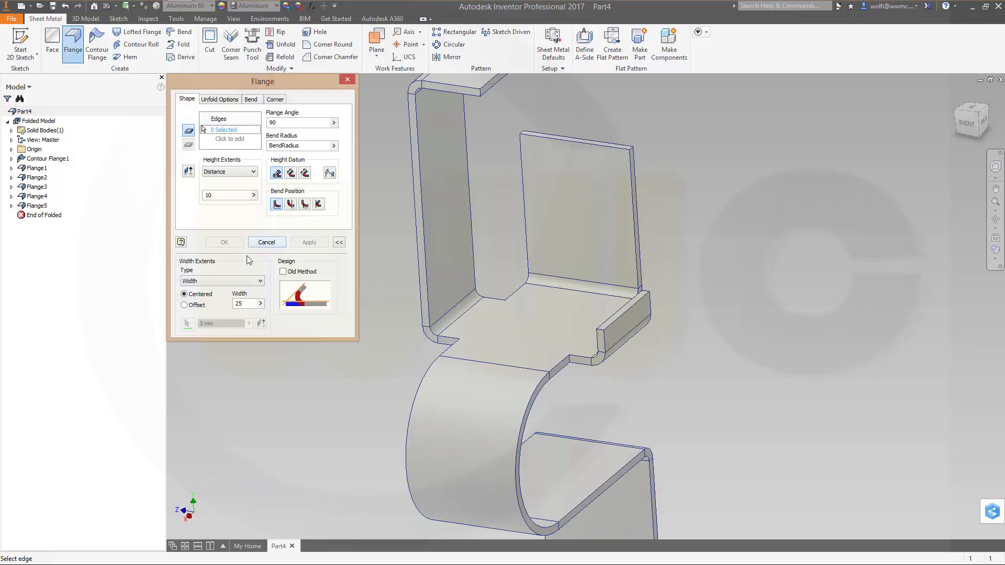
Apply 4 mm corner chamfers to the top, side and bottom flange corners.
{"action": "left_click", "coordinate": [266, 241]}
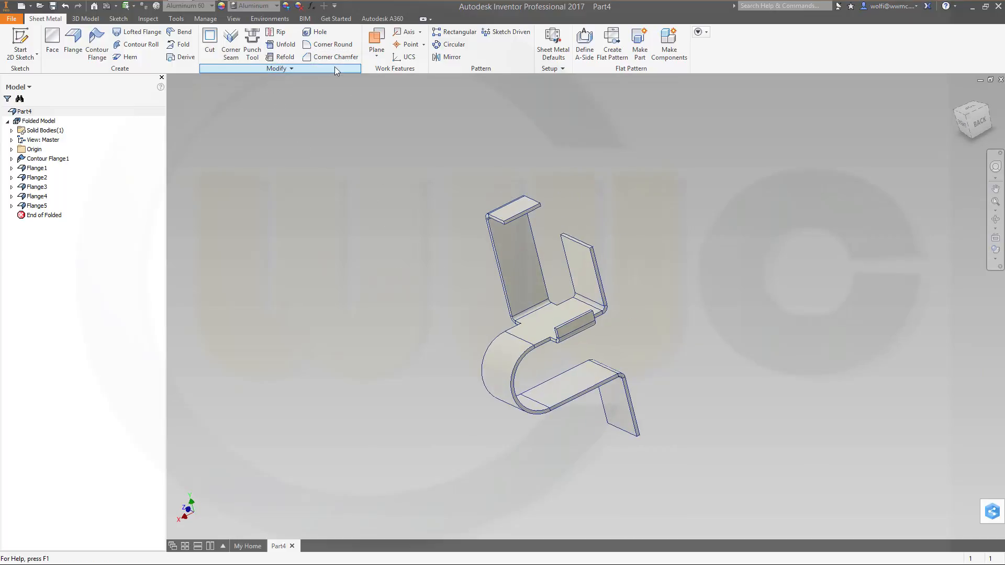
{"action": "left_click", "coordinate": [335, 56]}
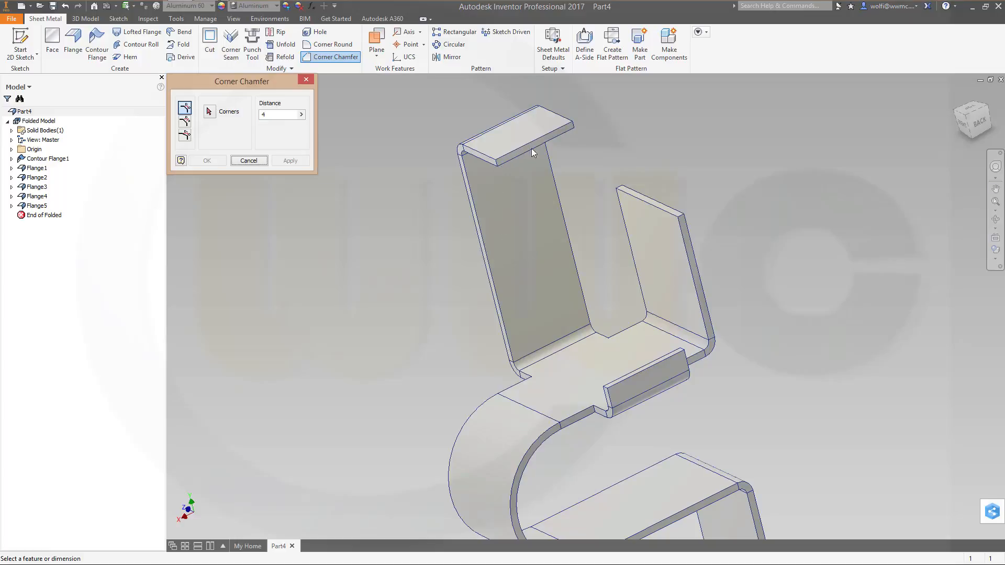
{"action": "mouse_move", "coordinate": [559, 130]}
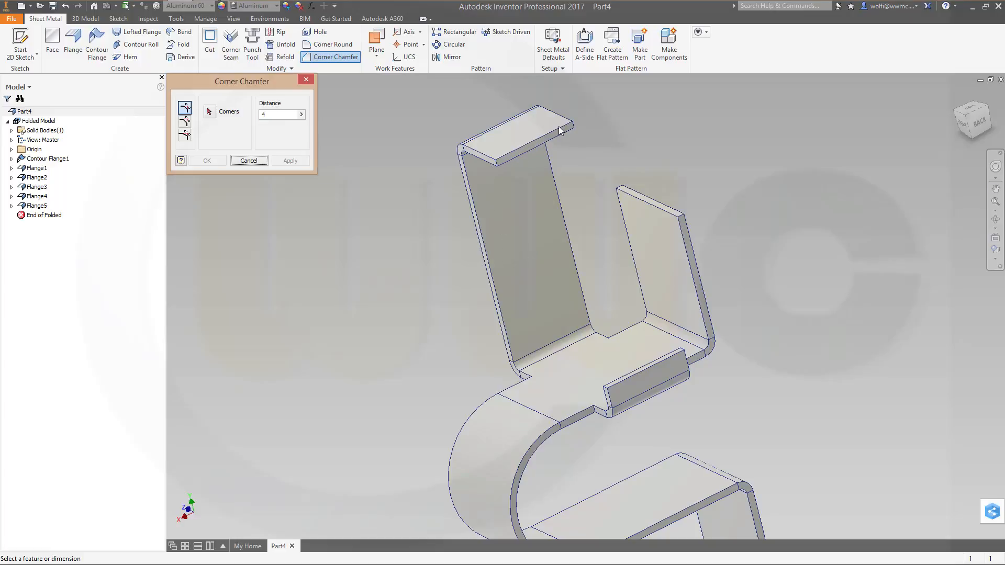
{"action": "mouse_move", "coordinate": [626, 196]}
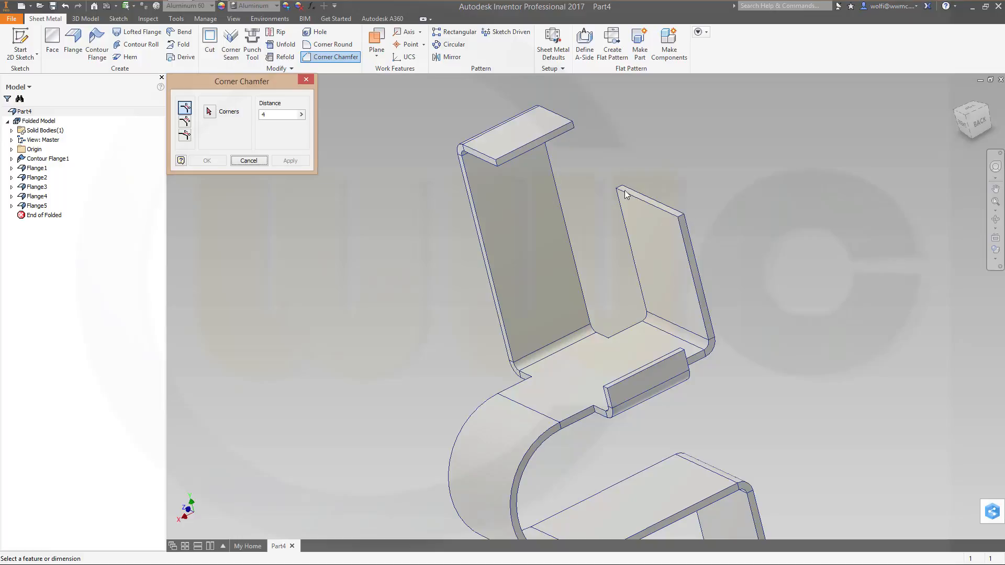
{"action": "mouse_move", "coordinate": [312, 196]}
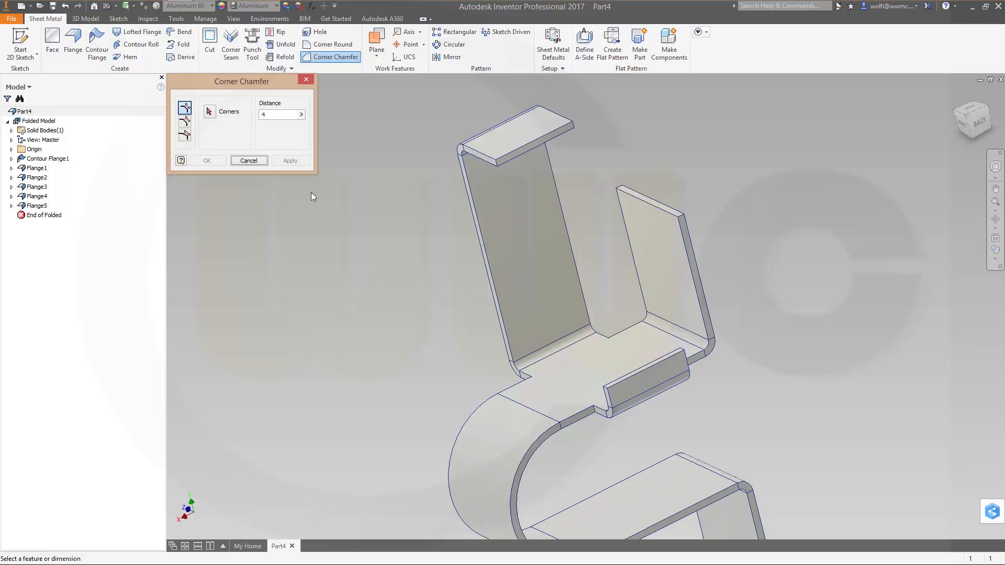
{"action": "mouse_move", "coordinate": [498, 175]}
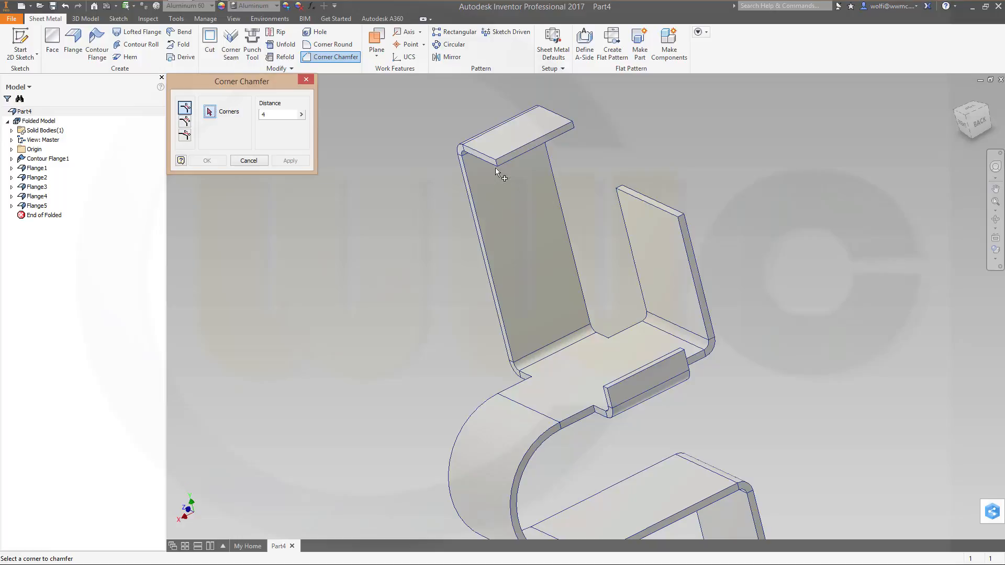
{"action": "left_click", "coordinate": [496, 160]}
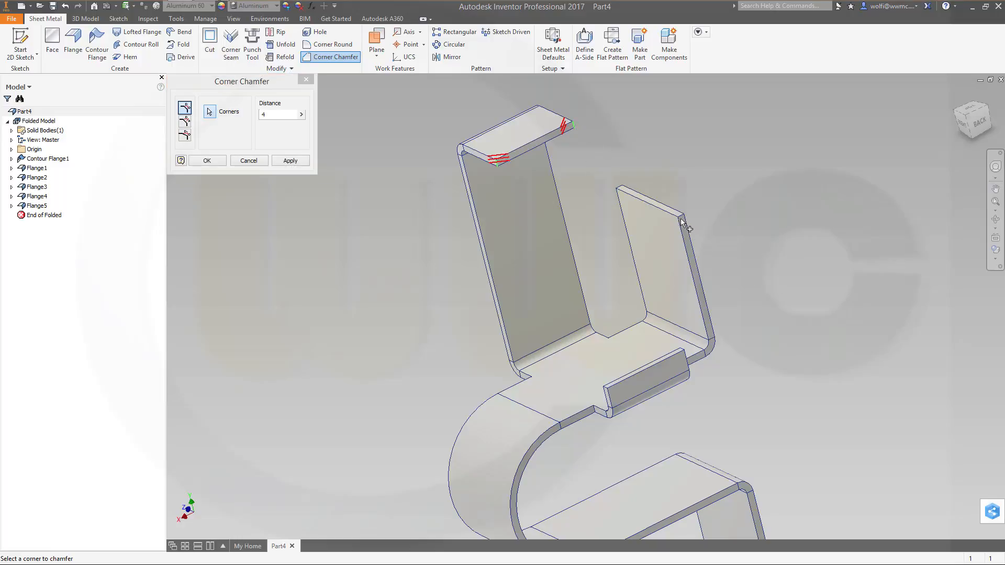
{"action": "mouse_move", "coordinate": [668, 279]}
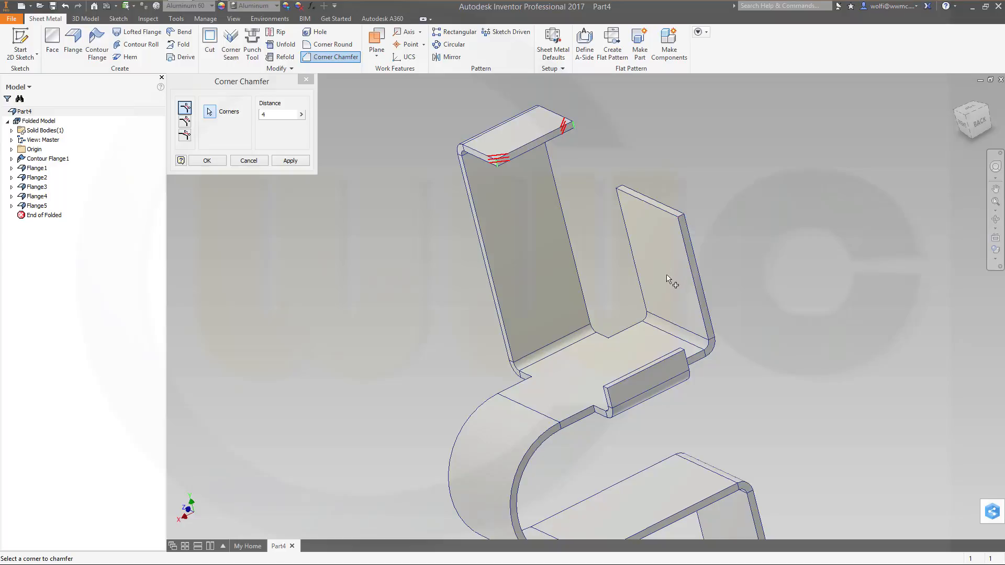
{"action": "mouse_move", "coordinate": [680, 250]}
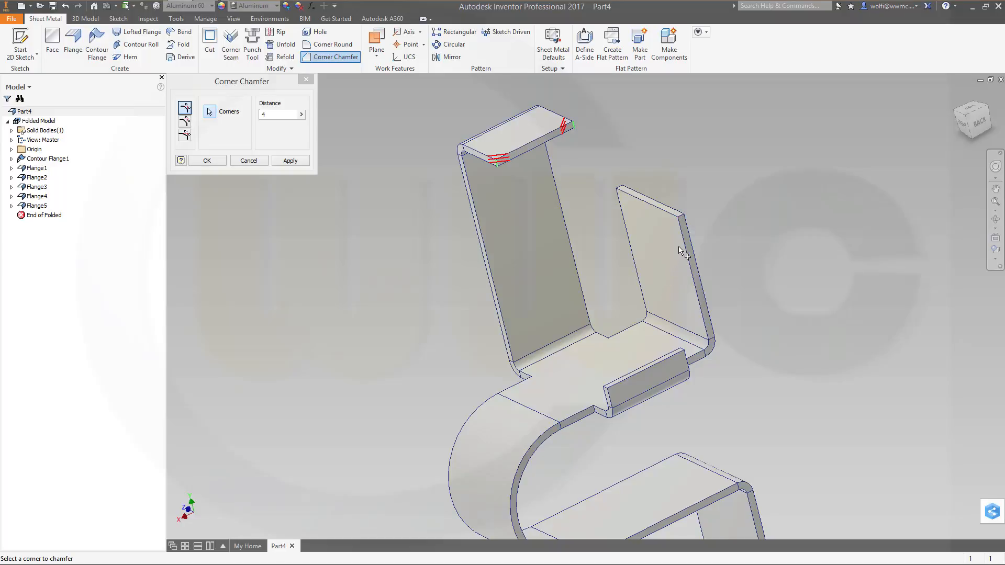
{"action": "left_click", "coordinate": [622, 192]}
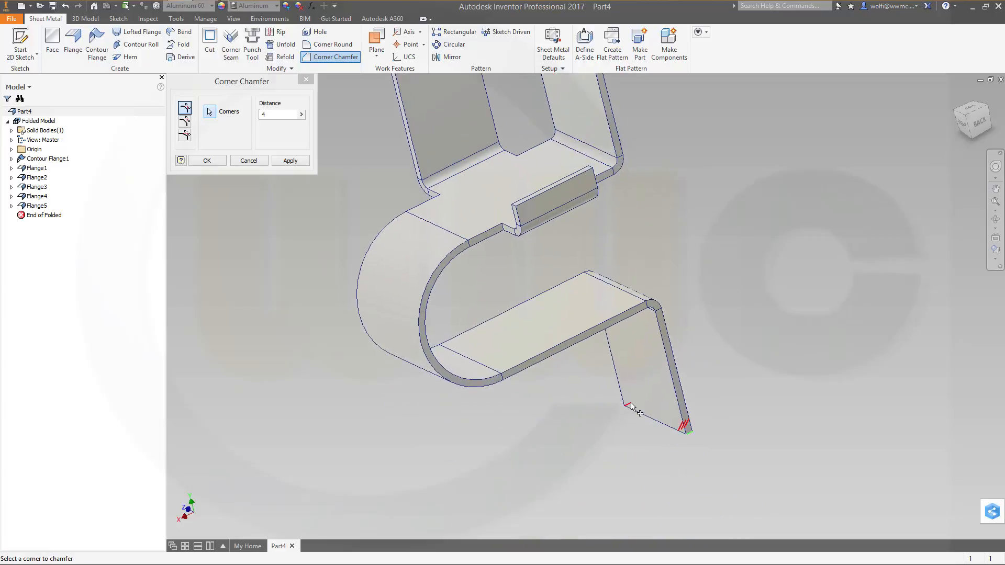
{"action": "left_click", "coordinate": [633, 407]}
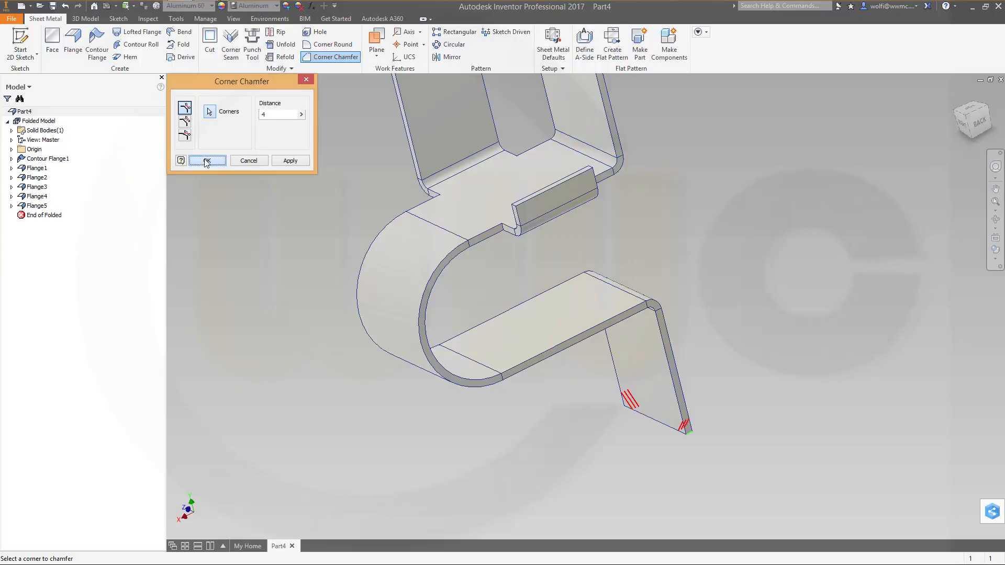
{"action": "left_click", "coordinate": [206, 160]}
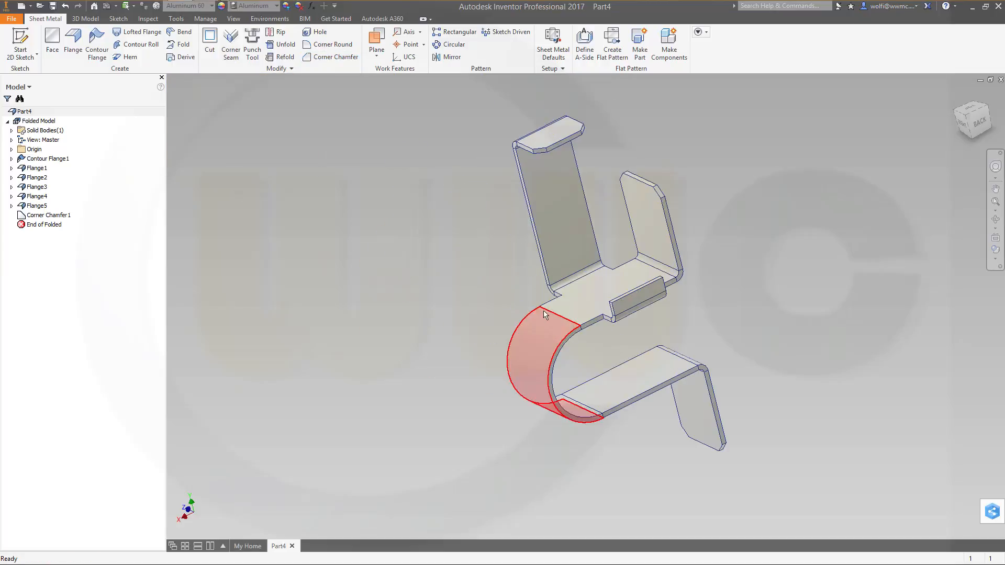
{"action": "left_click", "coordinate": [668, 120]}
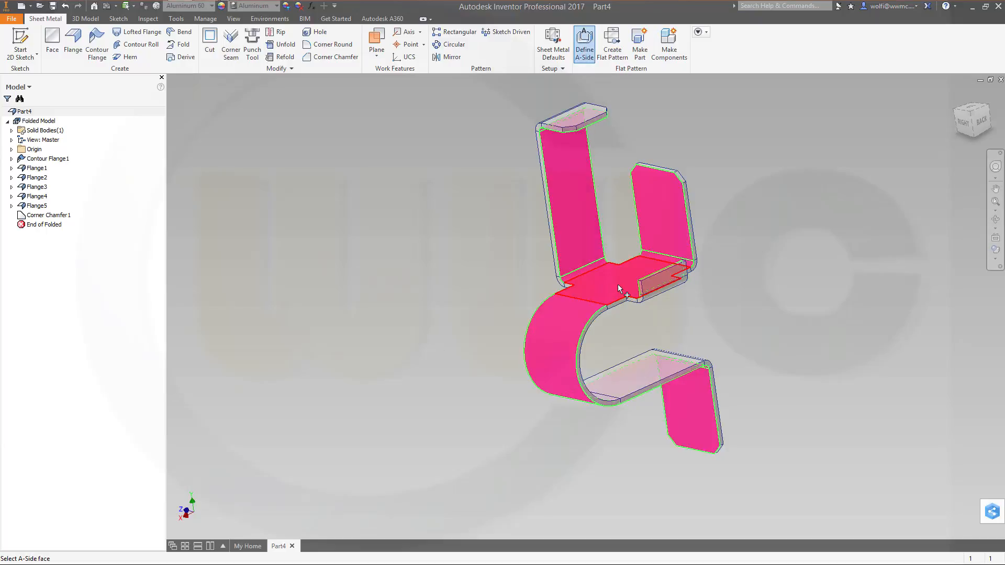
Select the bracket's outer face as the A-side.
{"action": "left_click", "coordinate": [589, 289]}
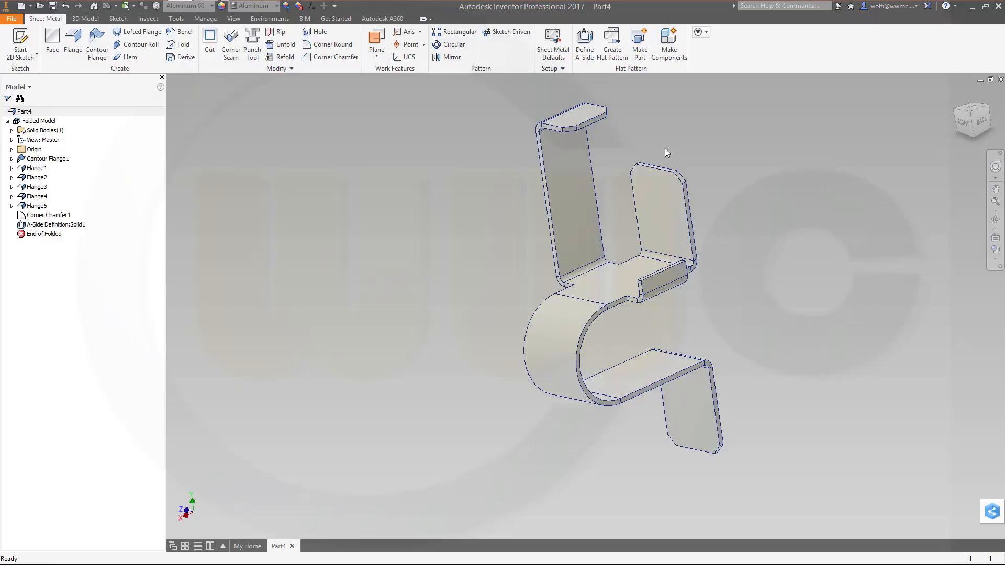
{"action": "mouse_move", "coordinate": [684, 142]}
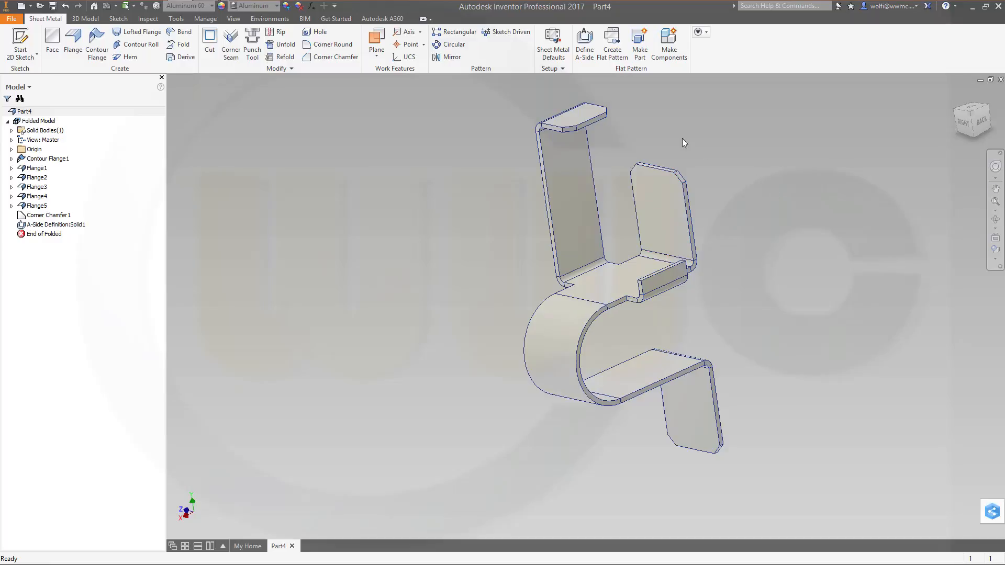
{"action": "mouse_move", "coordinate": [611, 44]}
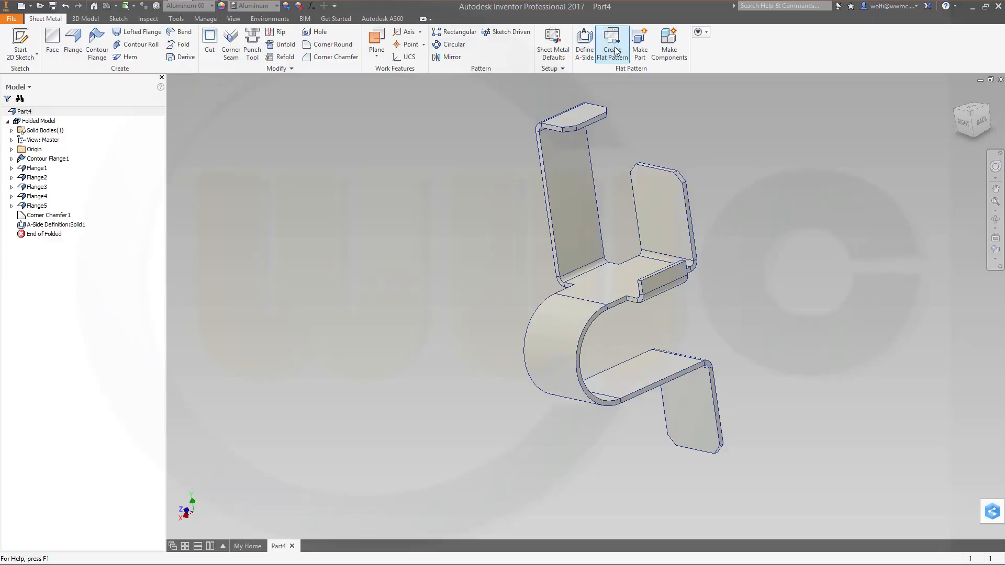
Create the flat pattern, review it fitted in view, and return to the folded part.
{"action": "left_click", "coordinate": [611, 44]}
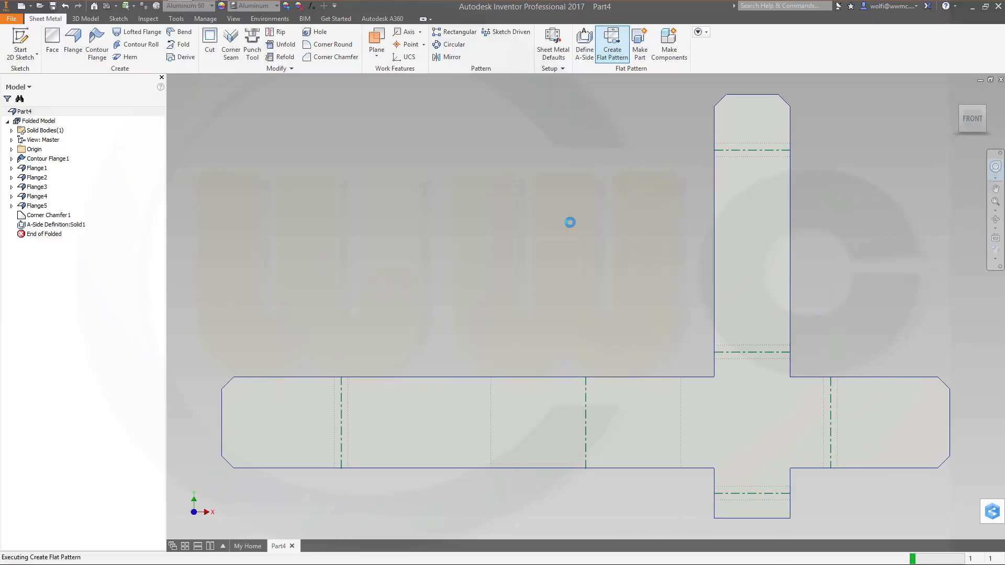
{"action": "left_click", "coordinate": [610, 44]}
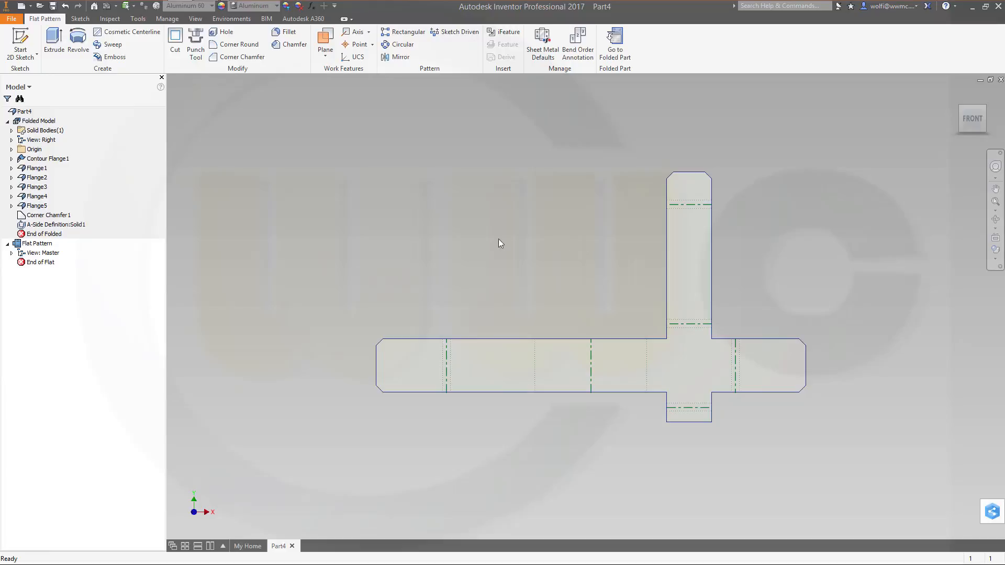
{"action": "left_click", "coordinate": [37, 243]}
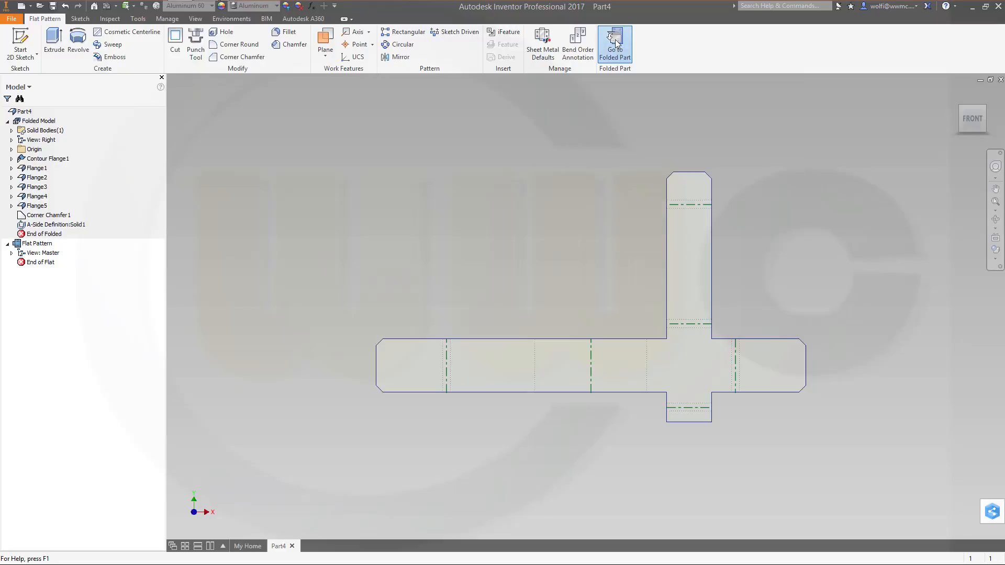
{"action": "left_click", "coordinate": [613, 45]}
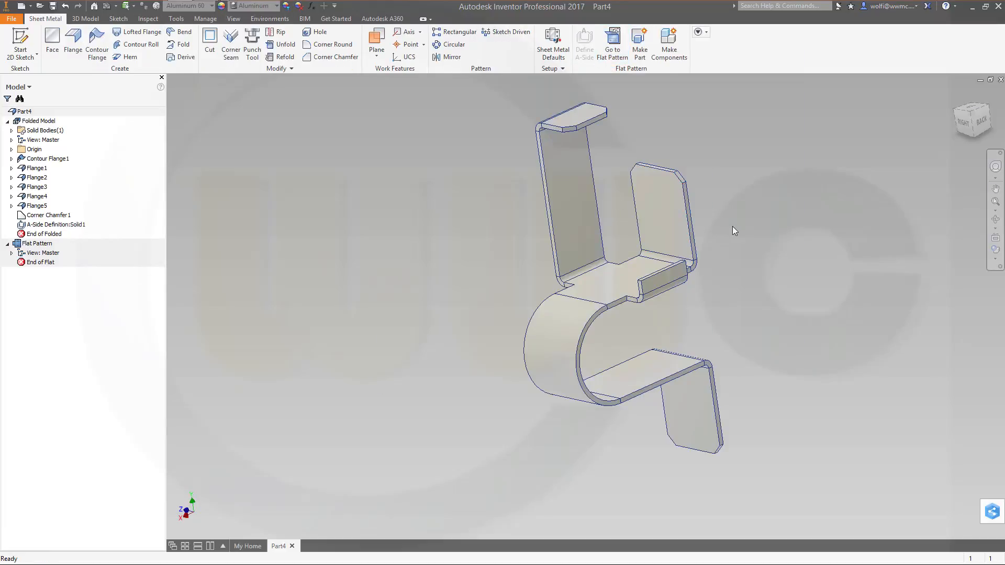
{"action": "mouse_move", "coordinate": [732, 230]}
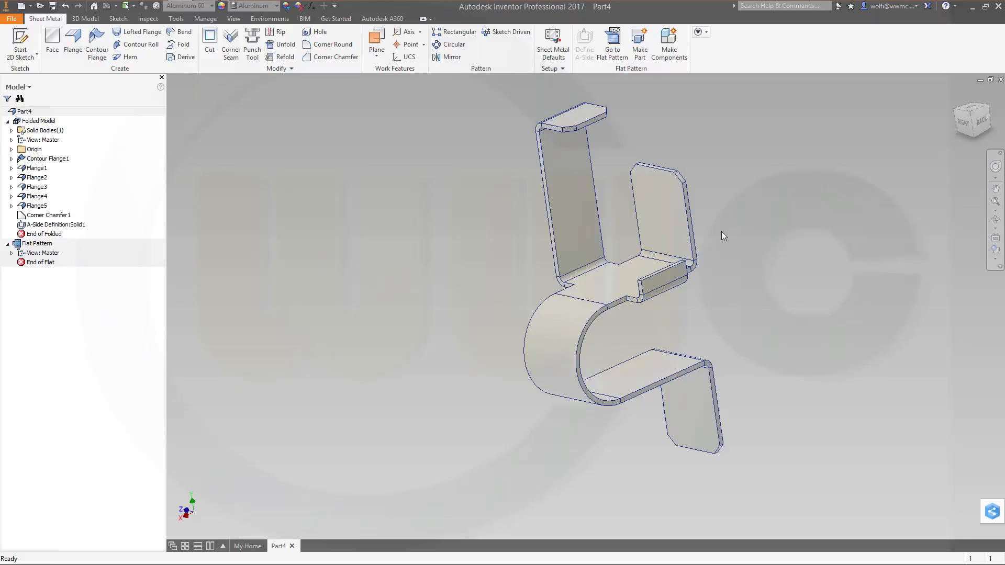
{"action": "mouse_move", "coordinate": [723, 236]}
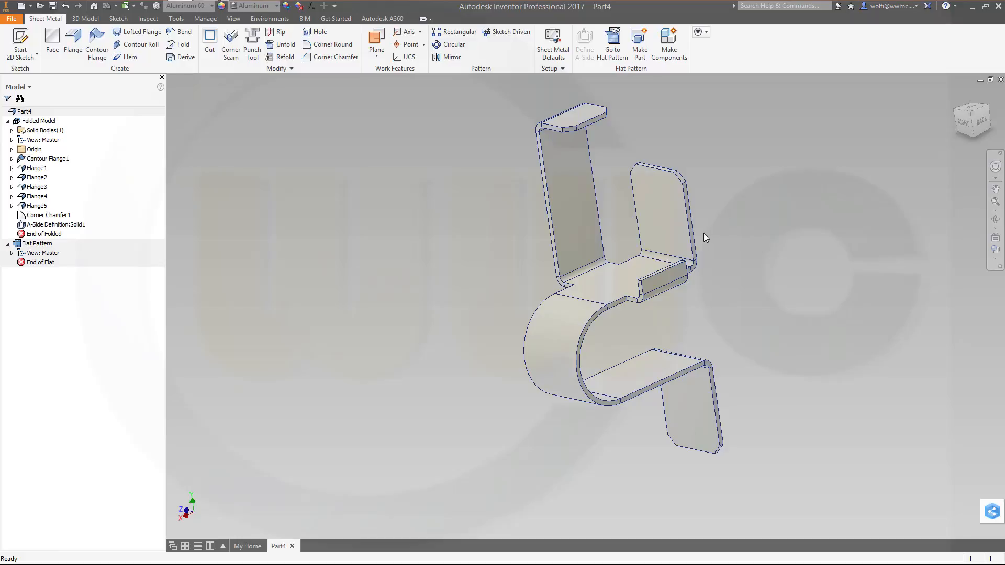